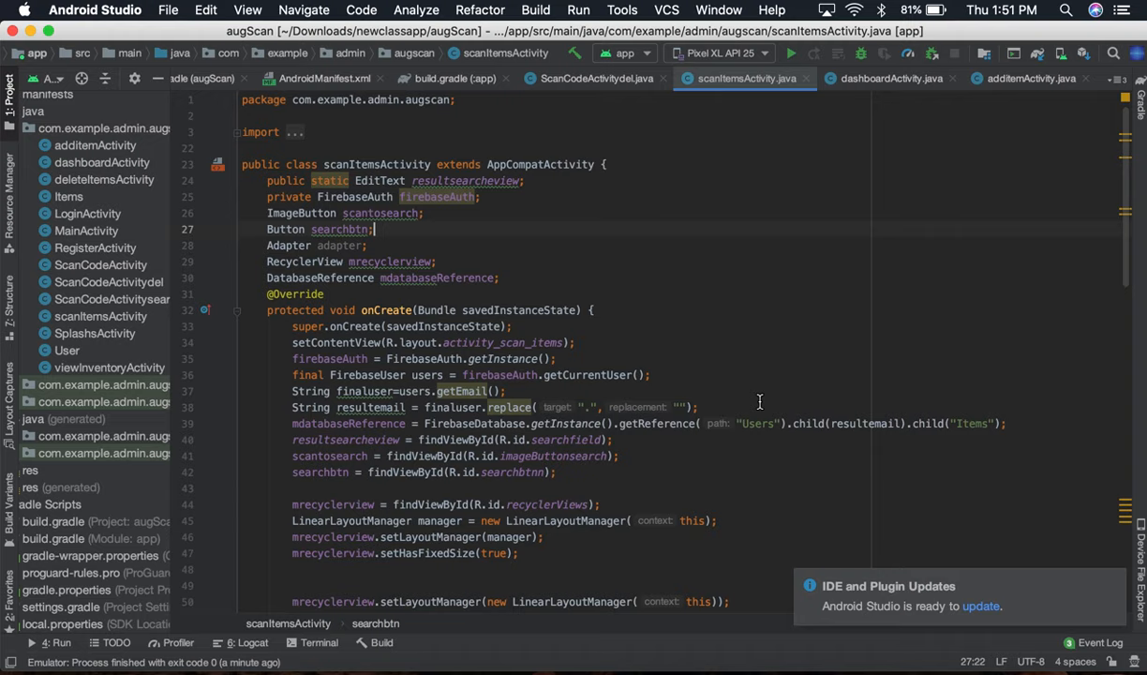
{"action": "mouse_move", "coordinate": [570, 281]}
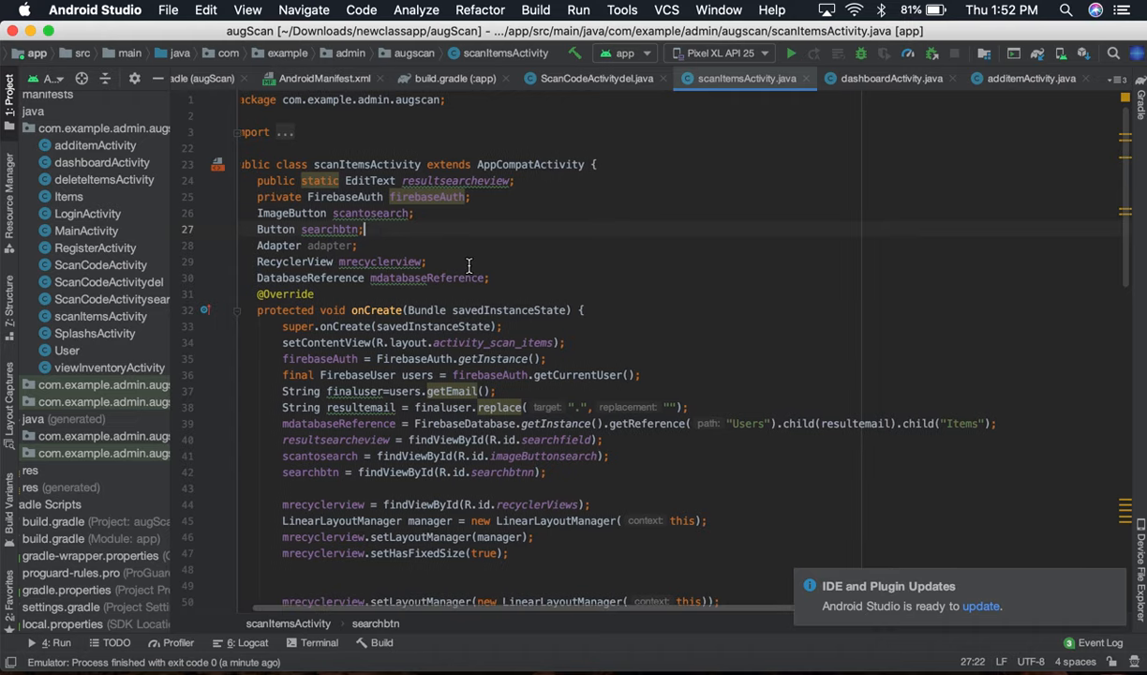
- Review the project files in Android Studio before launching
{"action": "scroll", "scroll_direction": "down", "scroll_amount": 3}
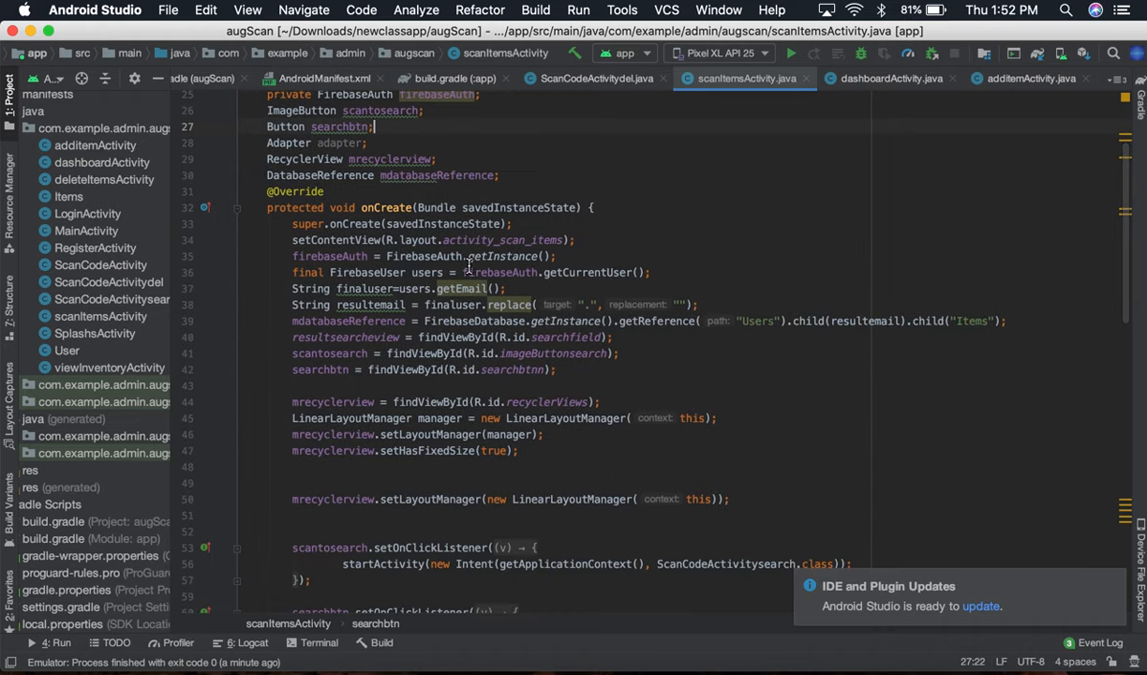
{"action": "scroll", "scroll_direction": "up", "scroll_amount": 3}
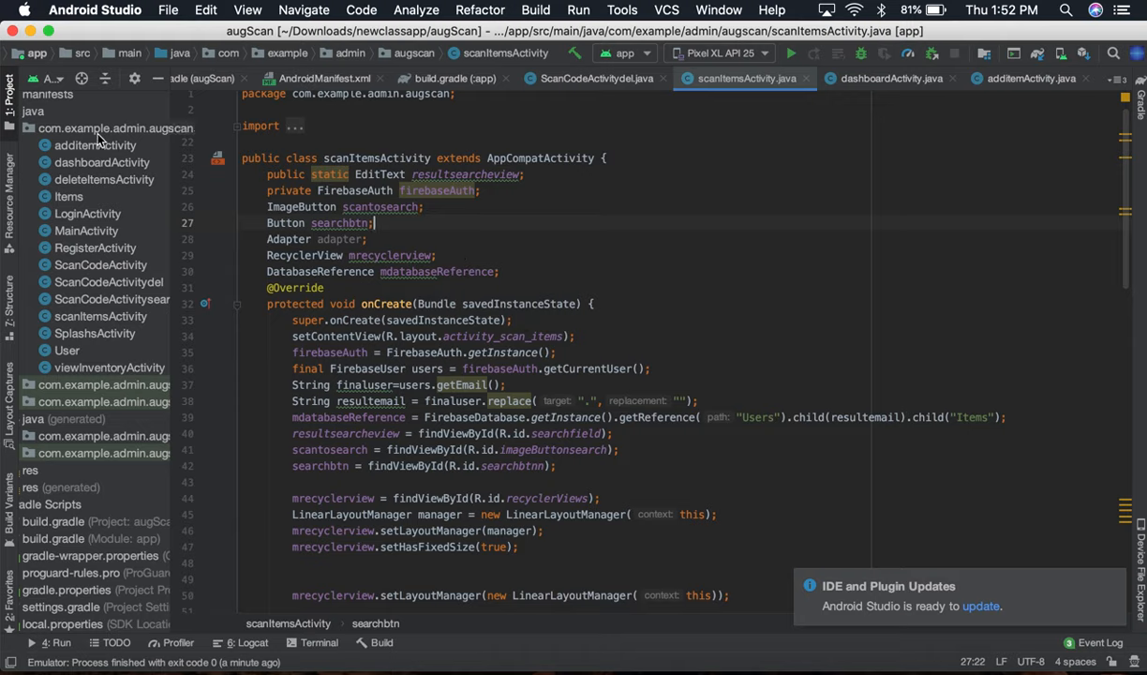
{"action": "left_click", "coordinate": [114, 127]}
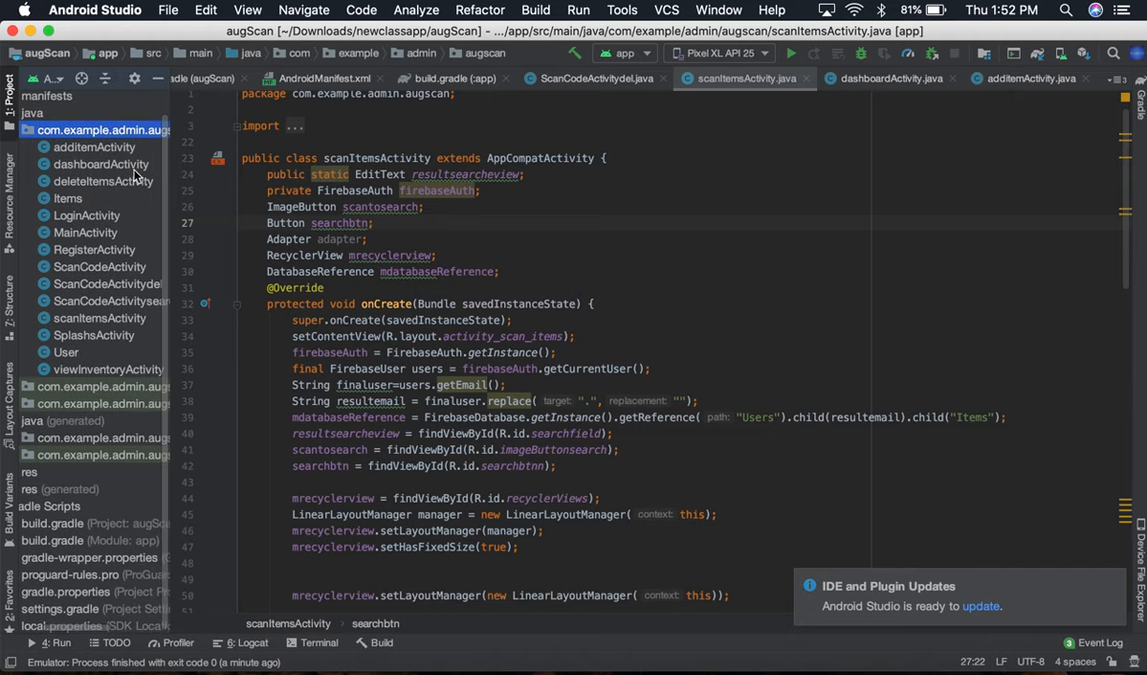
{"action": "mouse_move", "coordinate": [105, 225]}
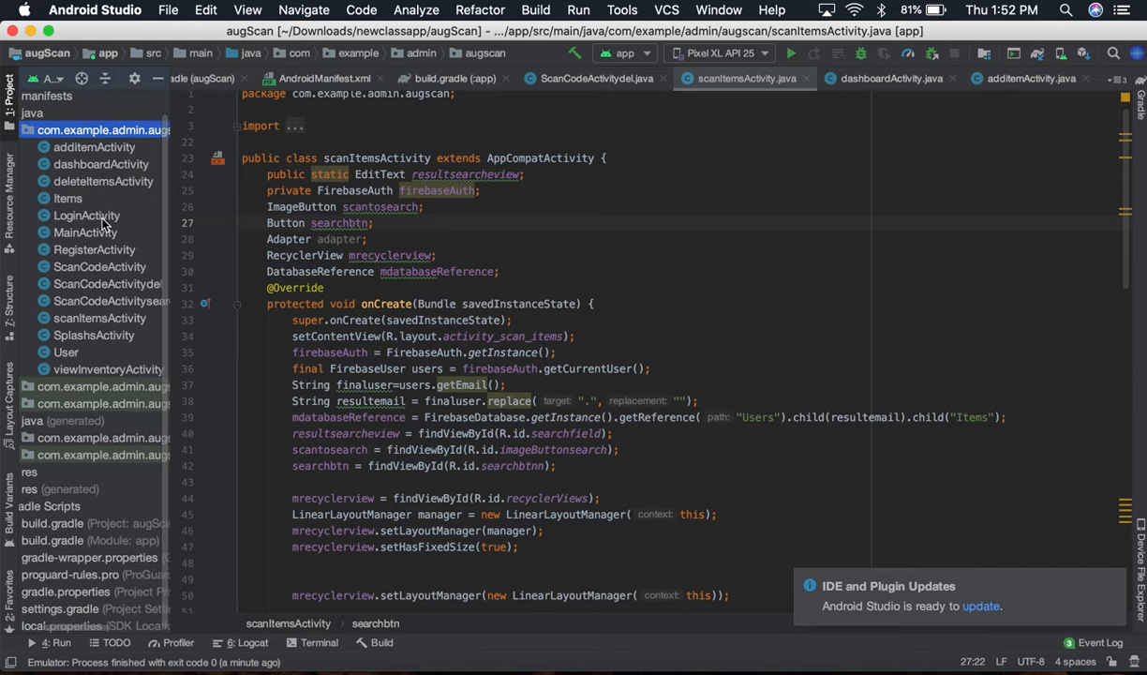
{"action": "mouse_move", "coordinate": [120, 259]}
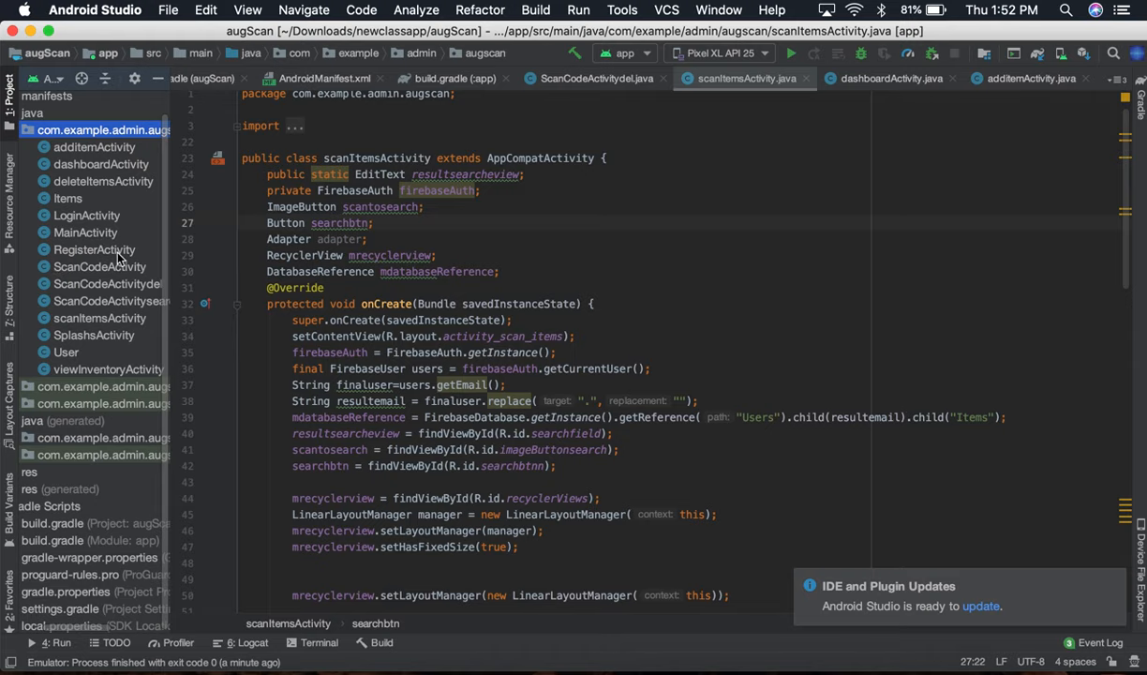
{"action": "scroll", "scroll_direction": "down", "scroll_amount": 3}
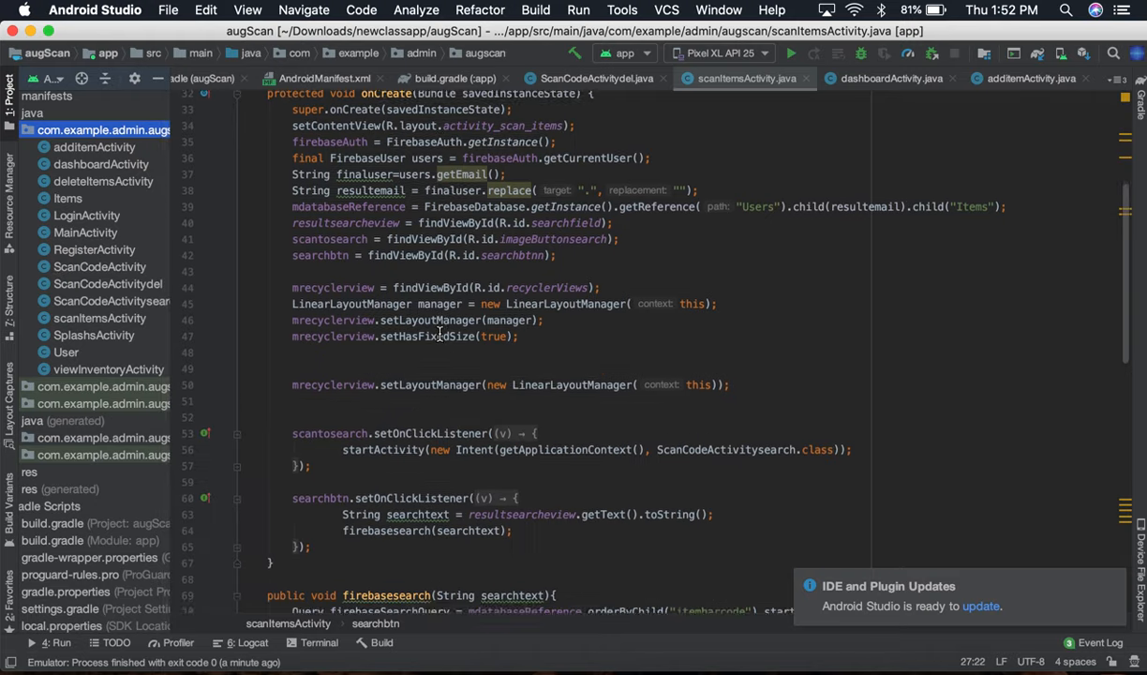
{"action": "scroll", "scroll_direction": "down", "scroll_amount": 3}
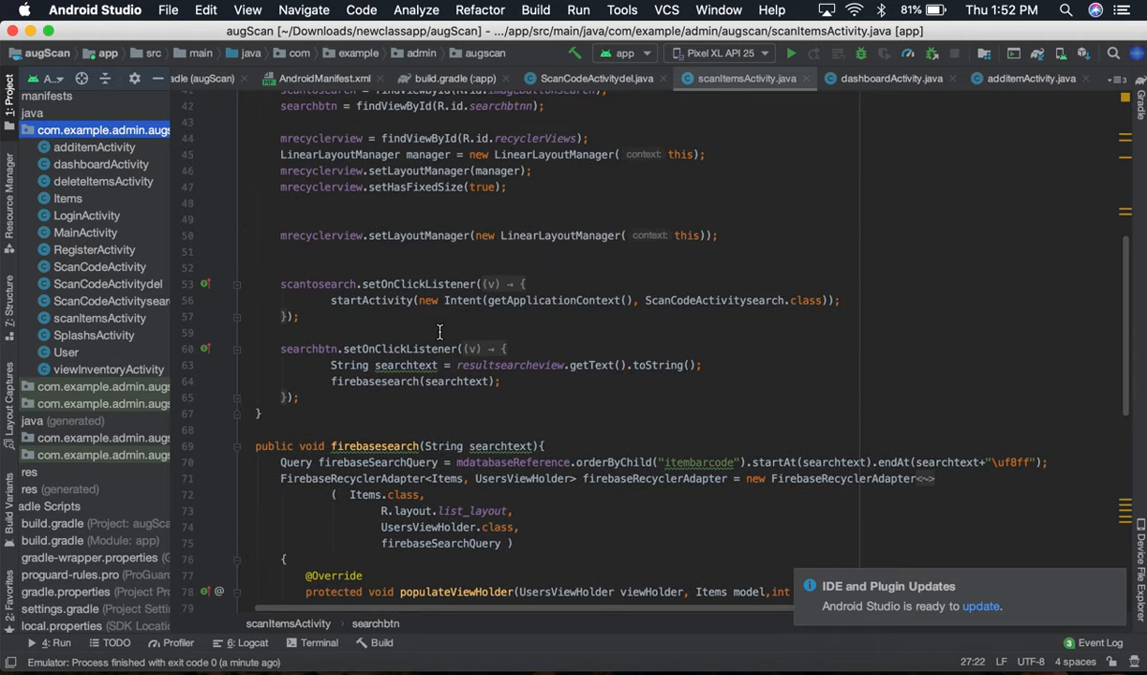
{"action": "scroll", "scroll_direction": "up", "scroll_amount": 3}
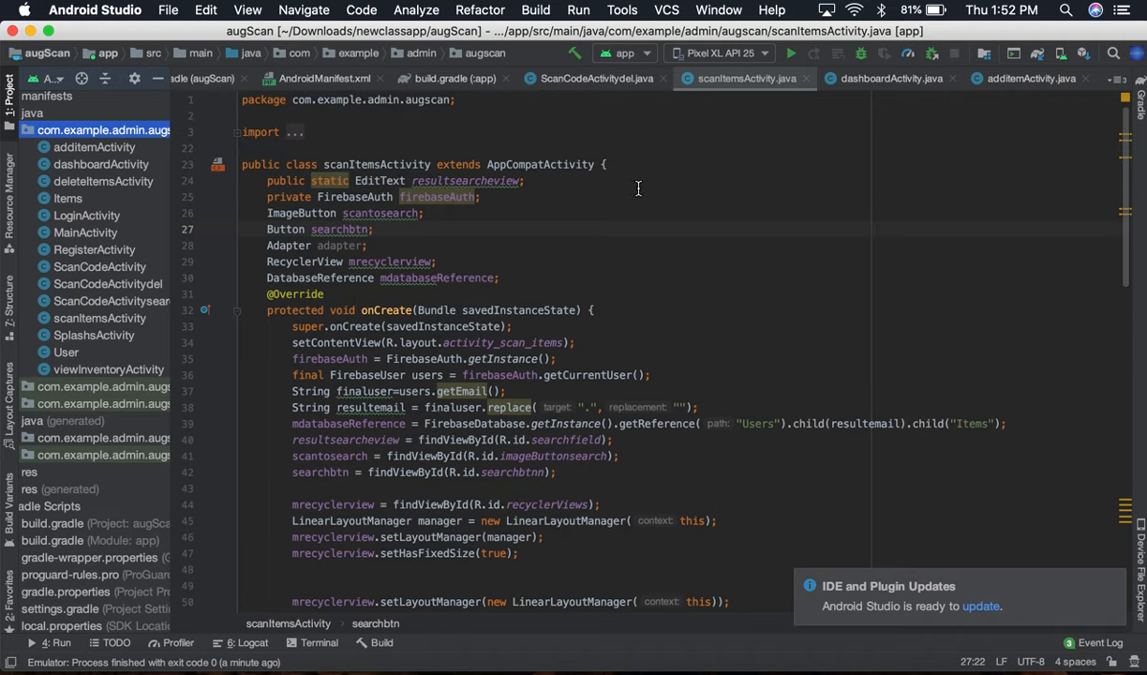
{"action": "mouse_move", "coordinate": [656, 253]}
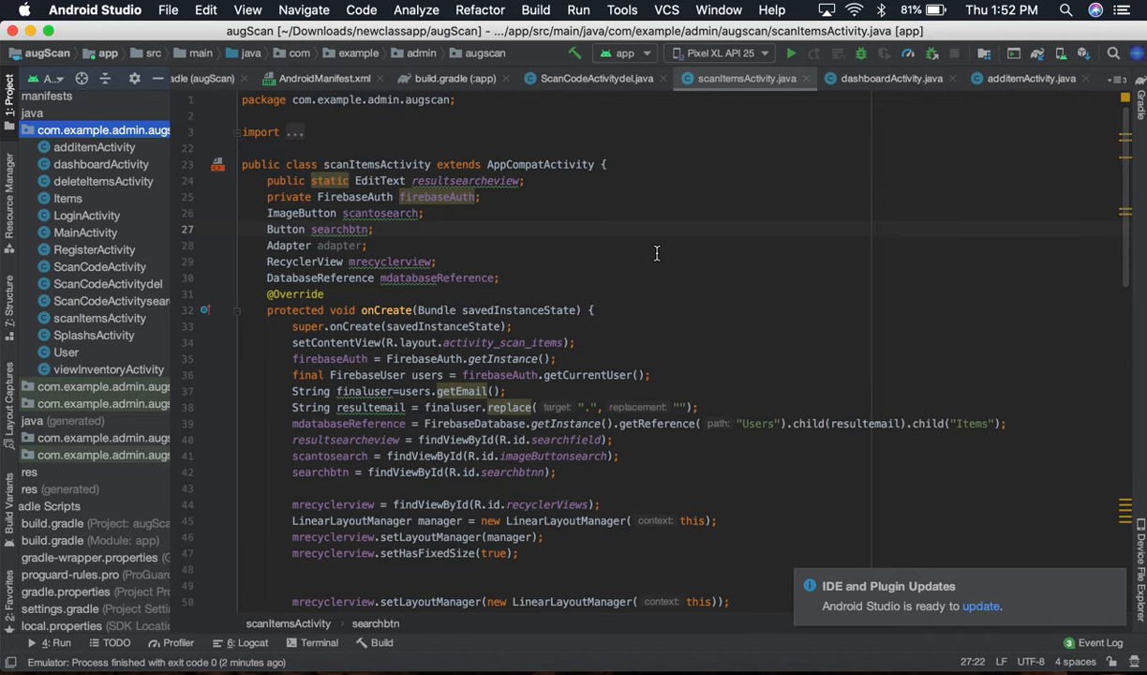
- Run 'app' on the emulator and launch augScan from the app drawer
{"action": "left_click", "coordinate": [791, 52]}
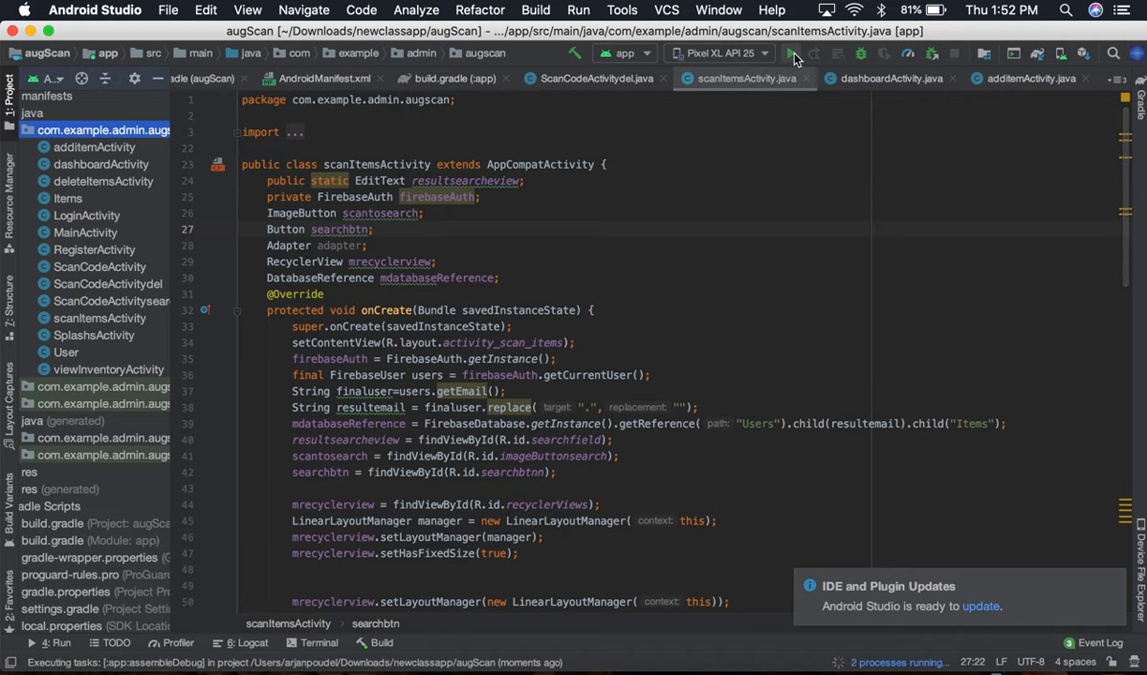
{"action": "left_click", "coordinate": [791, 52]}
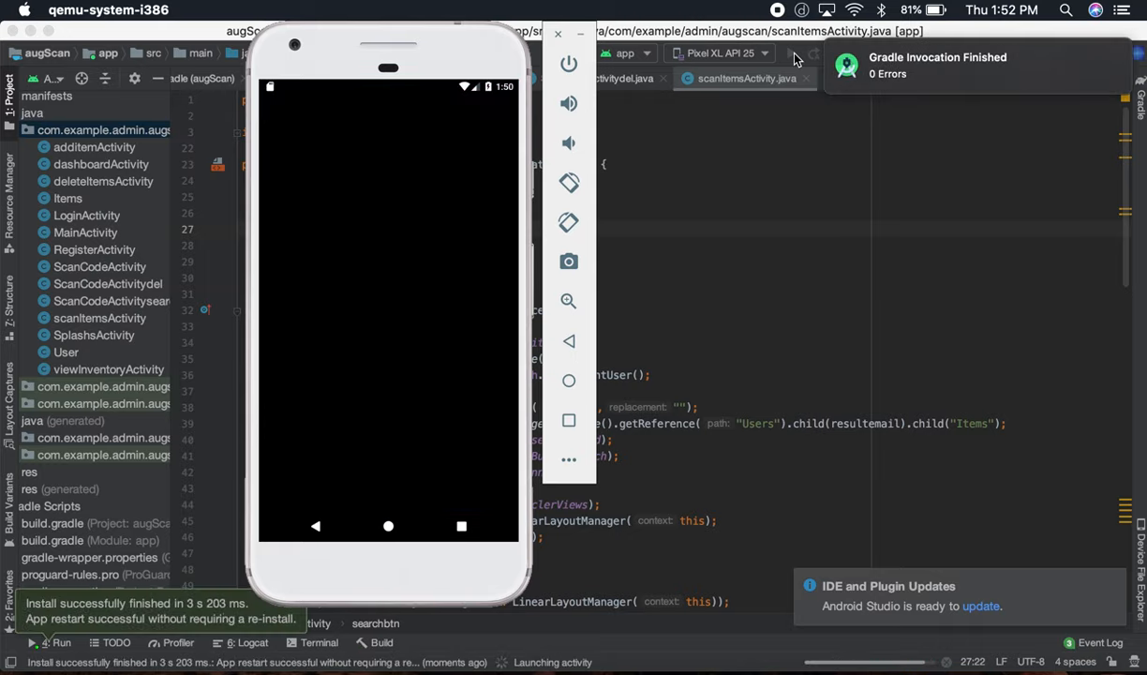
{"action": "left_click", "coordinate": [388, 524]}
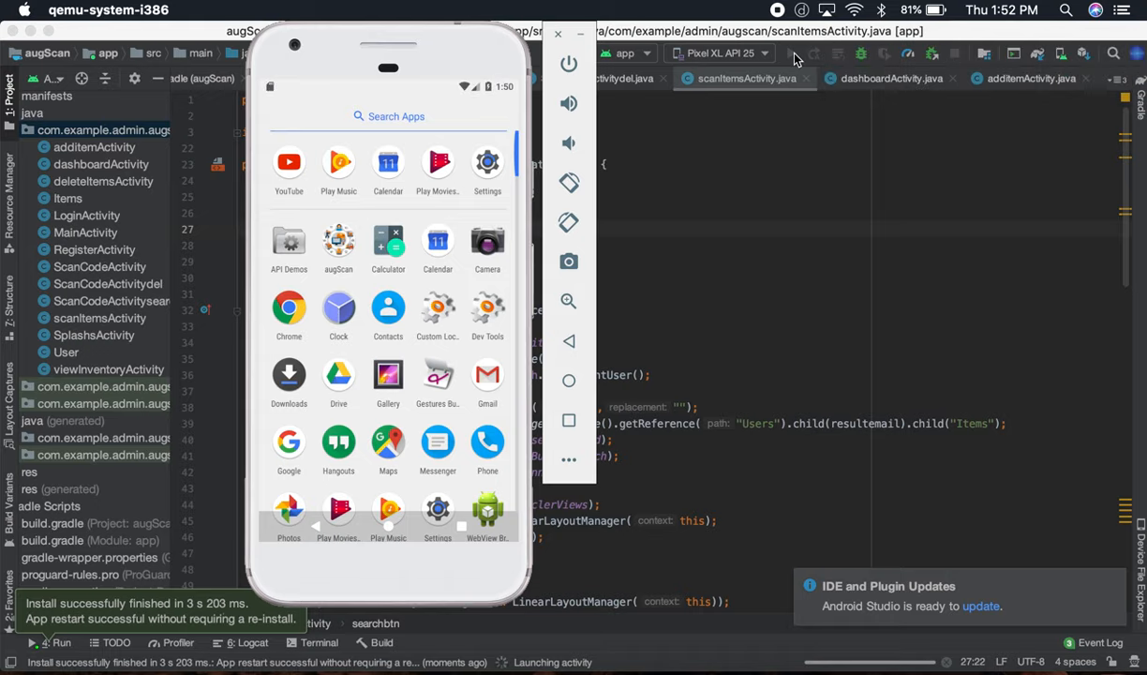
{"action": "left_click", "coordinate": [337, 242]}
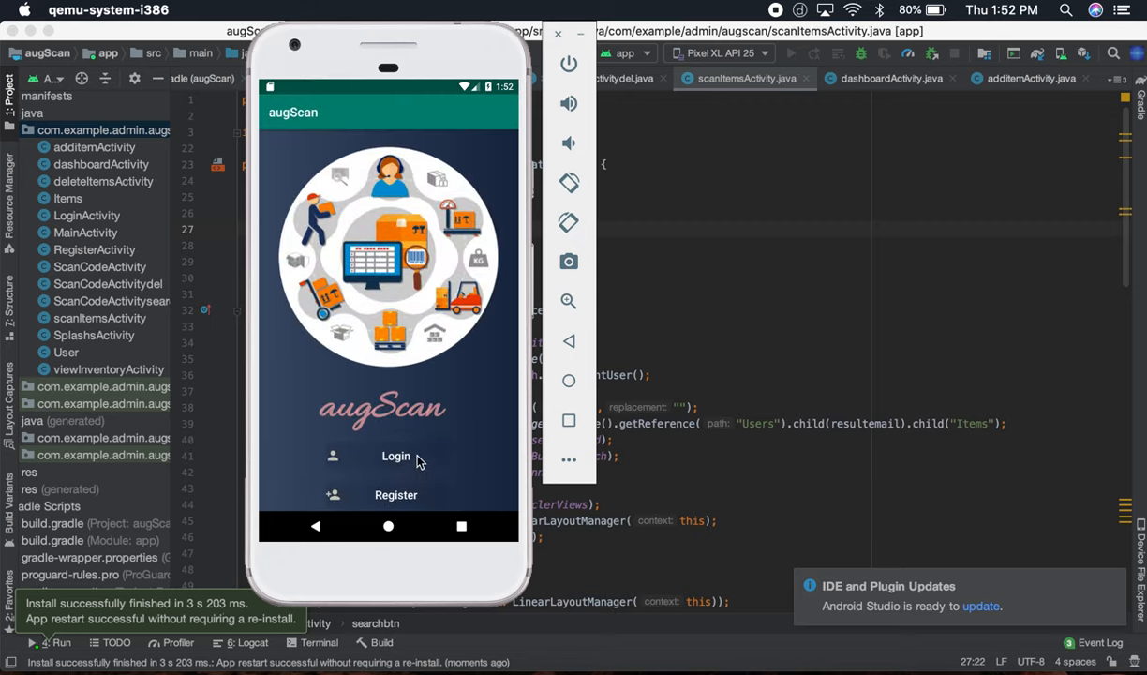
{"action": "mouse_move", "coordinate": [393, 460]}
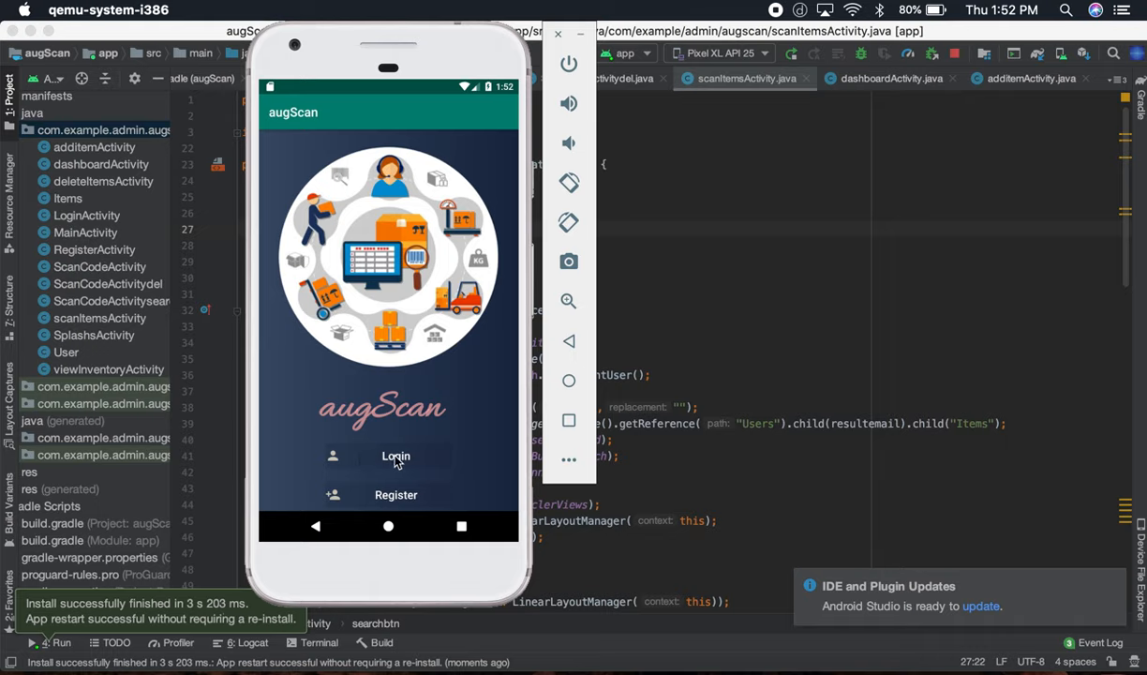
- Log into augScan with the email ending 'l.com' and password, reaching the dashboard
{"action": "left_click", "coordinate": [396, 458]}
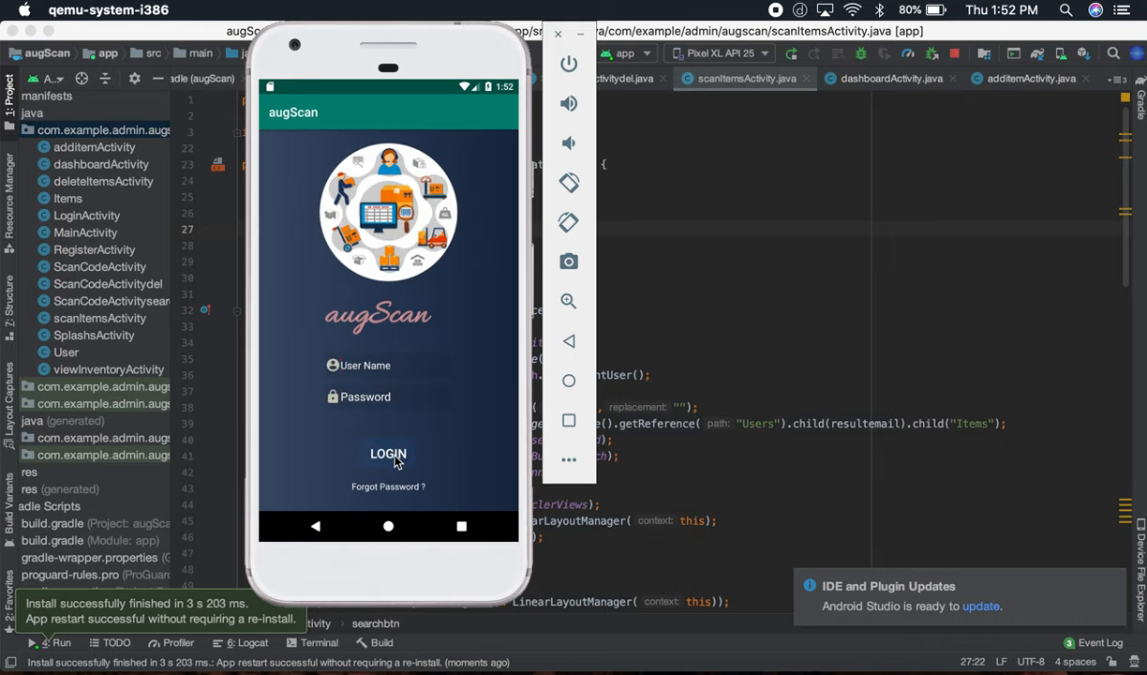
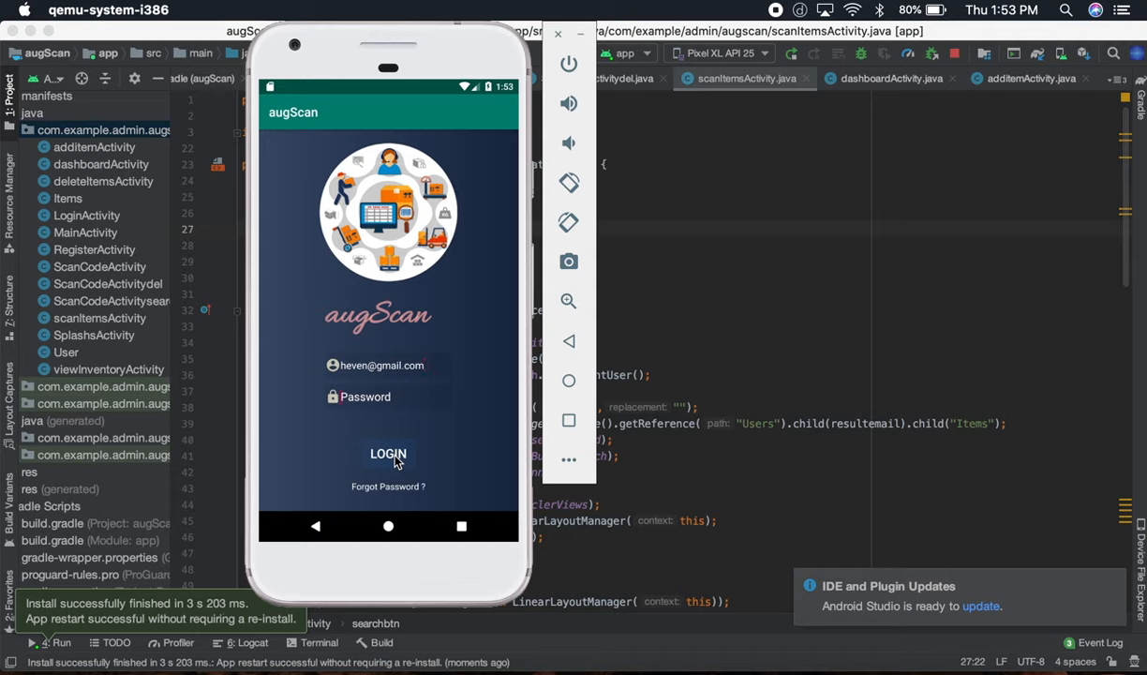
{"action": "type", "text": "1"}
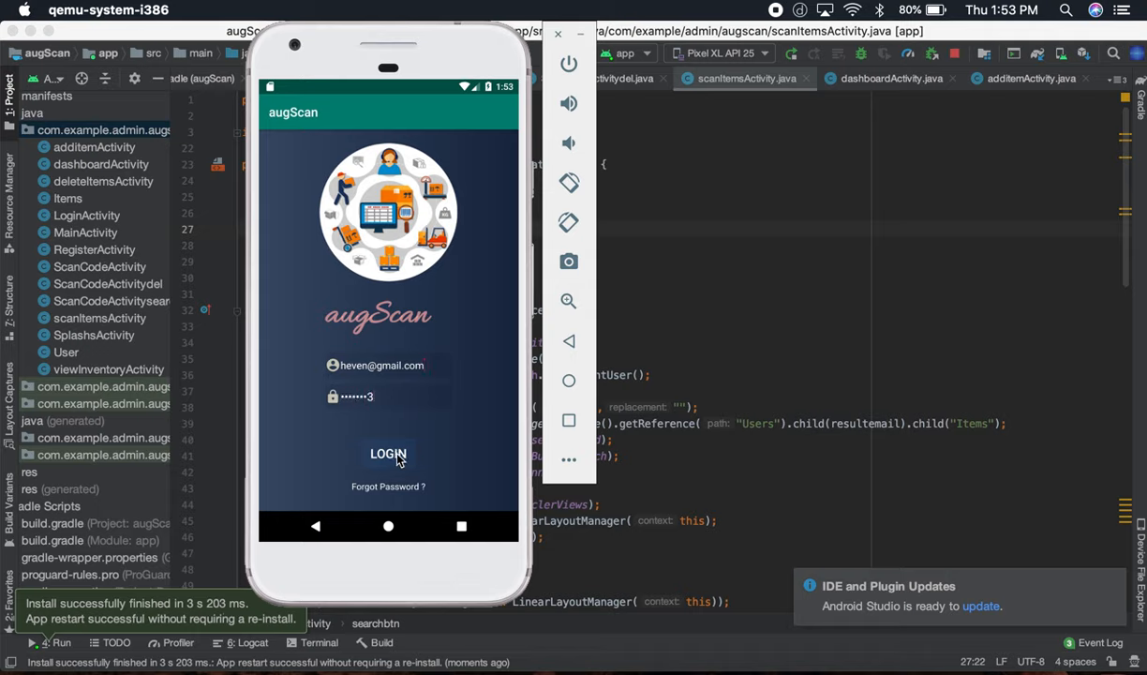
{"action": "left_click", "coordinate": [388, 454]}
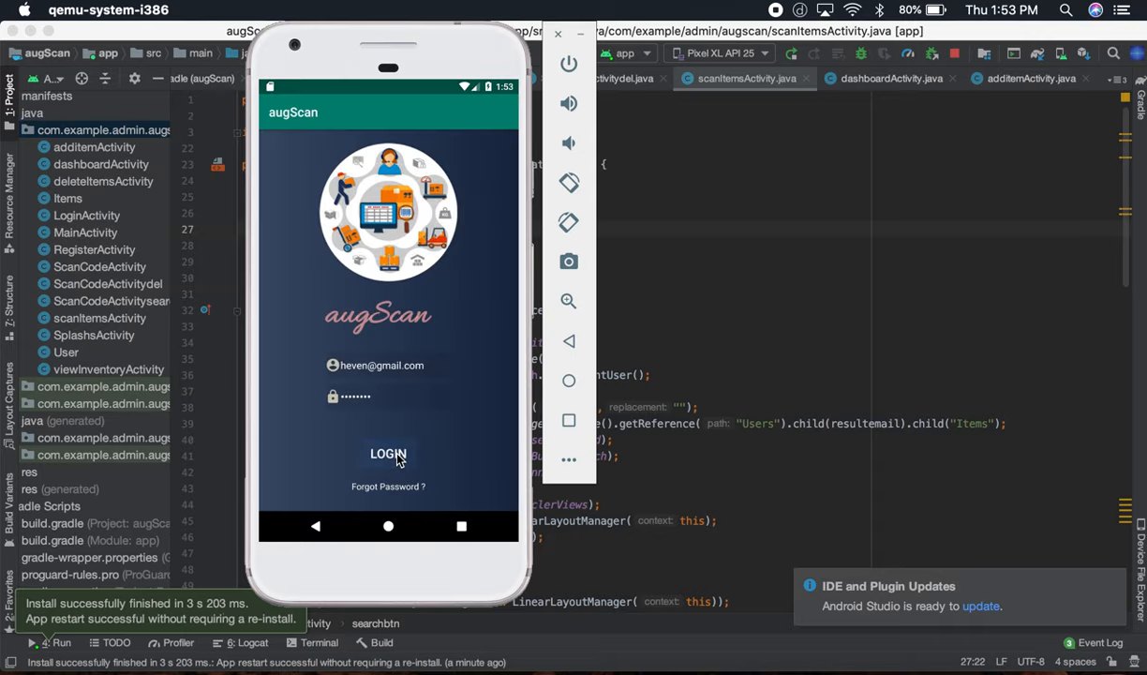
{"action": "left_click", "coordinate": [388, 454]}
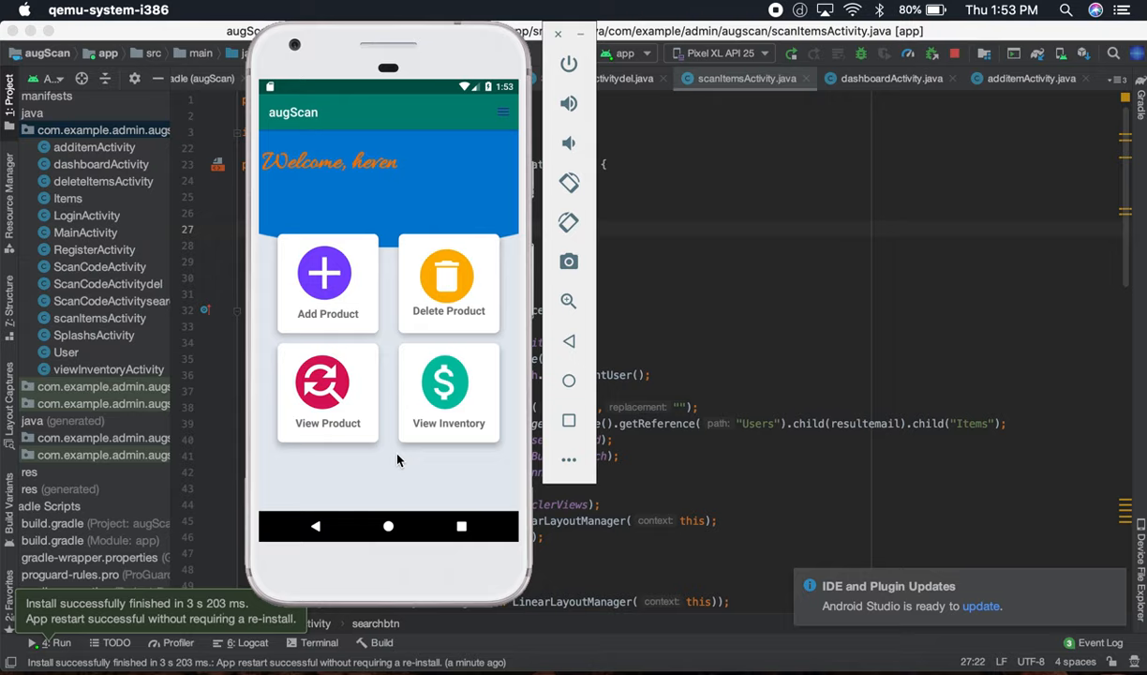
{"action": "mouse_move", "coordinate": [365, 173]}
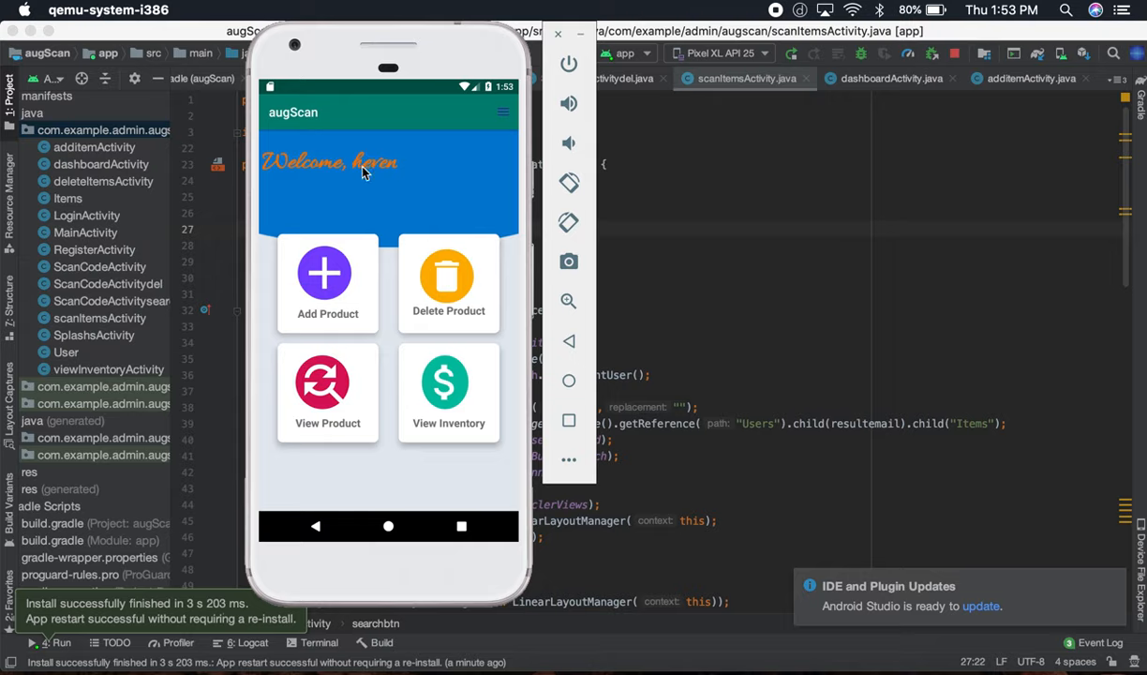
{"action": "mouse_move", "coordinate": [391, 150]}
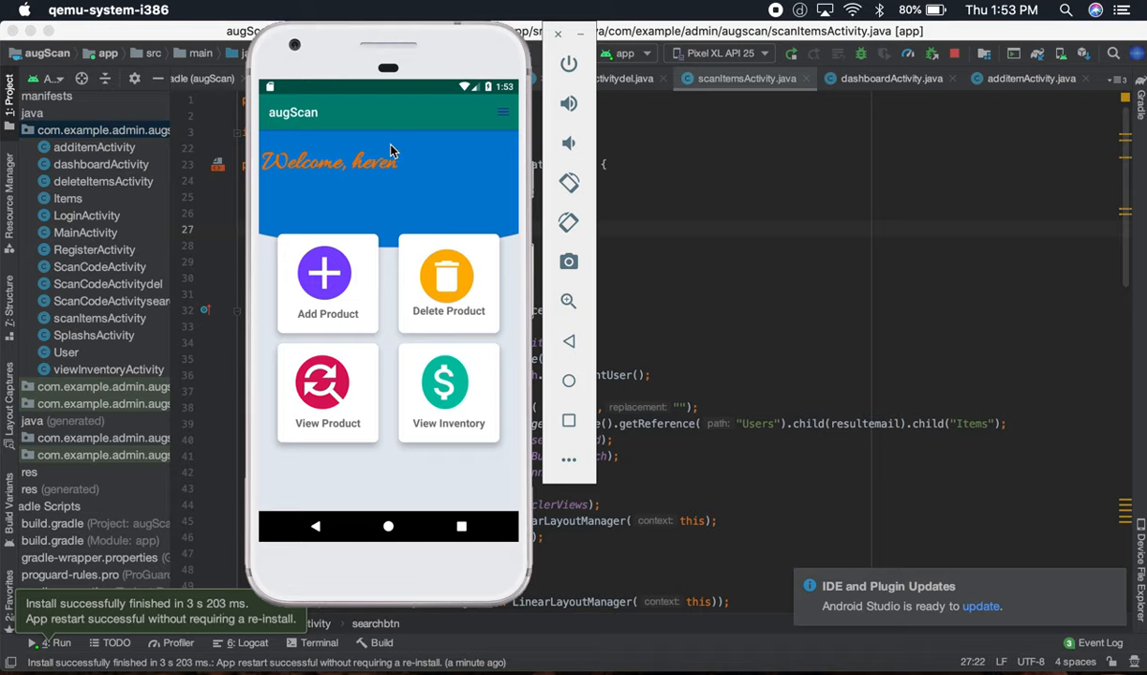
{"action": "mouse_move", "coordinate": [366, 165]}
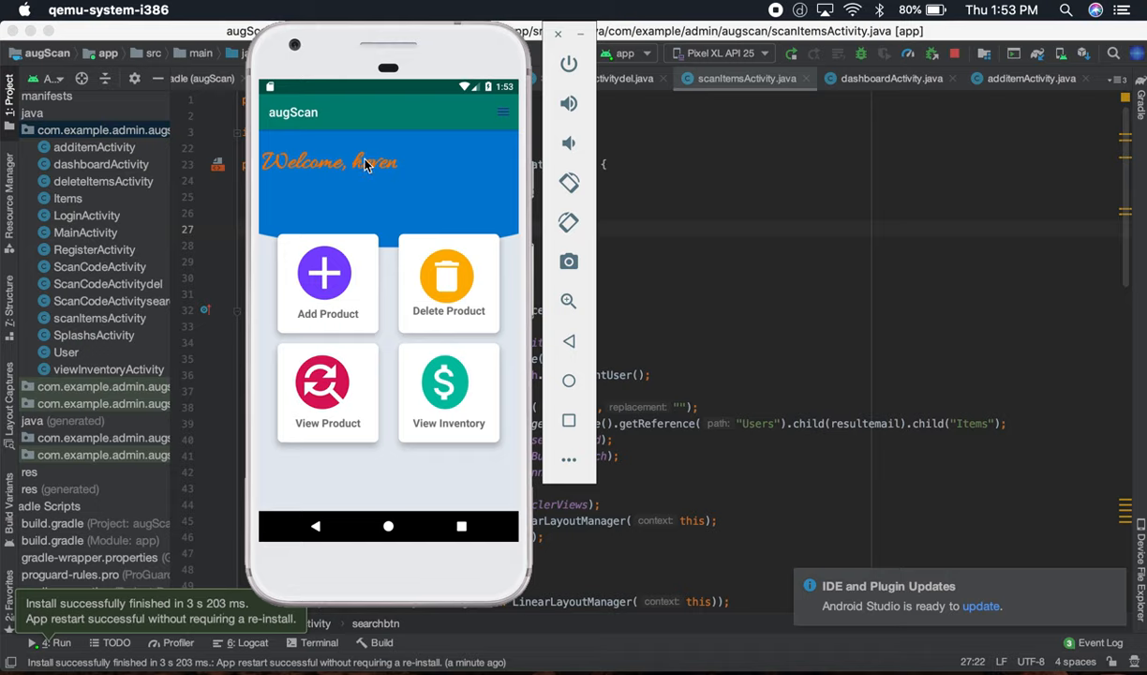
{"action": "mouse_move", "coordinate": [365, 185]}
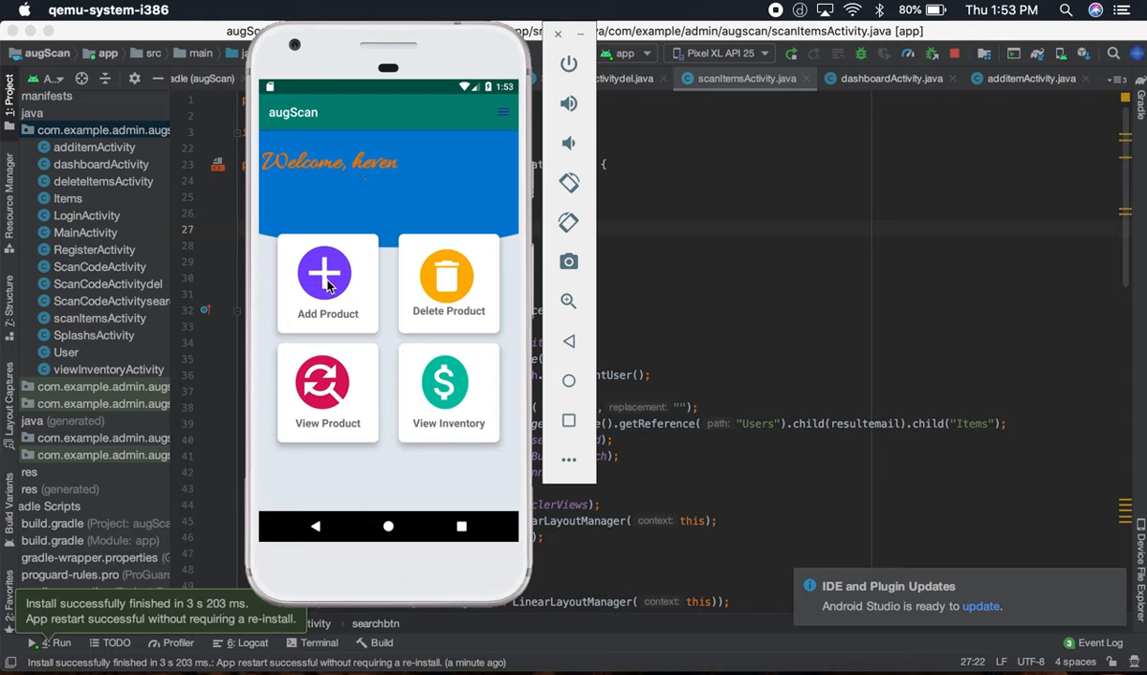
{"action": "left_click", "coordinate": [326, 281]}
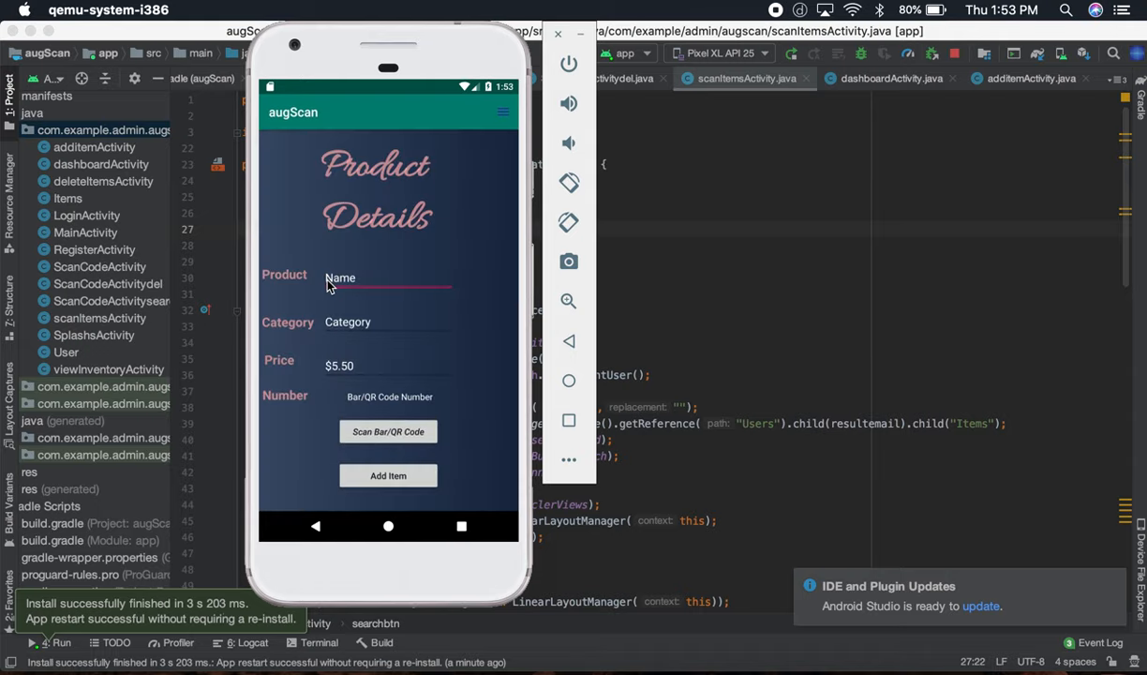
{"action": "mouse_move", "coordinate": [396, 409]}
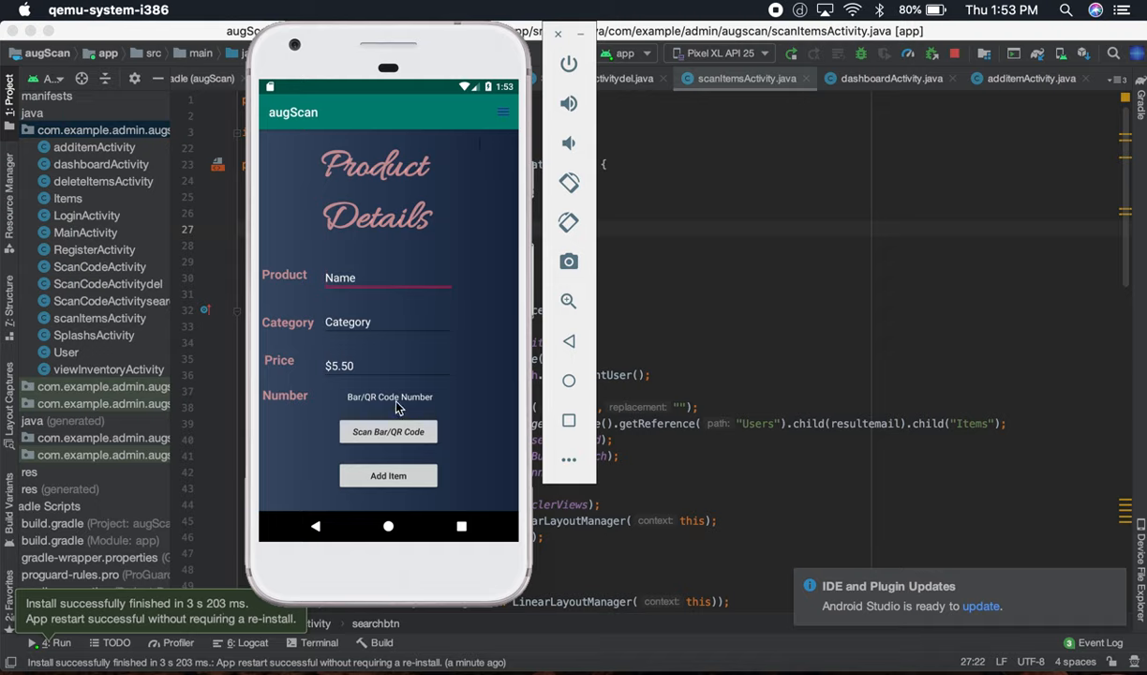
{"action": "mouse_move", "coordinate": [395, 412]}
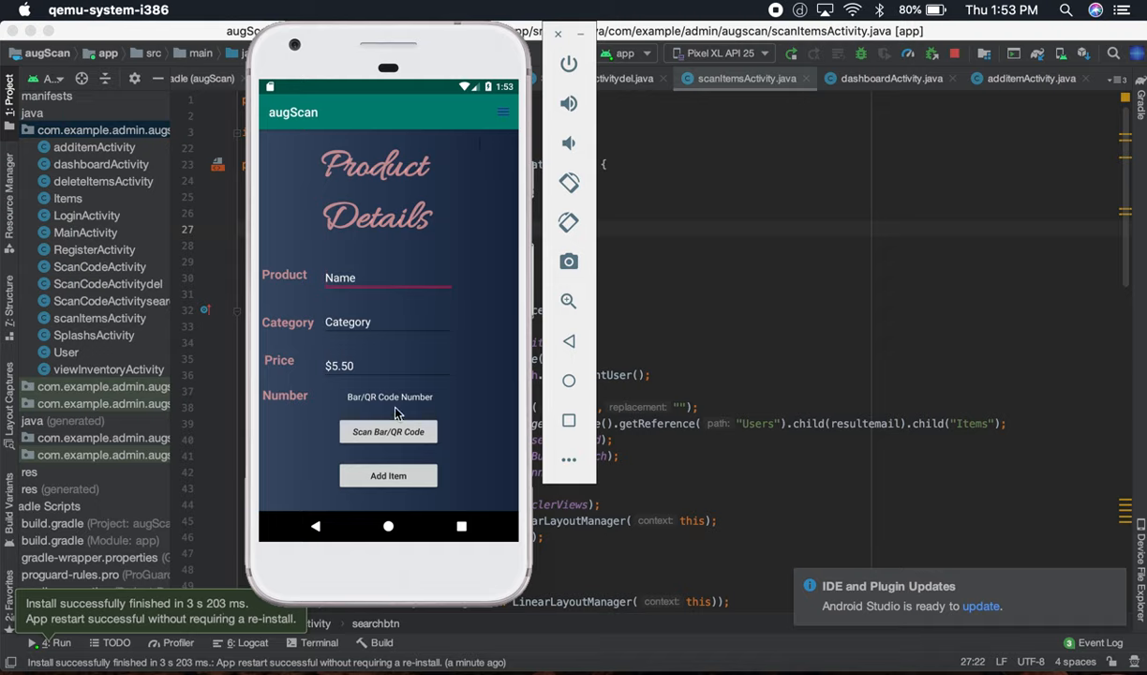
{"action": "mouse_move", "coordinate": [416, 440]}
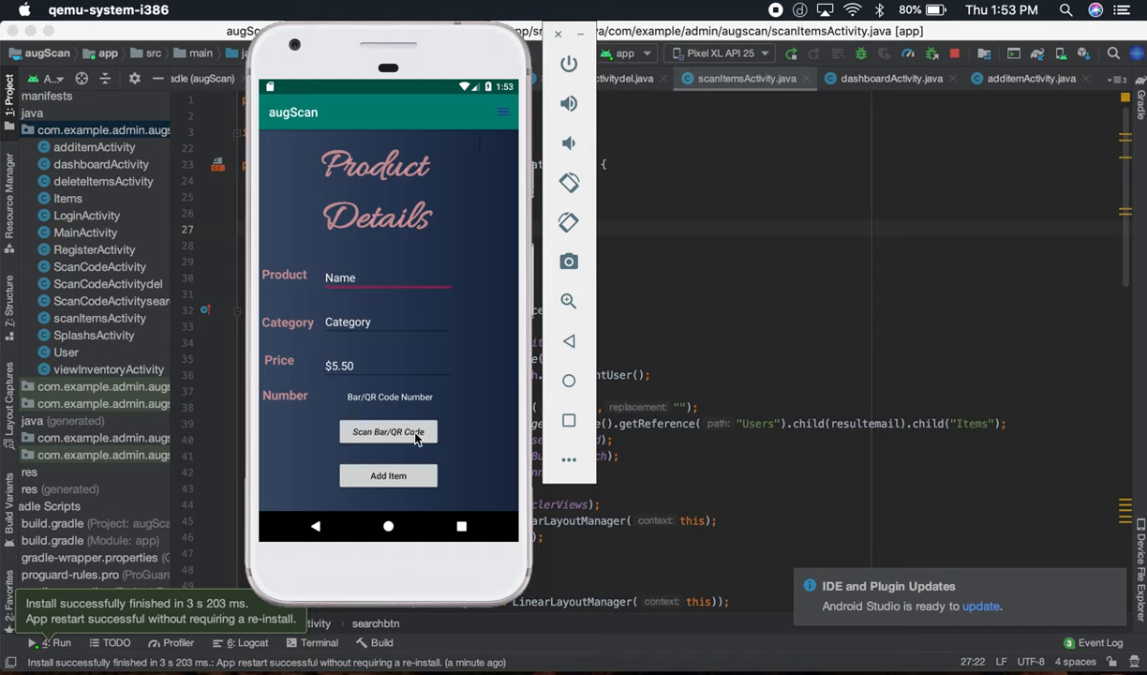
{"action": "mouse_move", "coordinate": [409, 439]}
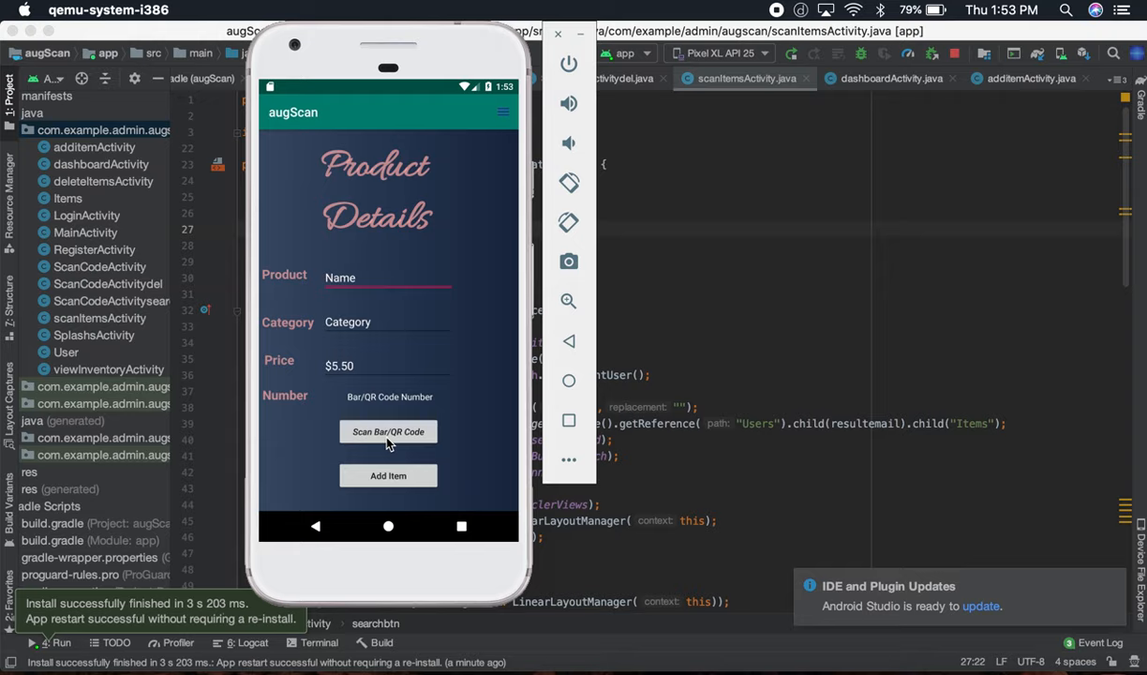
- Start a barcode scan and allow augScan camera access
{"action": "left_click", "coordinate": [388, 431]}
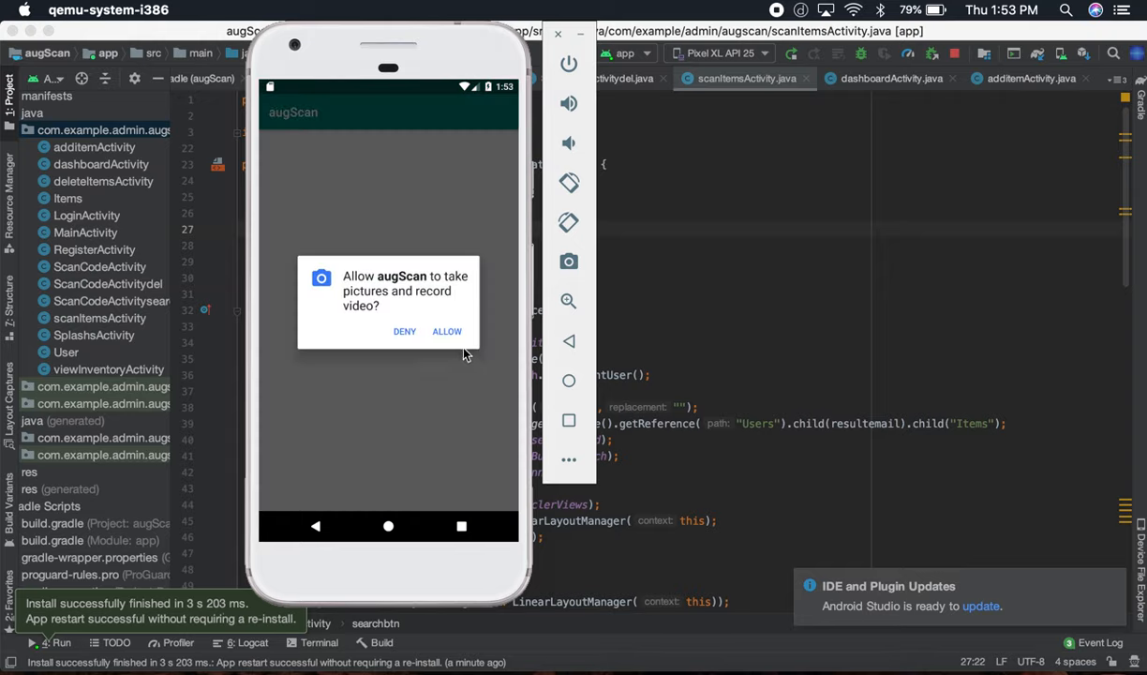
{"action": "left_click", "coordinate": [447, 330]}
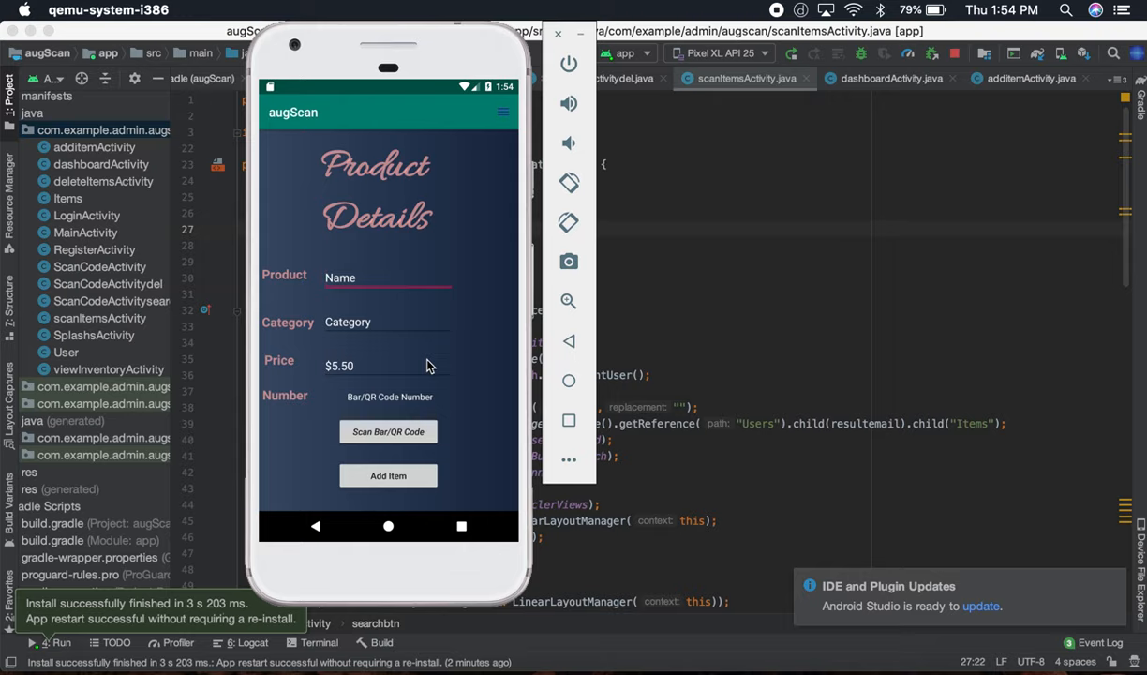
{"action": "mouse_move", "coordinate": [401, 397]}
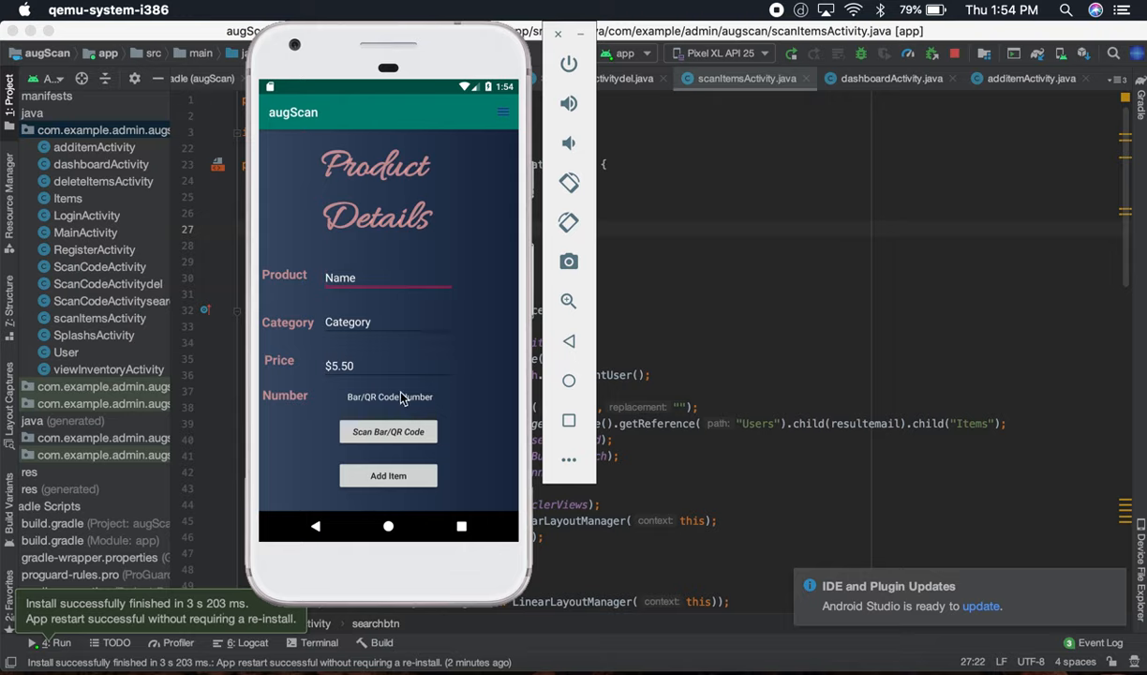
{"action": "mouse_move", "coordinate": [398, 460]}
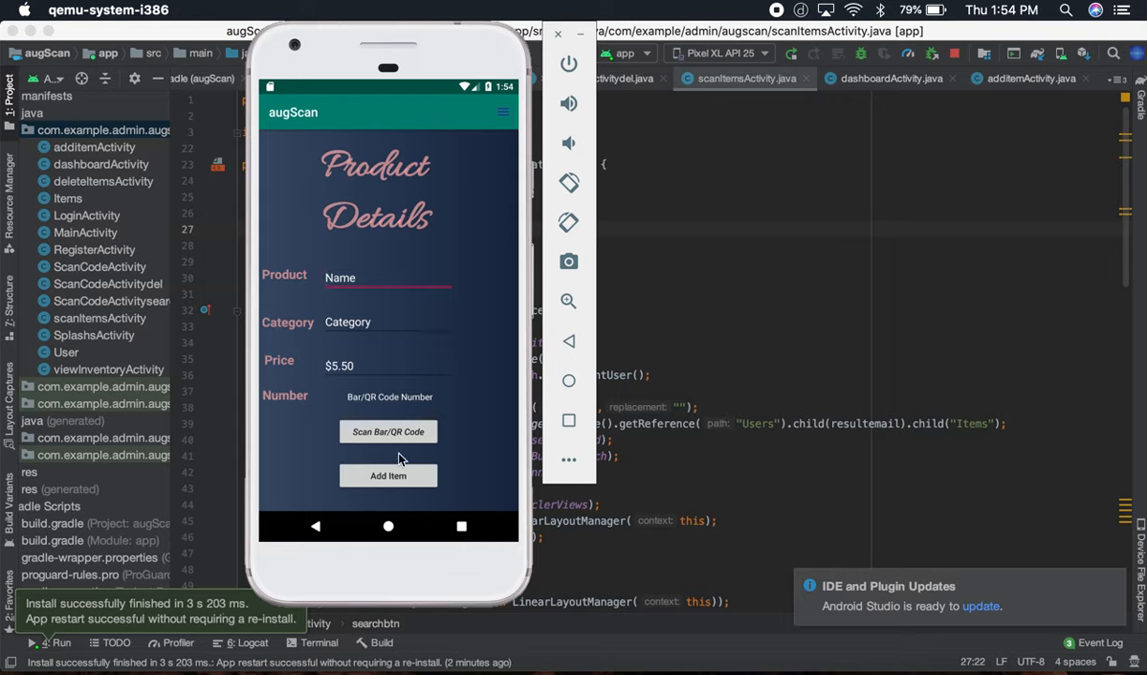
{"action": "mouse_move", "coordinate": [352, 298]}
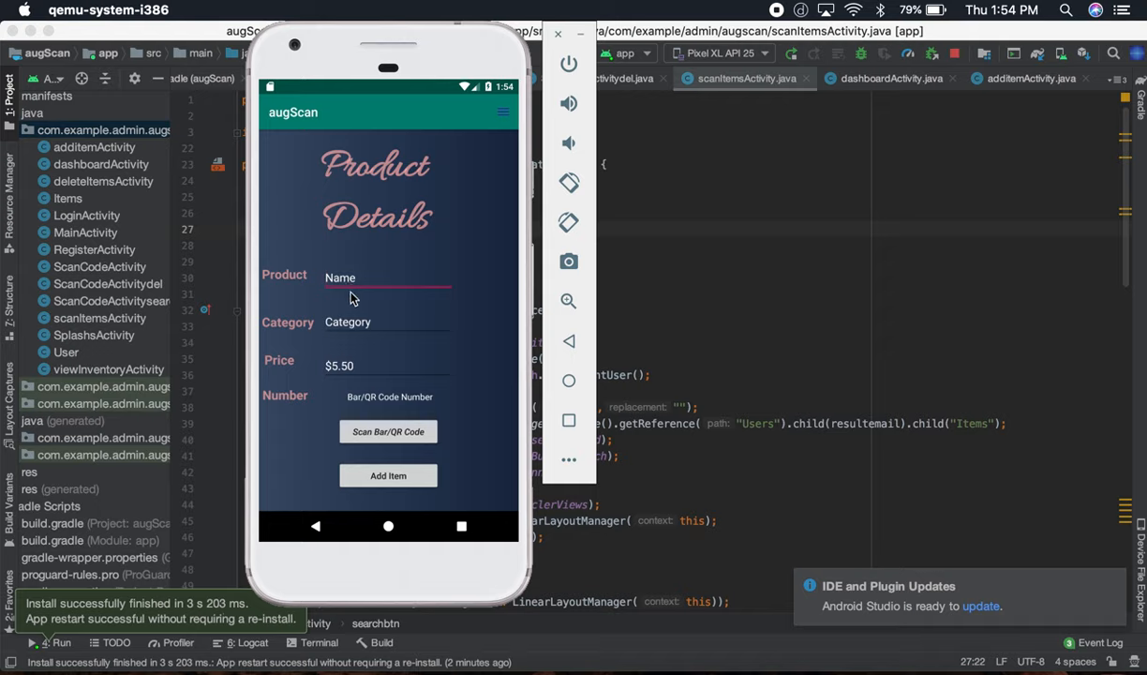
- Return from Product Details to the augScan dashboard
{"action": "left_click", "coordinate": [388, 476]}
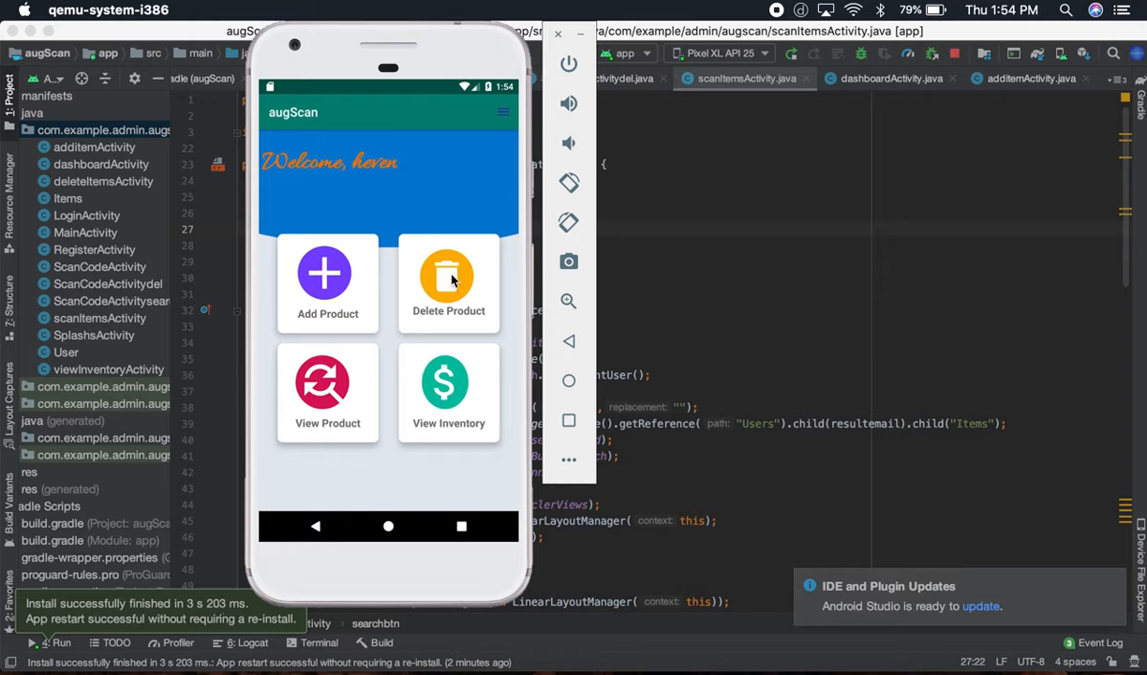
{"action": "left_click", "coordinate": [448, 282]}
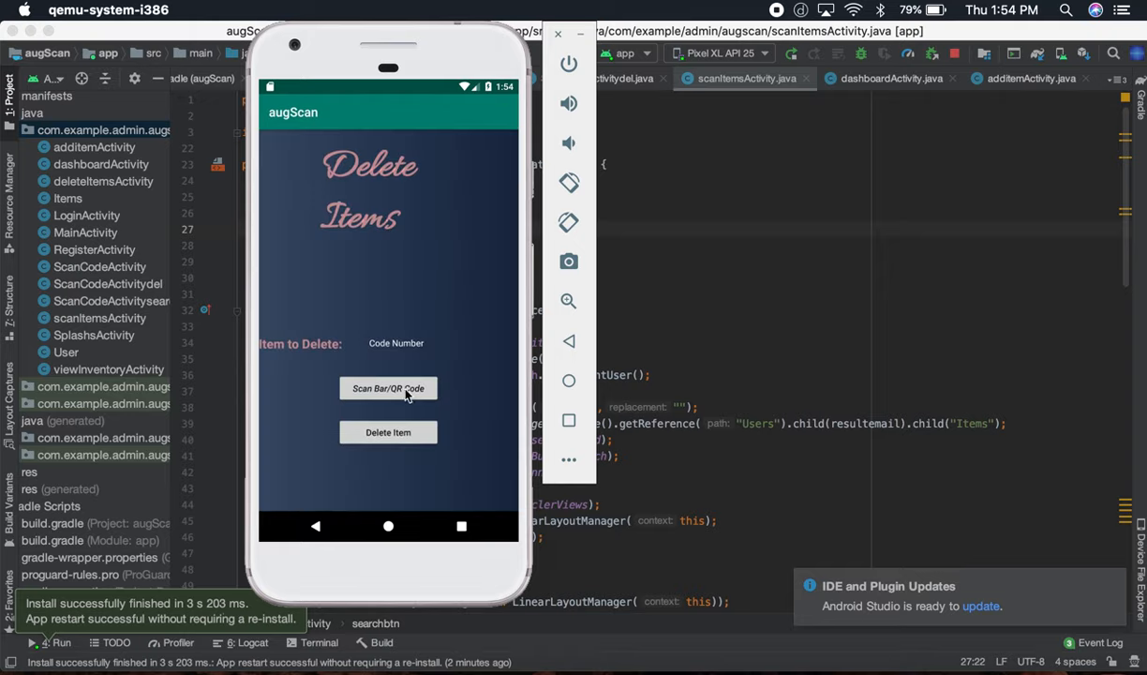
{"action": "left_click", "coordinate": [388, 388]}
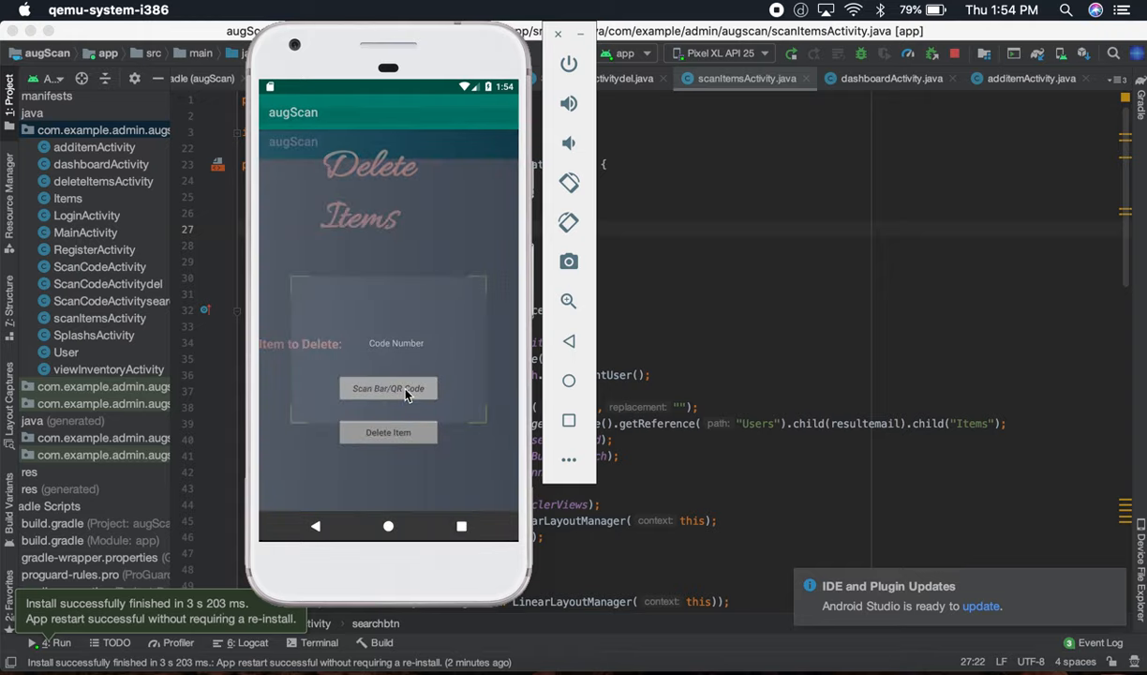
{"action": "left_click", "coordinate": [388, 388]}
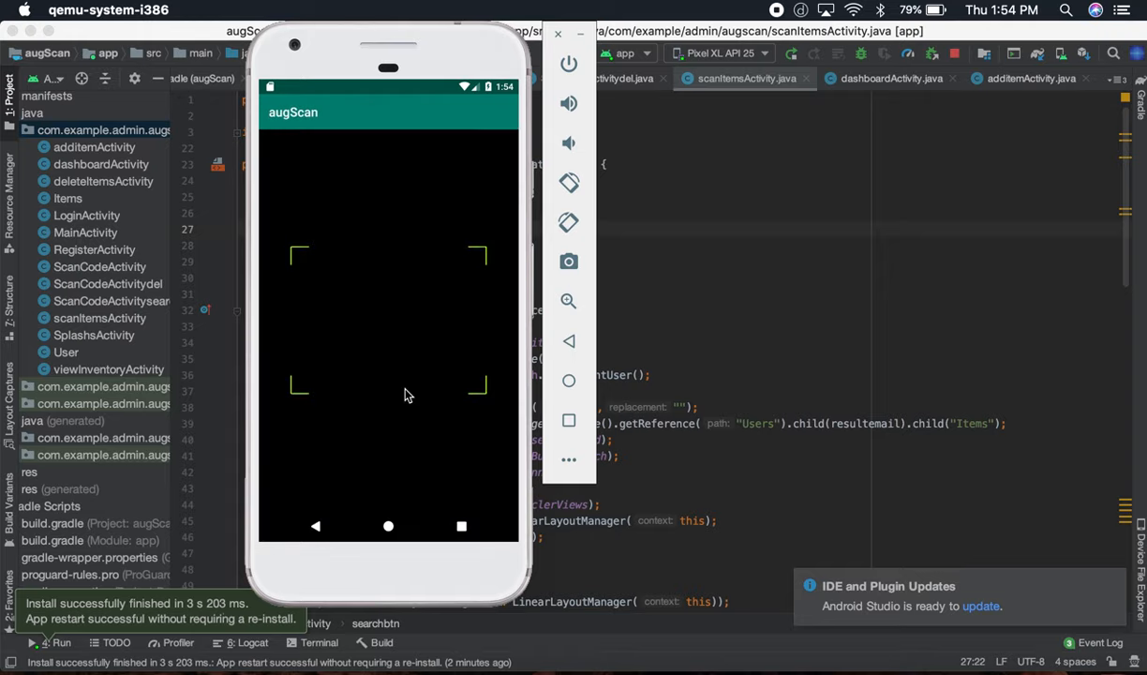
{"action": "mouse_move", "coordinate": [328, 512]}
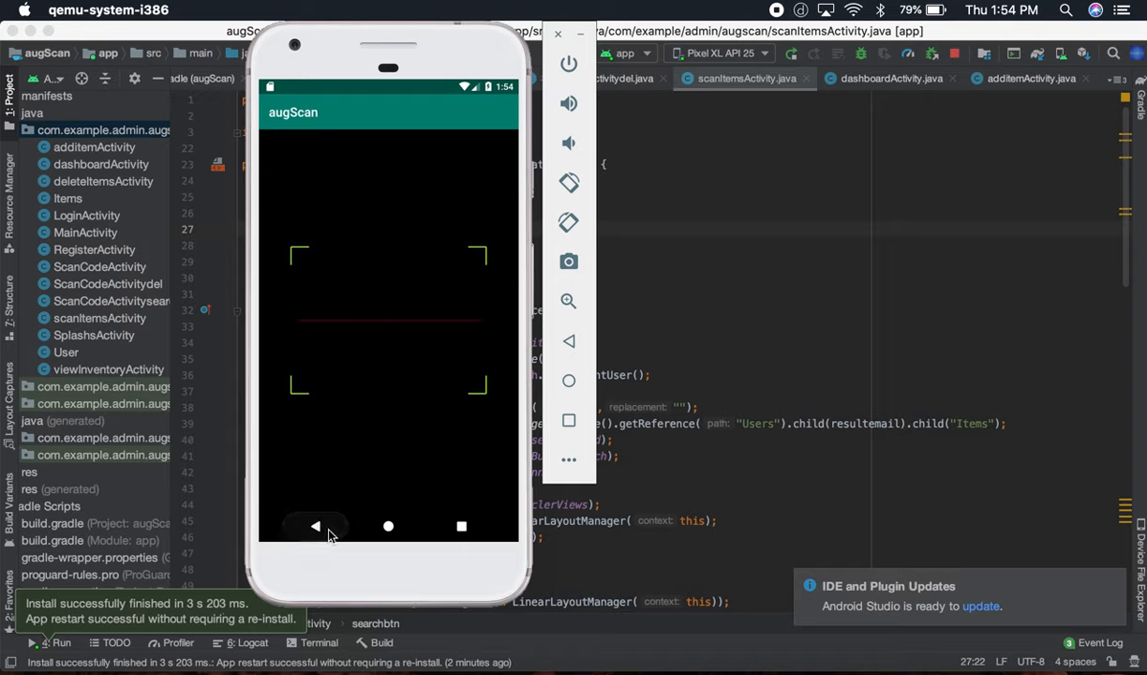
{"action": "left_click", "coordinate": [315, 525]}
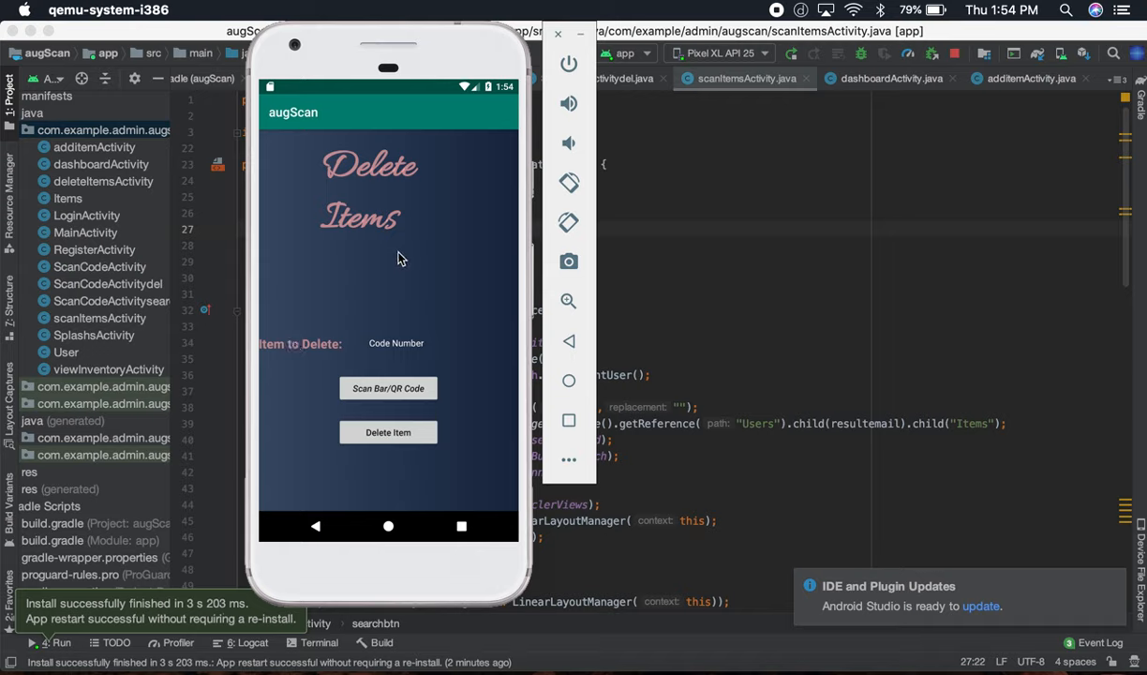
{"action": "mouse_move", "coordinate": [380, 345]}
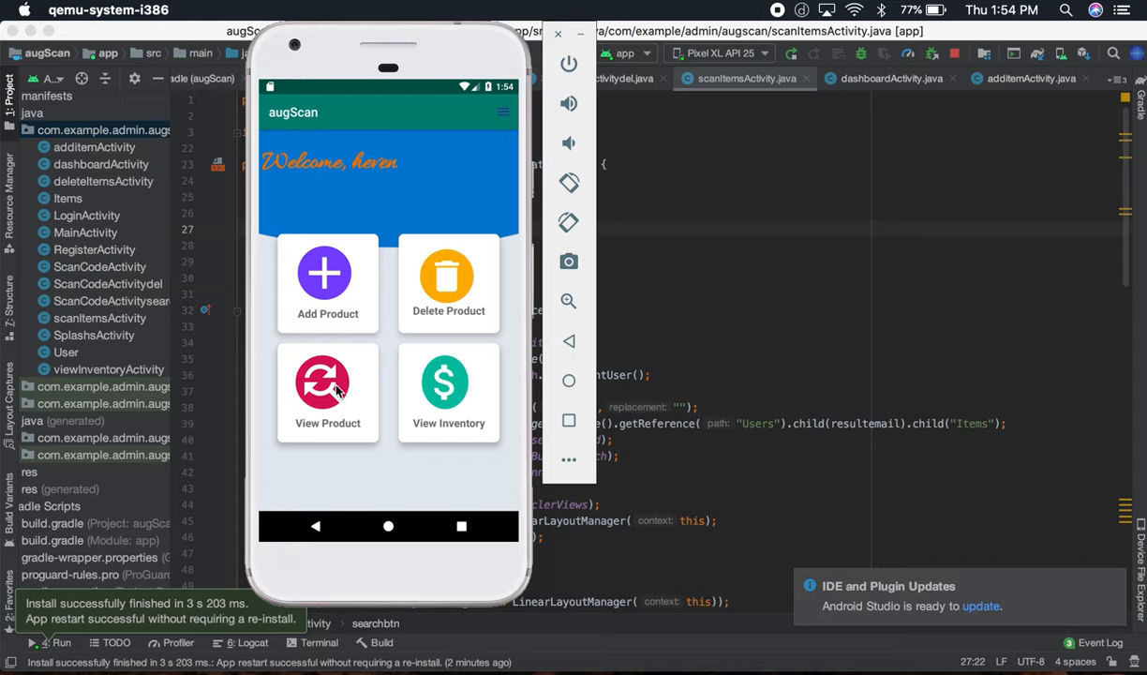
- Search Scan Items by name, skipping the barcode scanner, to show the Dove entry
{"action": "left_click", "coordinate": [326, 391]}
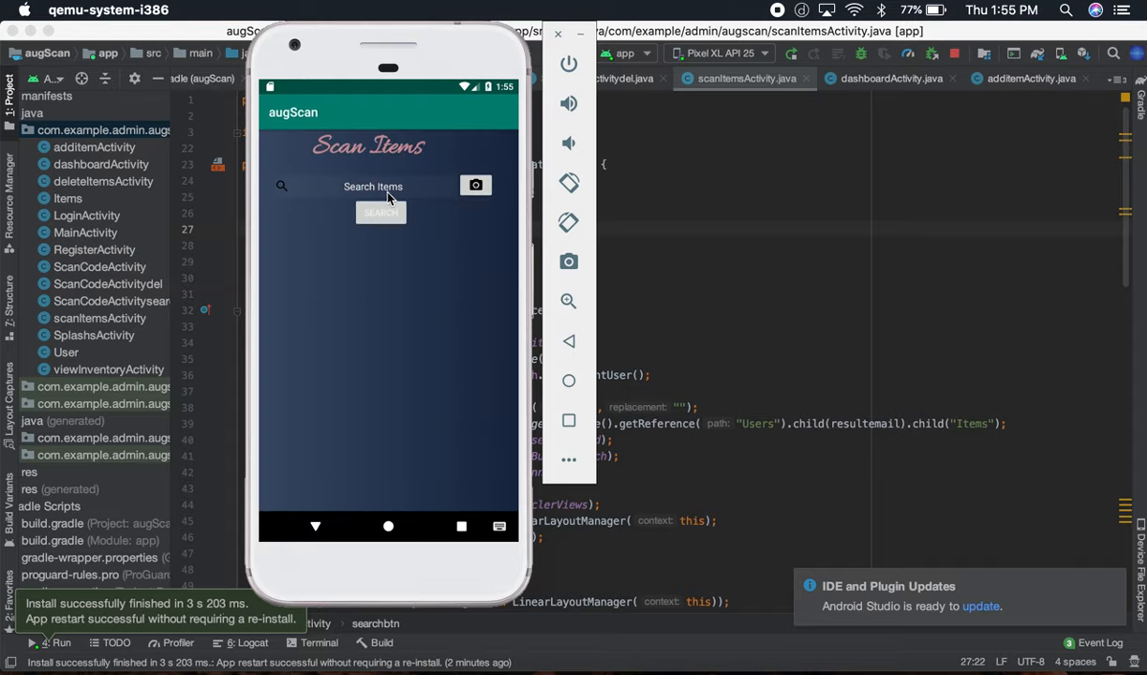
{"action": "left_click", "coordinate": [373, 186]}
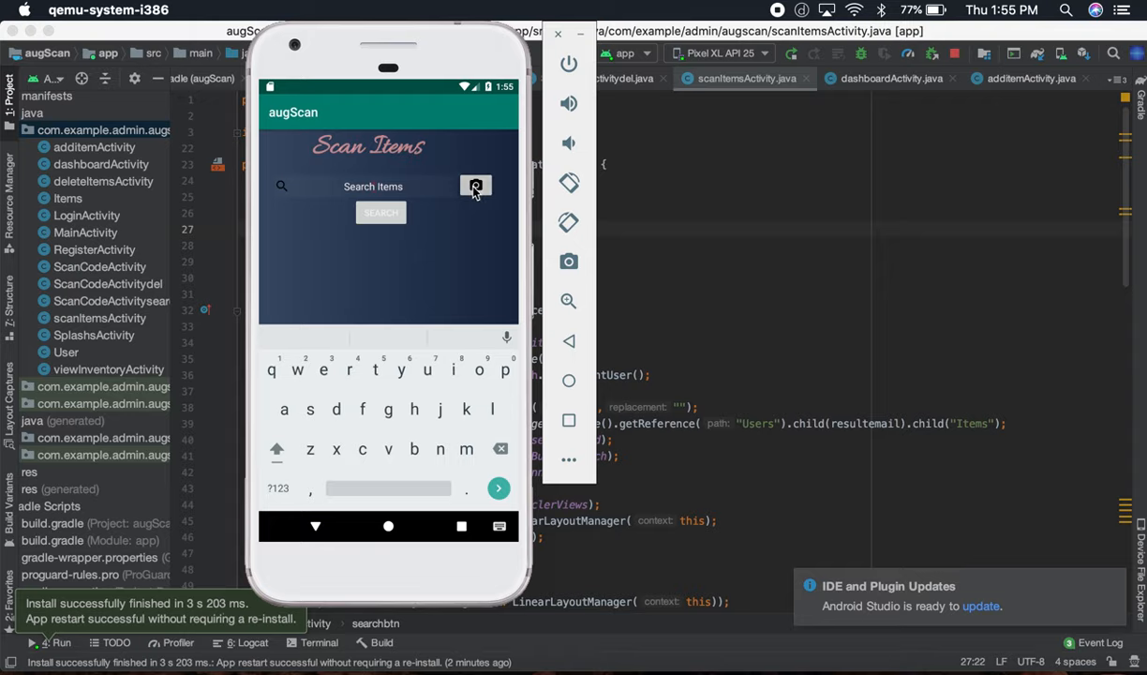
{"action": "left_click", "coordinate": [476, 185]}
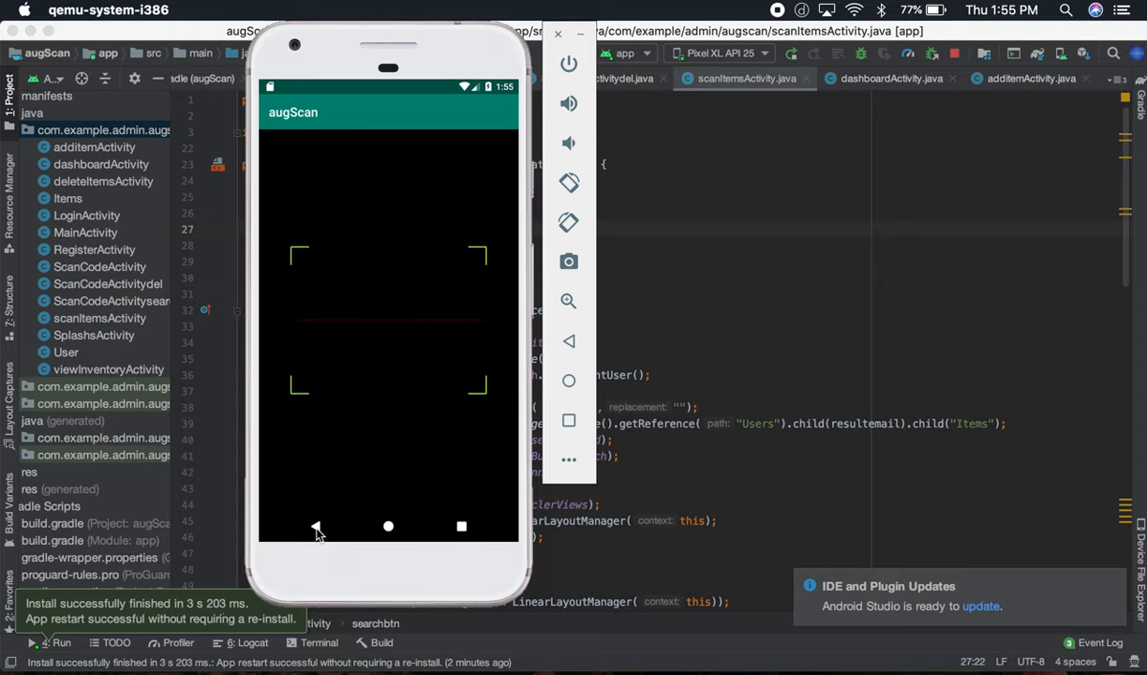
{"action": "left_click", "coordinate": [317, 525]}
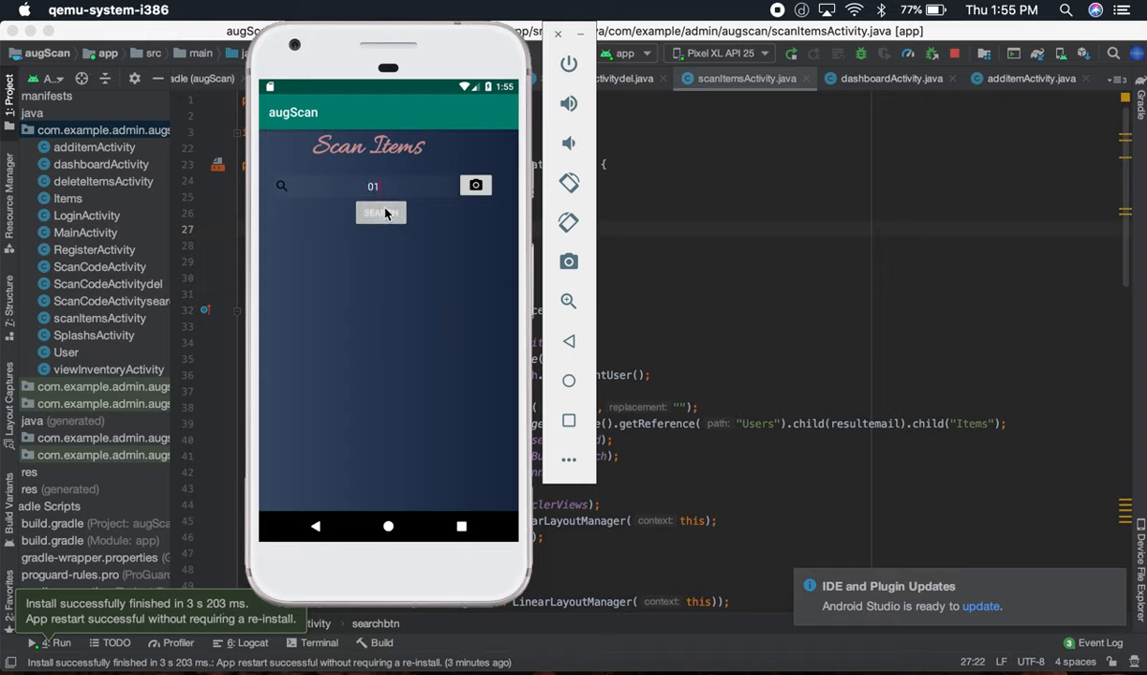
{"action": "left_click", "coordinate": [381, 212]}
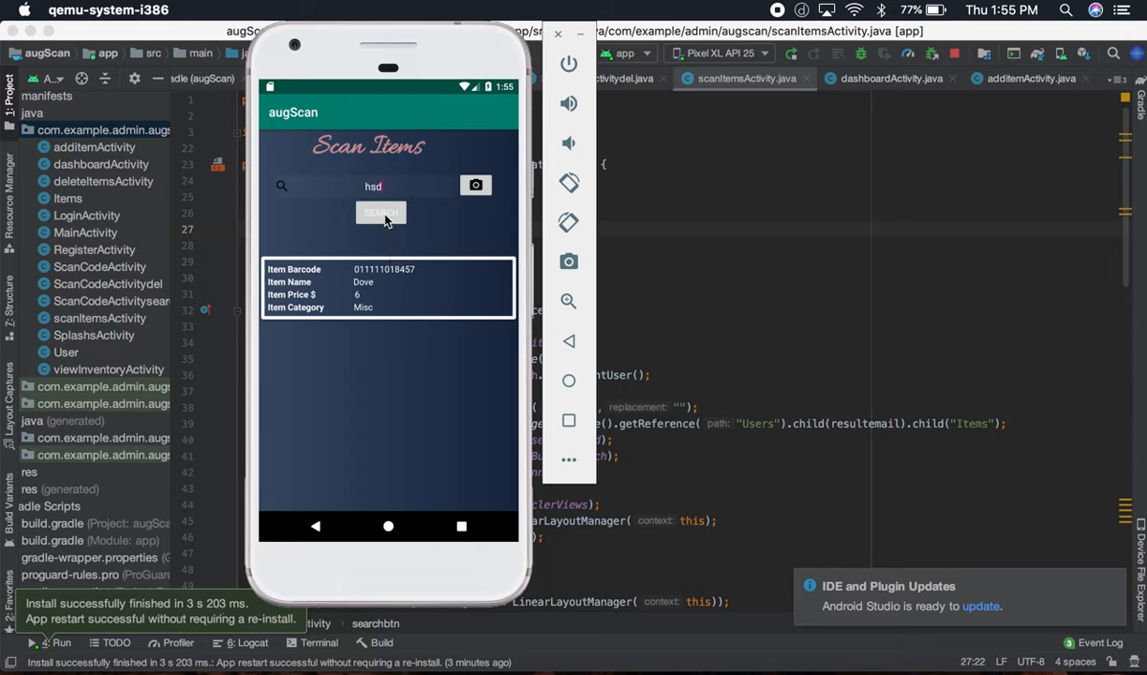
- Search by barcode digits 9 then 98 to show the Hamilton book entry
{"action": "left_click", "coordinate": [381, 214]}
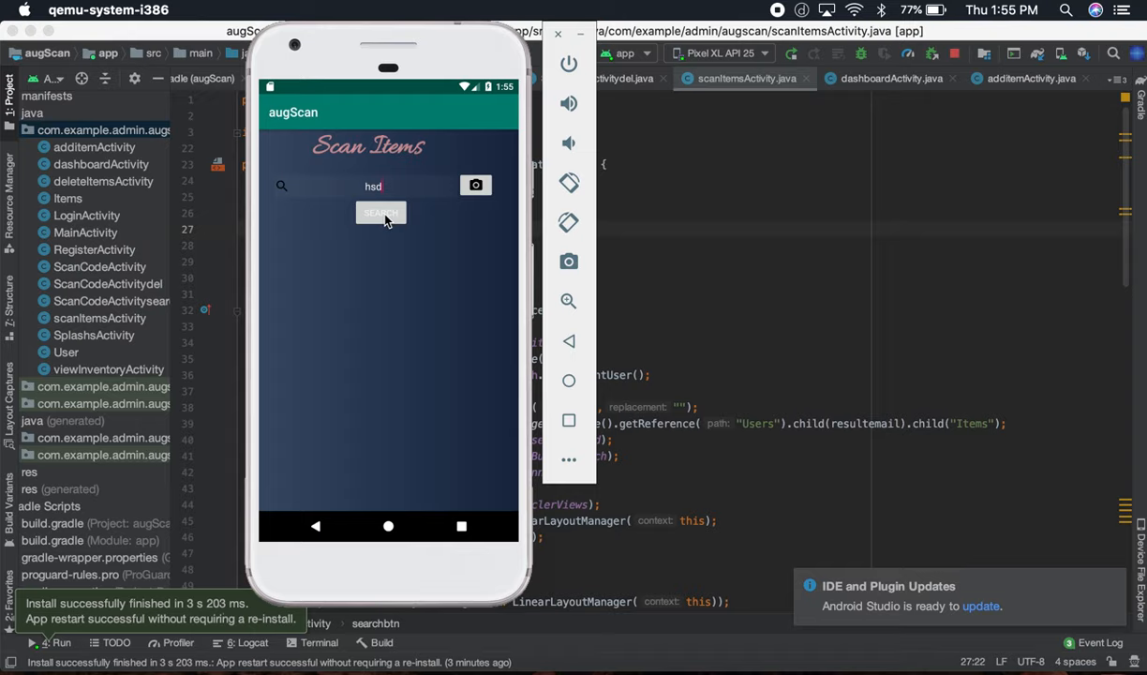
{"action": "type", "text": "9"}
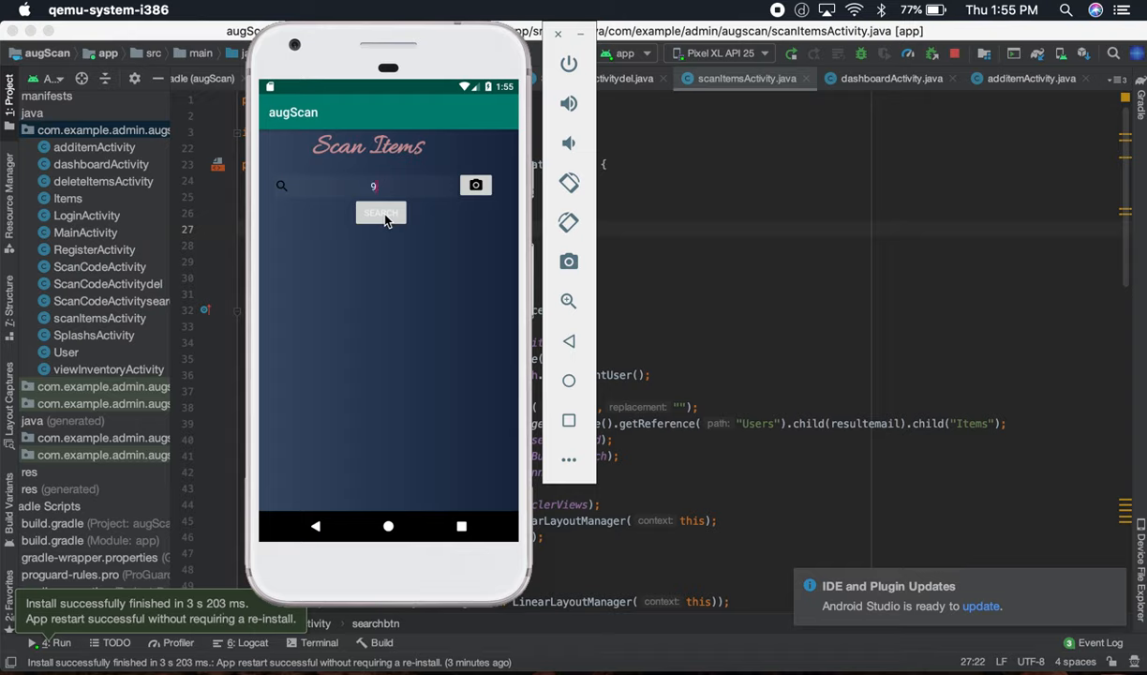
{"action": "left_click", "coordinate": [380, 212]}
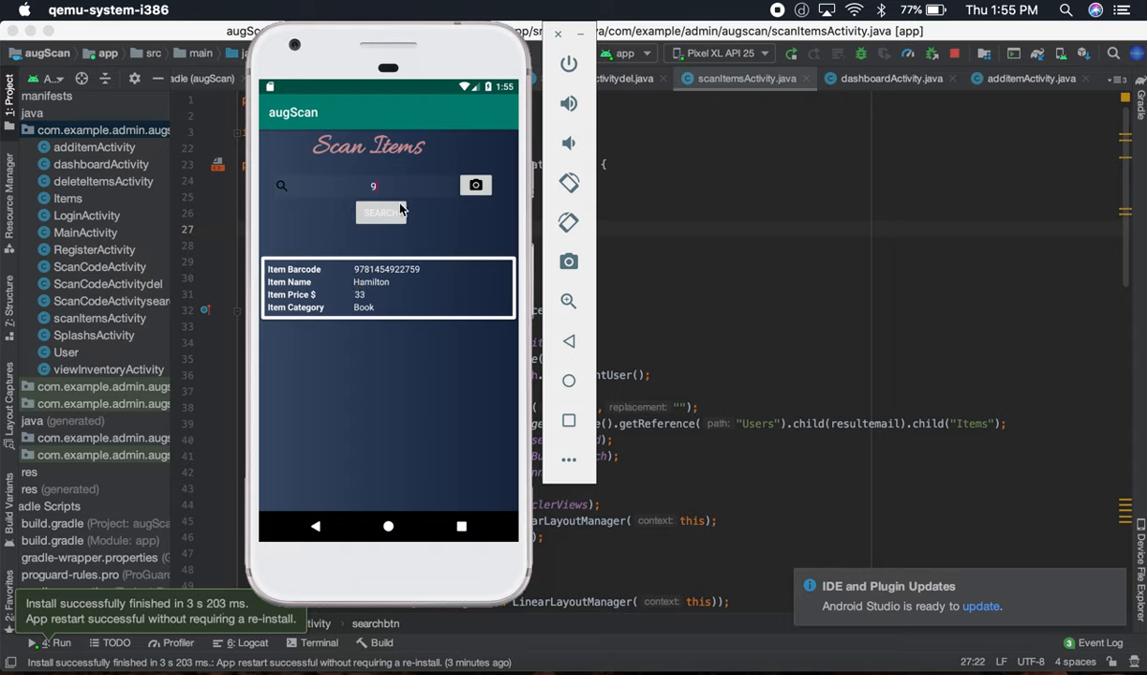
{"action": "mouse_move", "coordinate": [527, 158]}
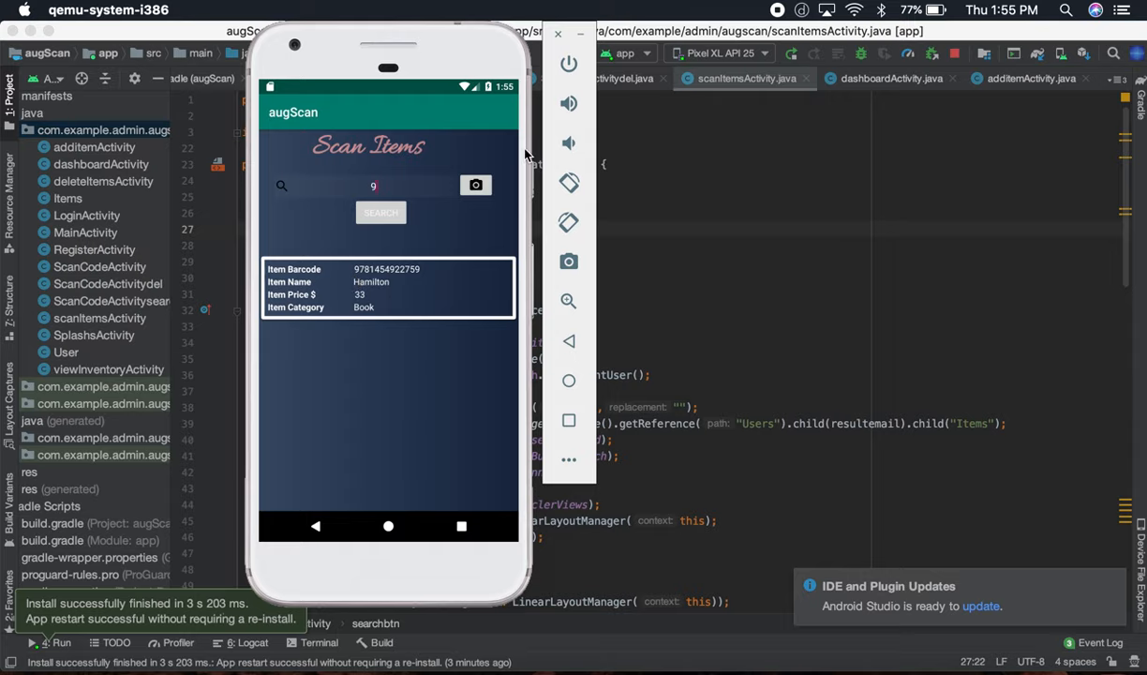
{"action": "type", "text": "8"}
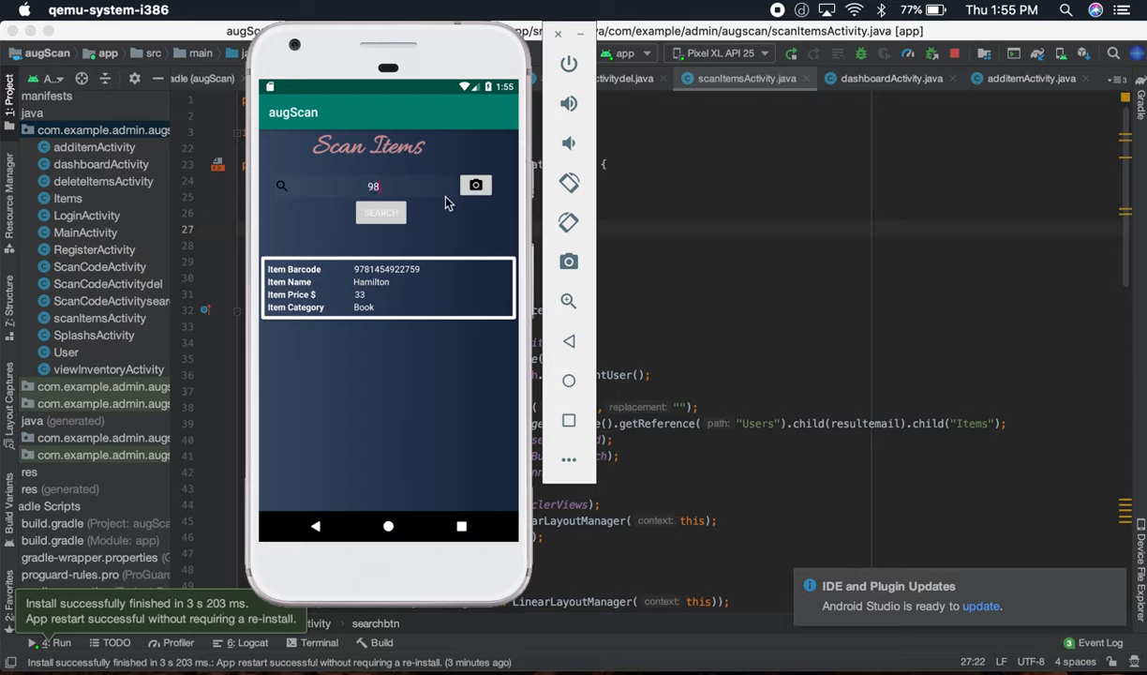
{"action": "left_click", "coordinate": [381, 212]}
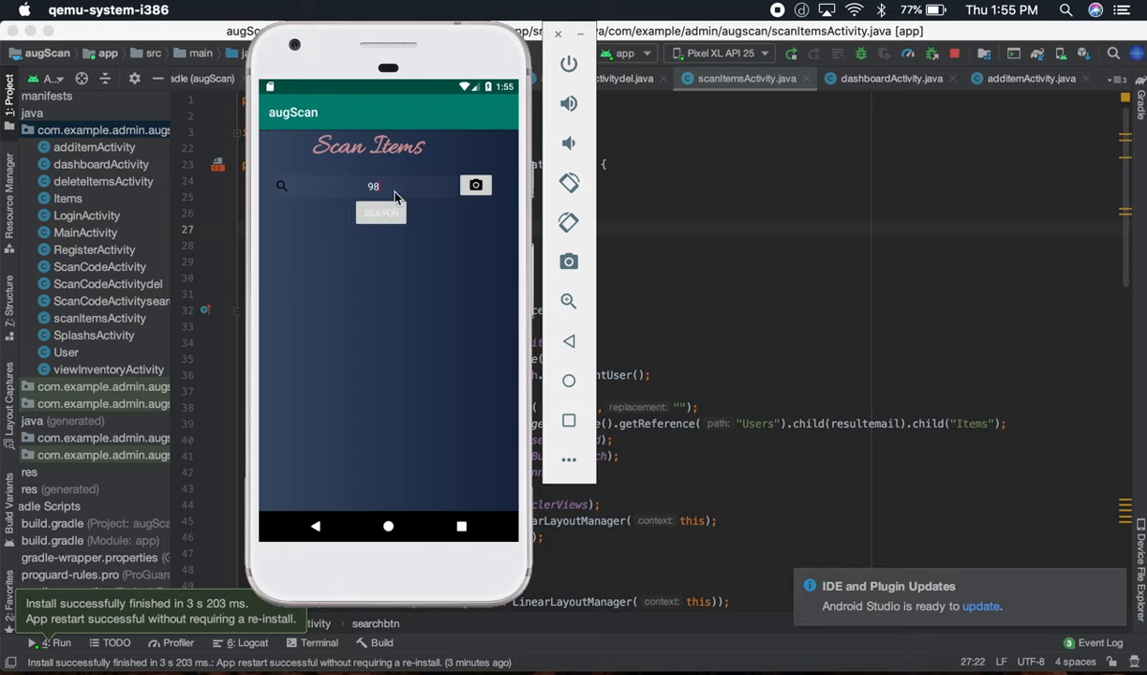
{"action": "key", "text": "Backspace"}
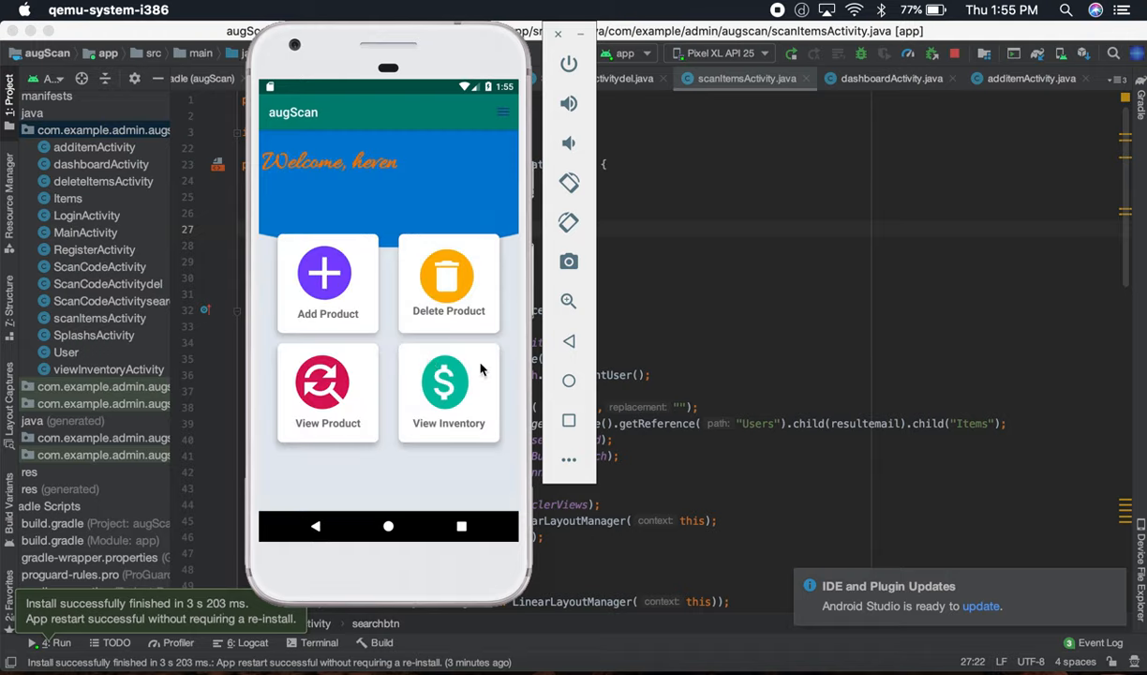
- View Inventory to list stored items with barcodes, prices, categories and totals
{"action": "left_click", "coordinate": [448, 382]}
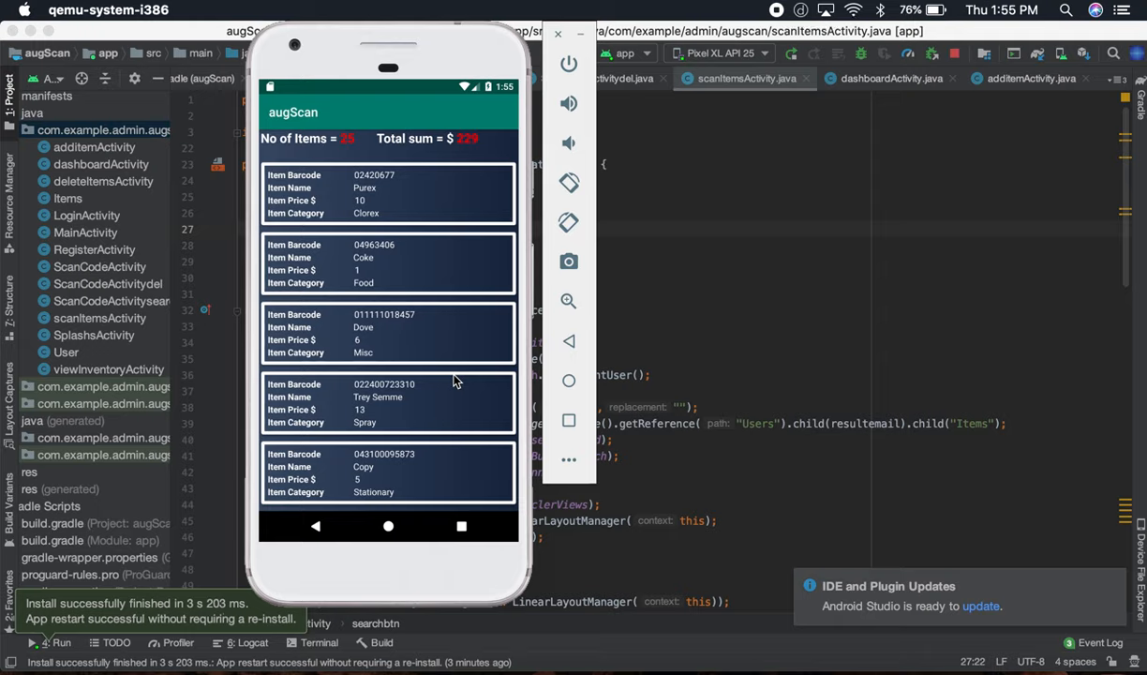
{"action": "mouse_move", "coordinate": [454, 146]}
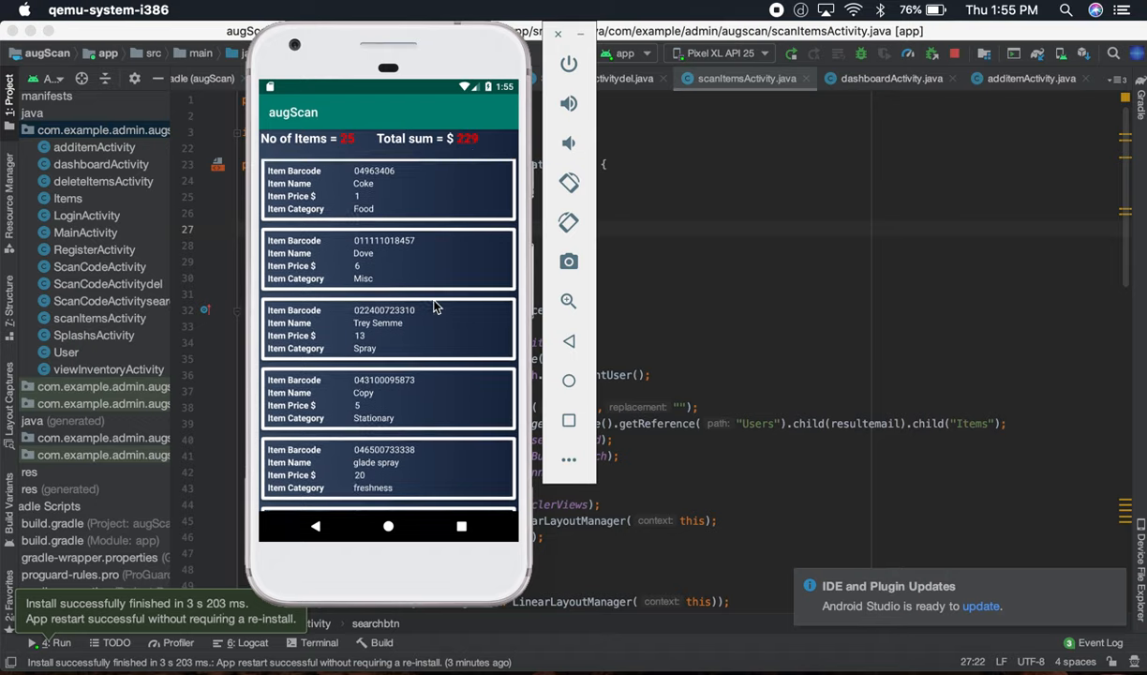
{"action": "scroll", "scroll_direction": "down", "scroll_amount": 3}
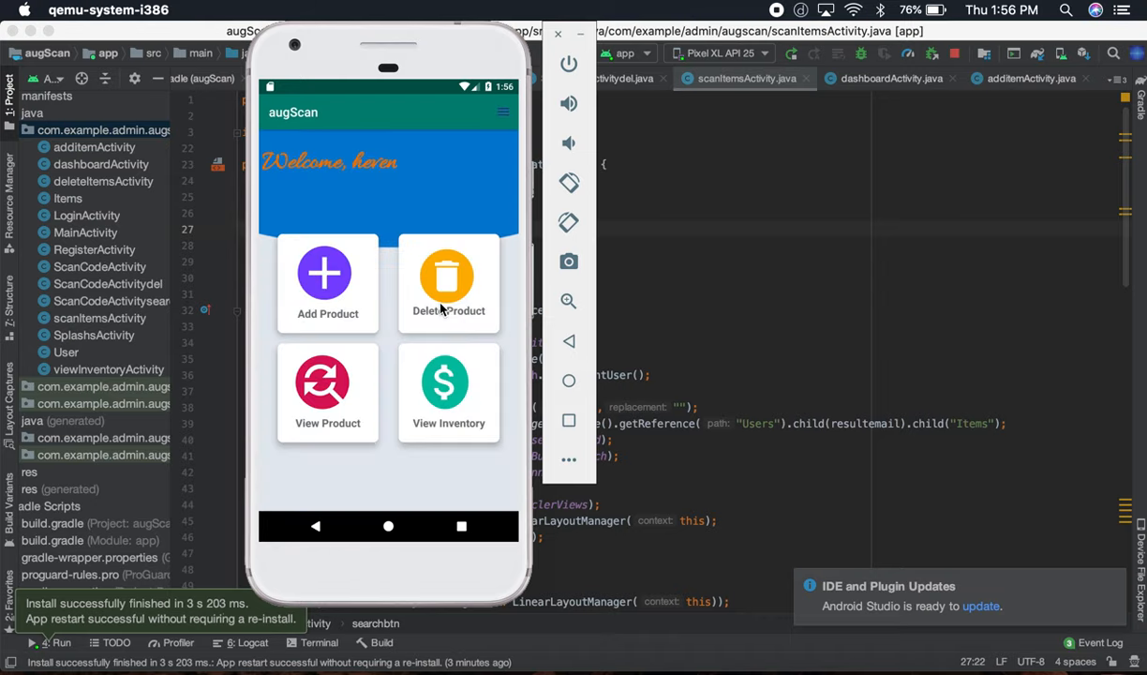
{"action": "mouse_move", "coordinate": [330, 604]}
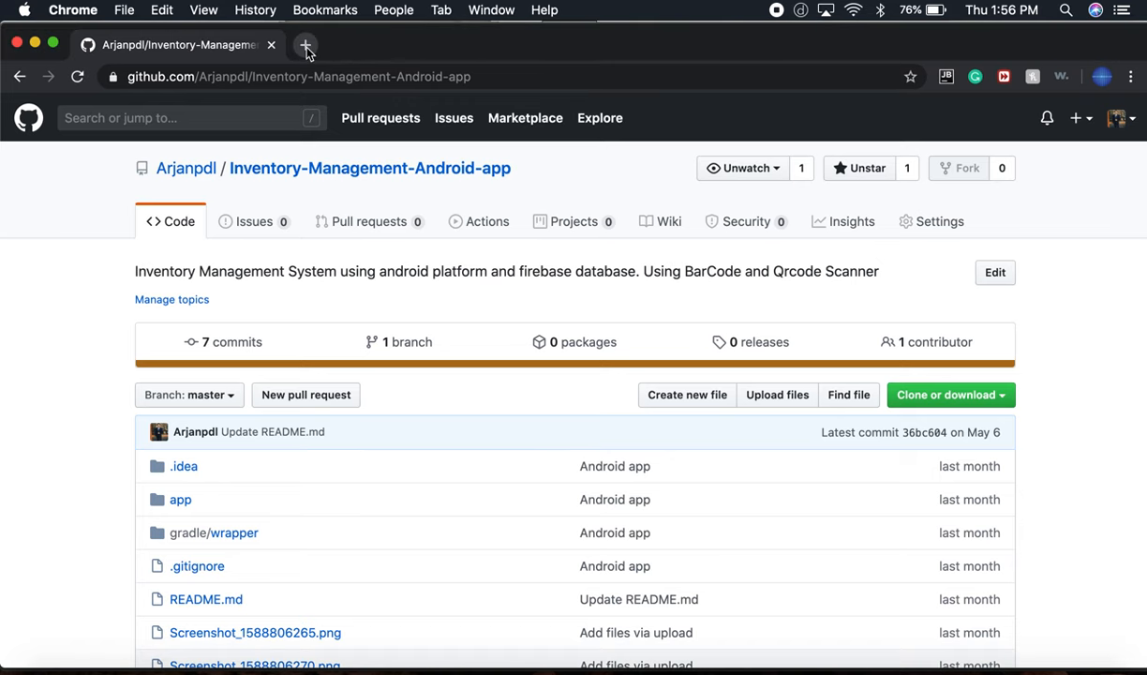
- Browse to firebase.google.com under another Google account and go to the console
{"action": "left_click", "coordinate": [306, 45]}
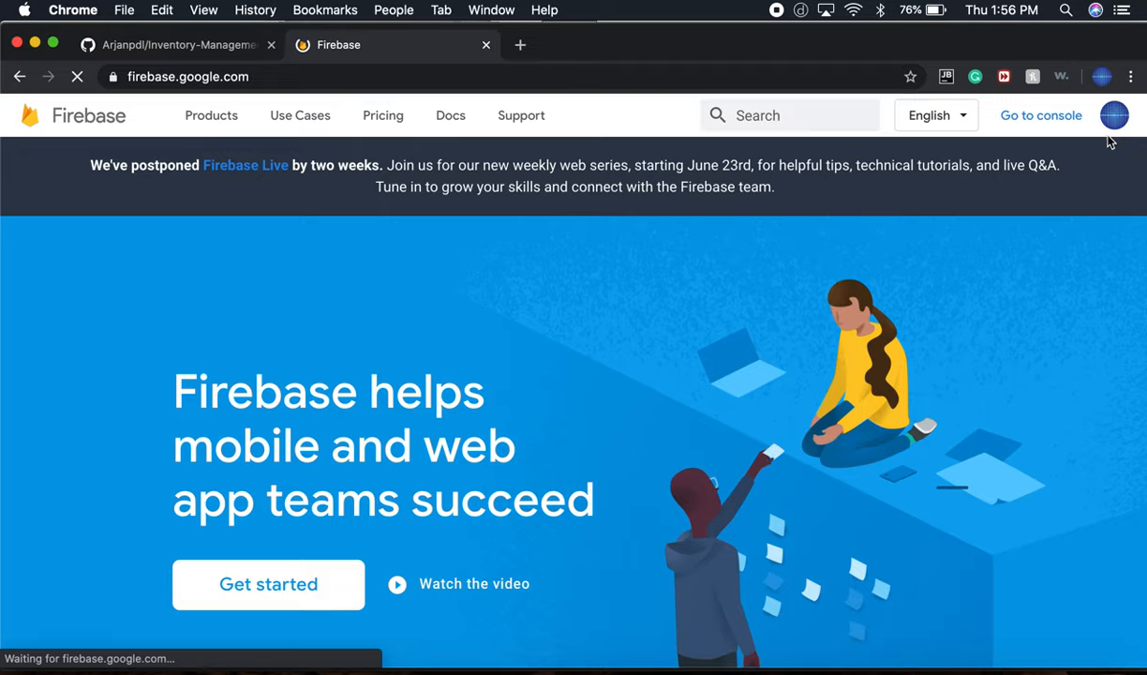
{"action": "left_click", "coordinate": [1113, 114]}
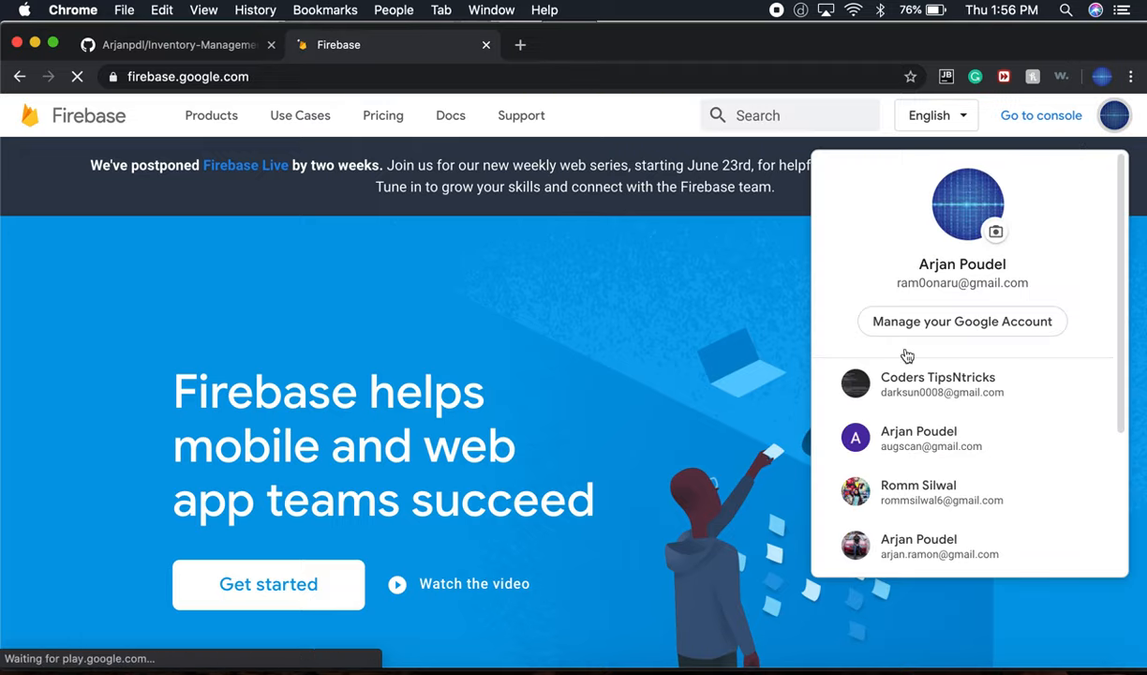
{"action": "left_click", "coordinate": [918, 439]}
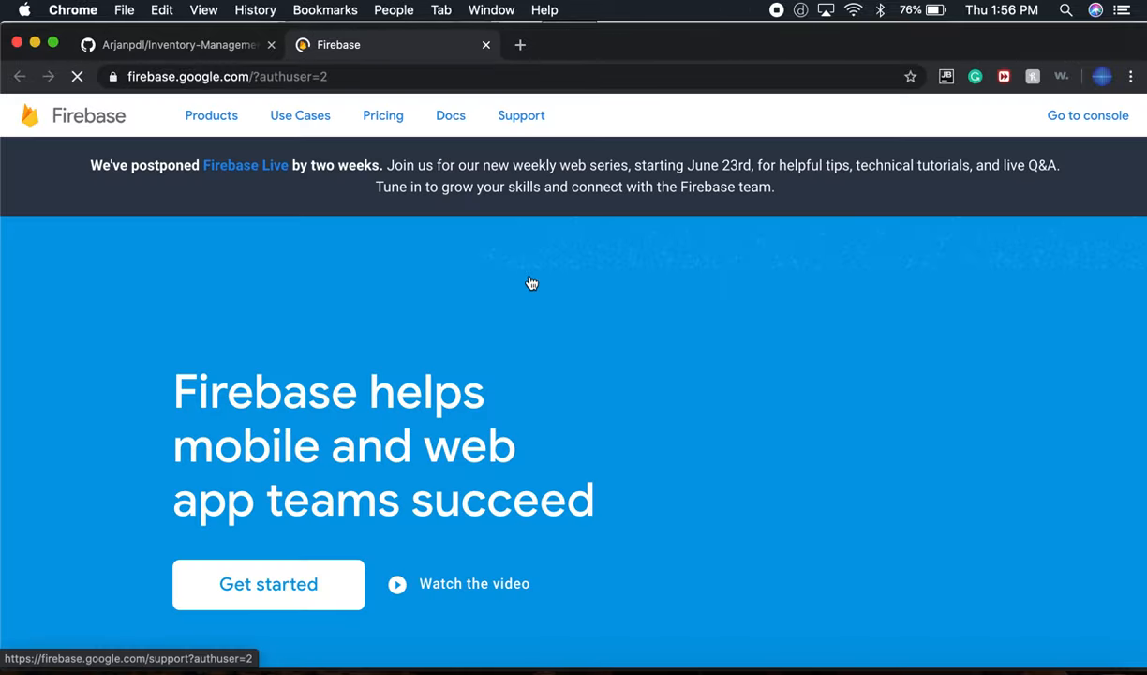
{"action": "scroll", "scroll_direction": "down", "scroll_amount": 3}
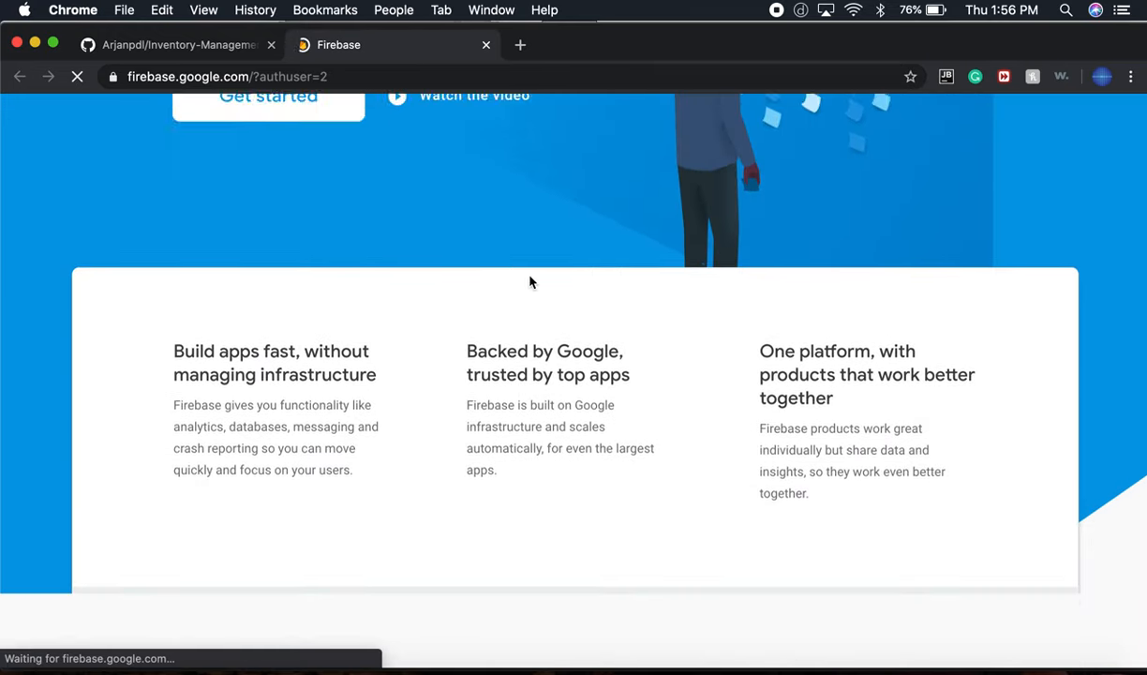
{"action": "scroll", "scroll_direction": "up", "scroll_amount": 3}
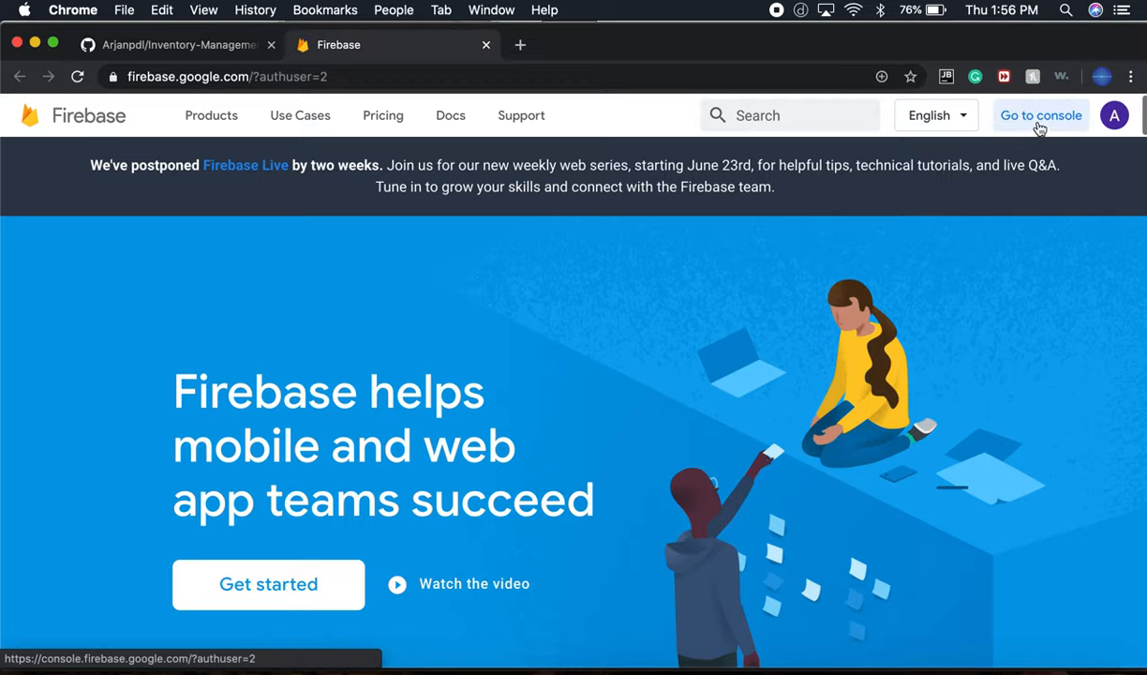
{"action": "left_click", "coordinate": [1041, 114]}
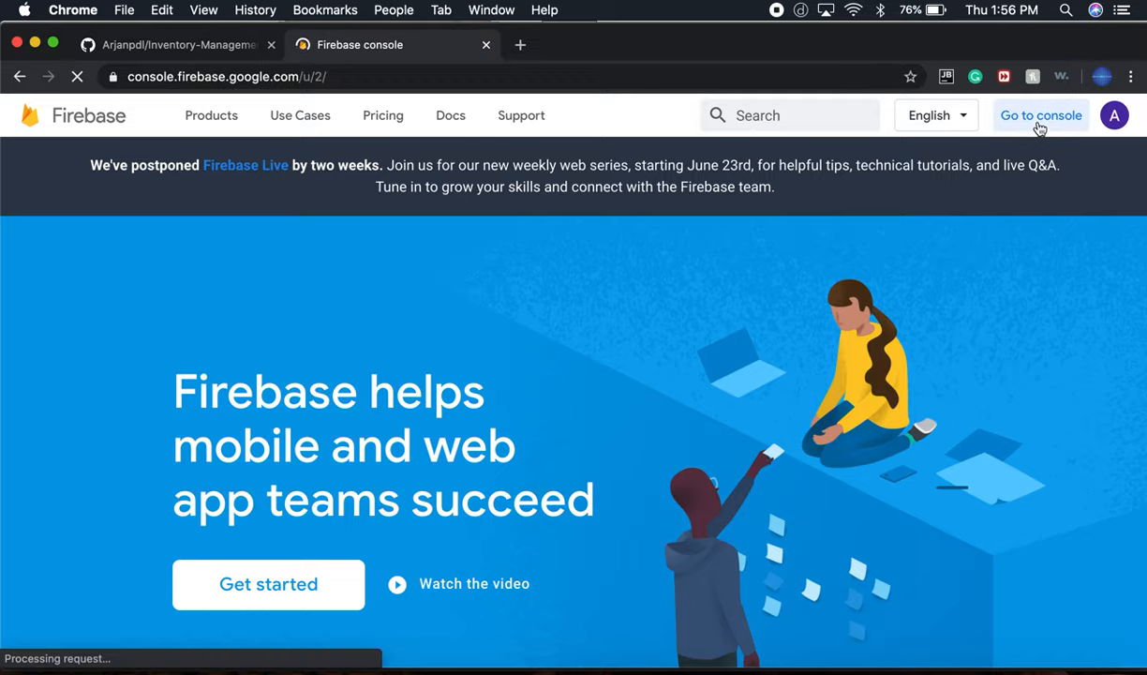
{"action": "left_click", "coordinate": [1041, 115]}
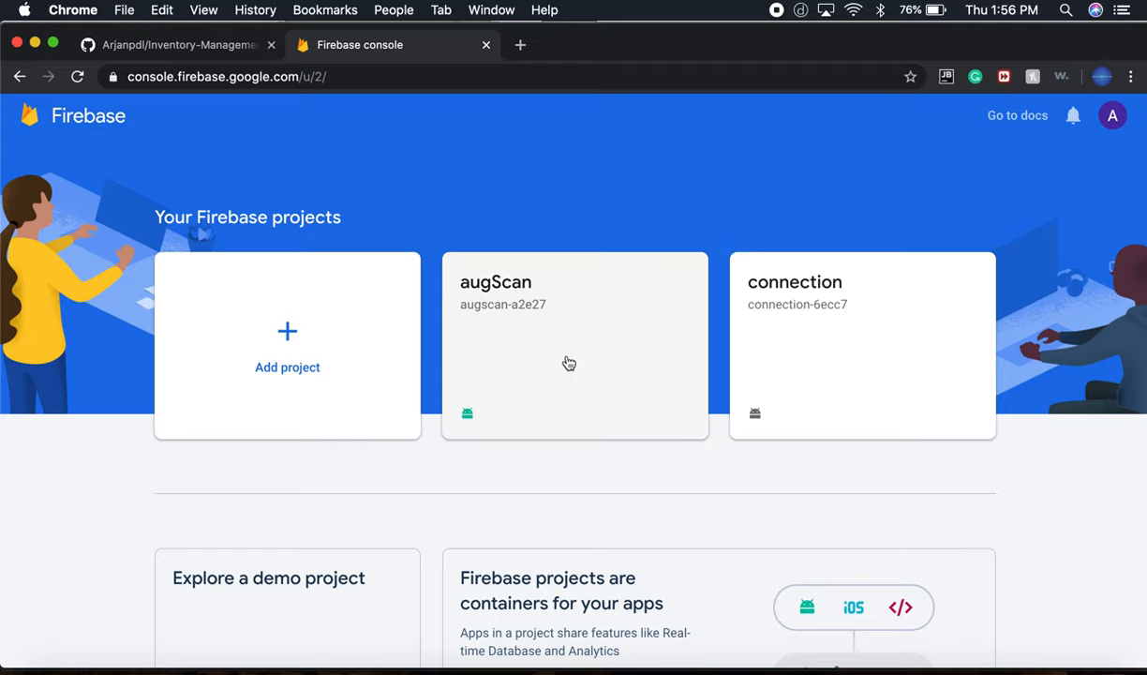
- View the augScan project's Realtime Database and expand the user's data node
{"action": "left_click", "coordinate": [574, 345]}
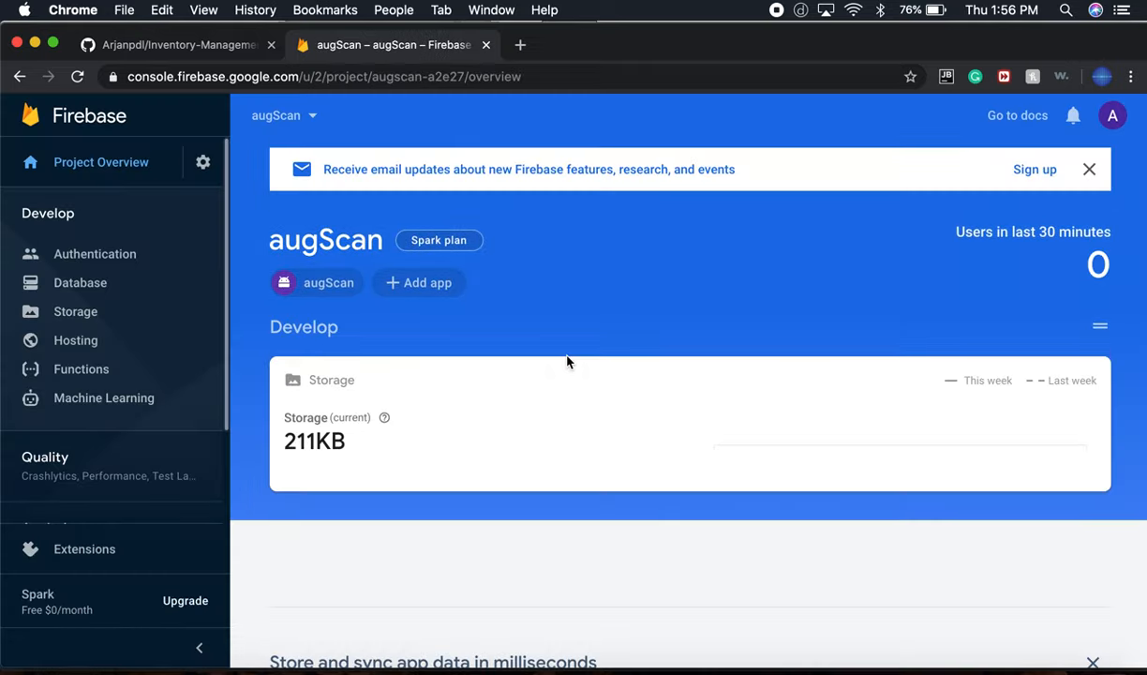
{"action": "scroll", "scroll_direction": "down", "scroll_amount": 3}
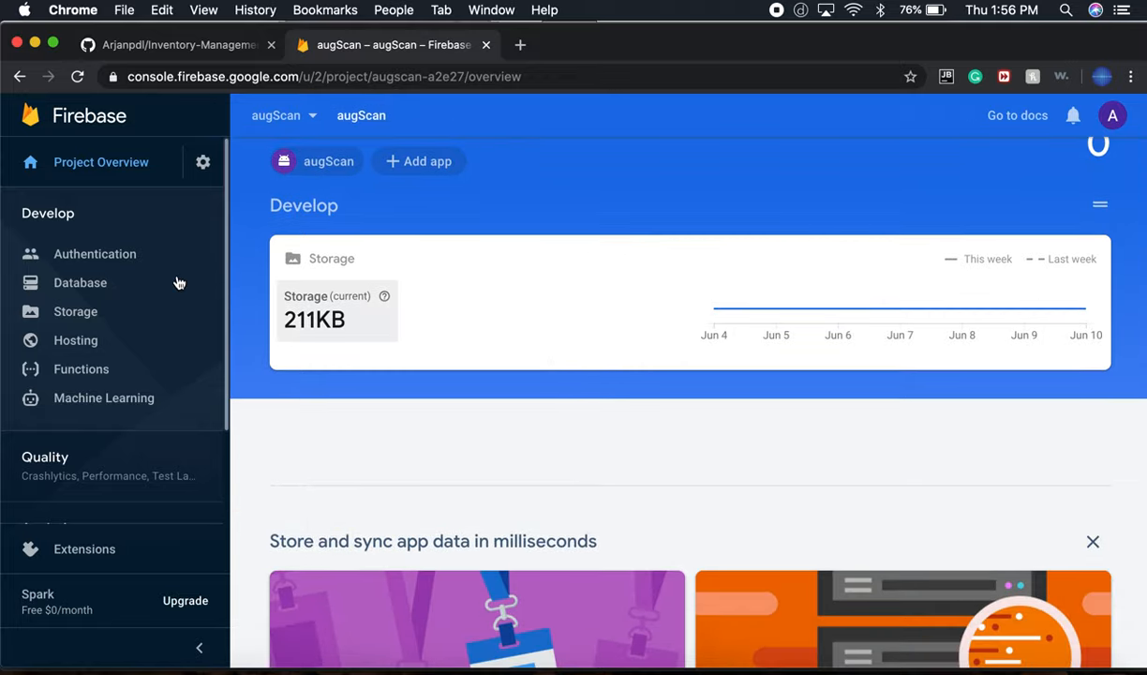
{"action": "left_click", "coordinate": [79, 282]}
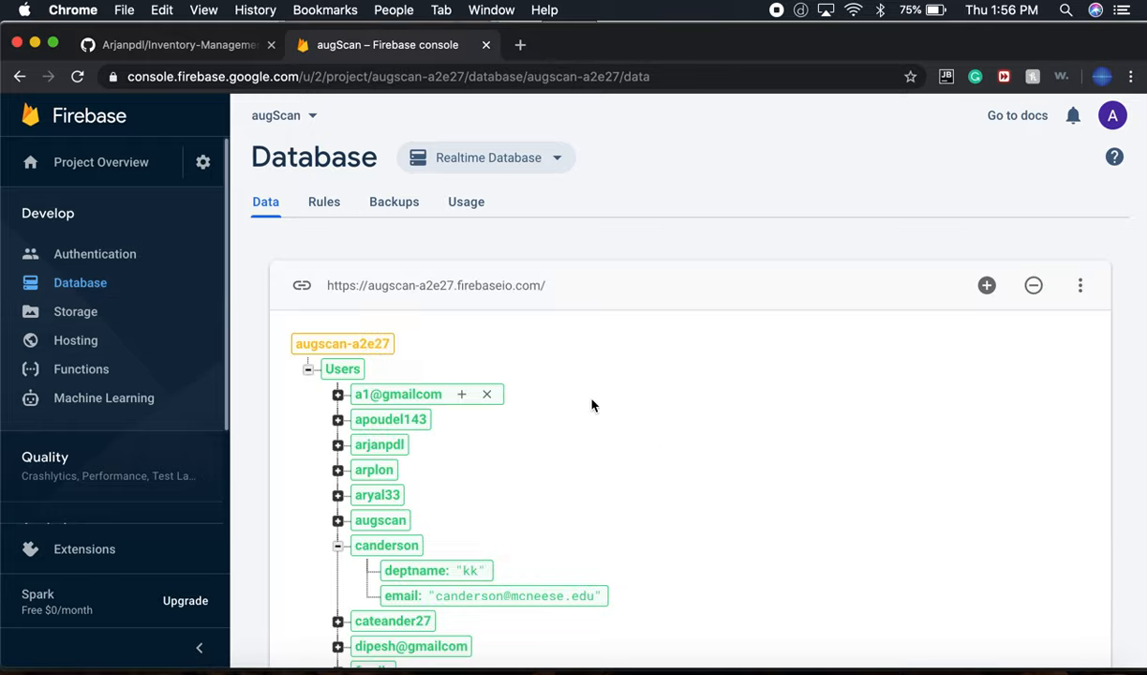
{"action": "scroll", "scroll_direction": "down", "scroll_amount": 3}
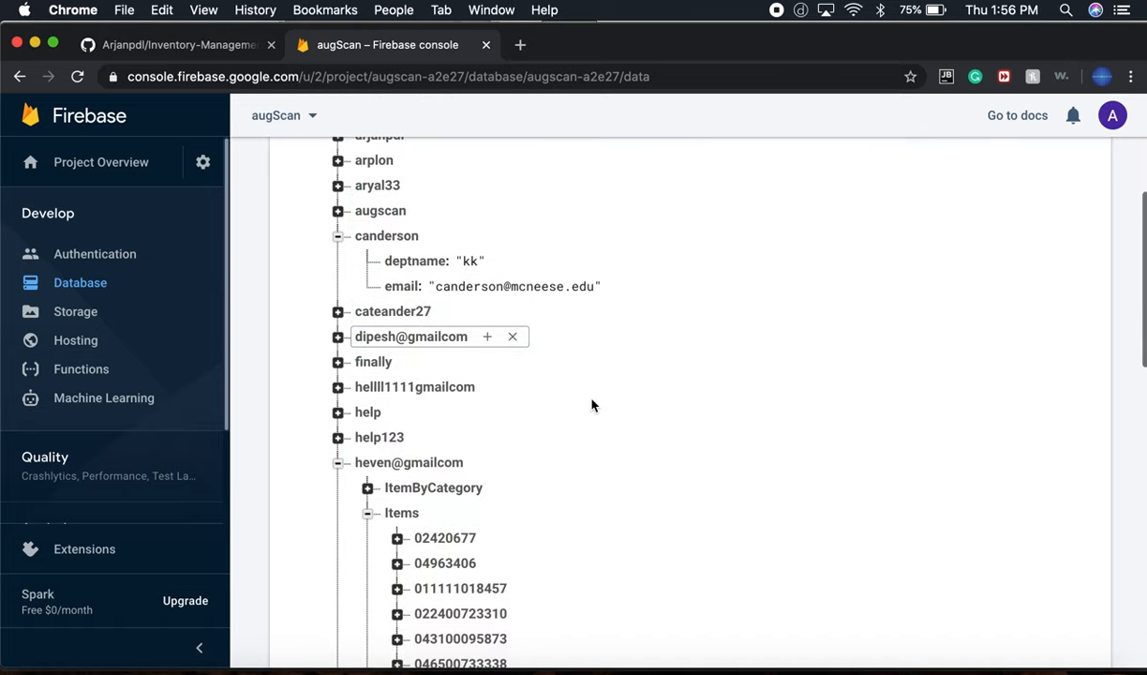
{"action": "scroll", "scroll_direction": "down", "scroll_amount": 3}
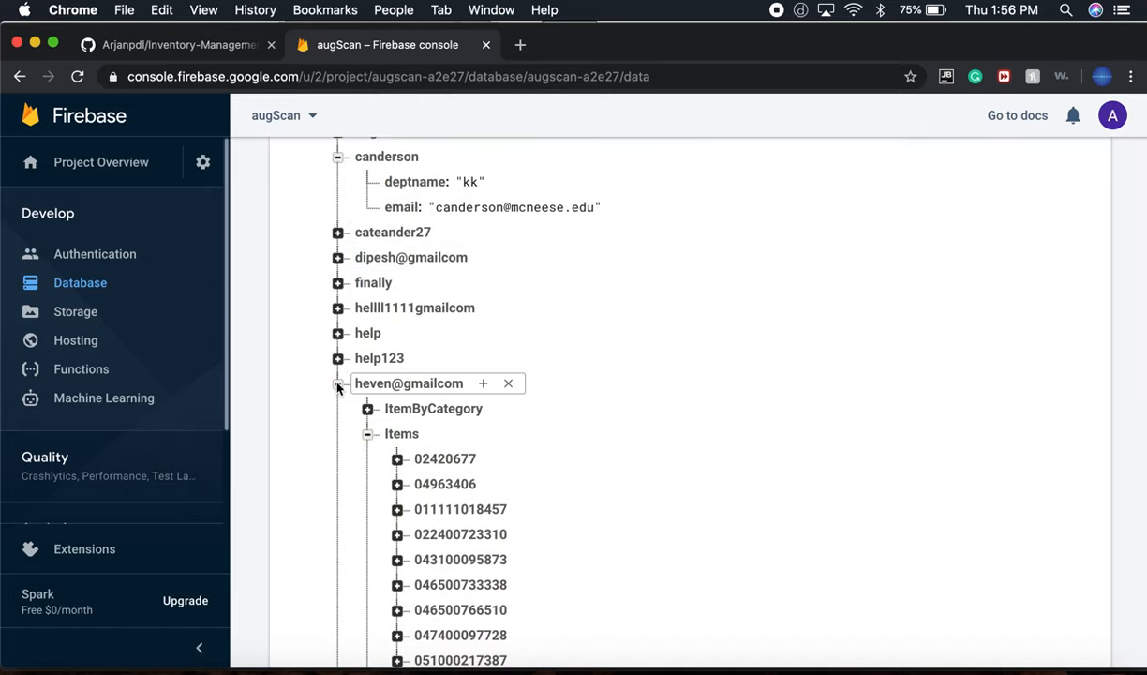
{"action": "left_click", "coordinate": [337, 382]}
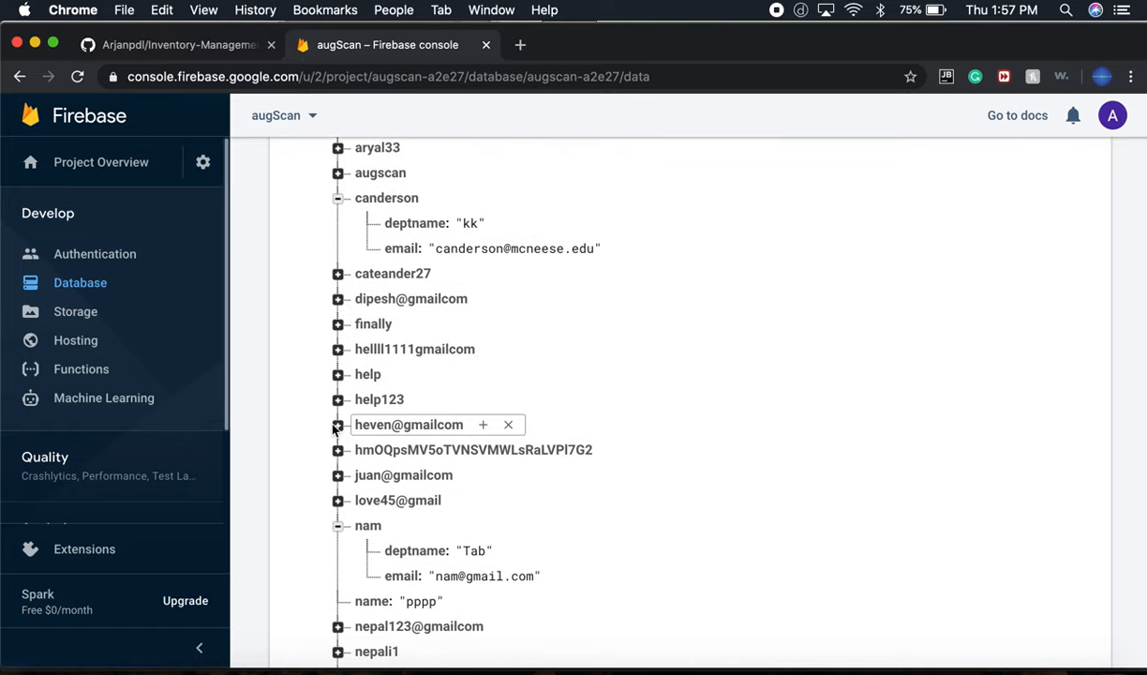
{"action": "left_click", "coordinate": [338, 424]}
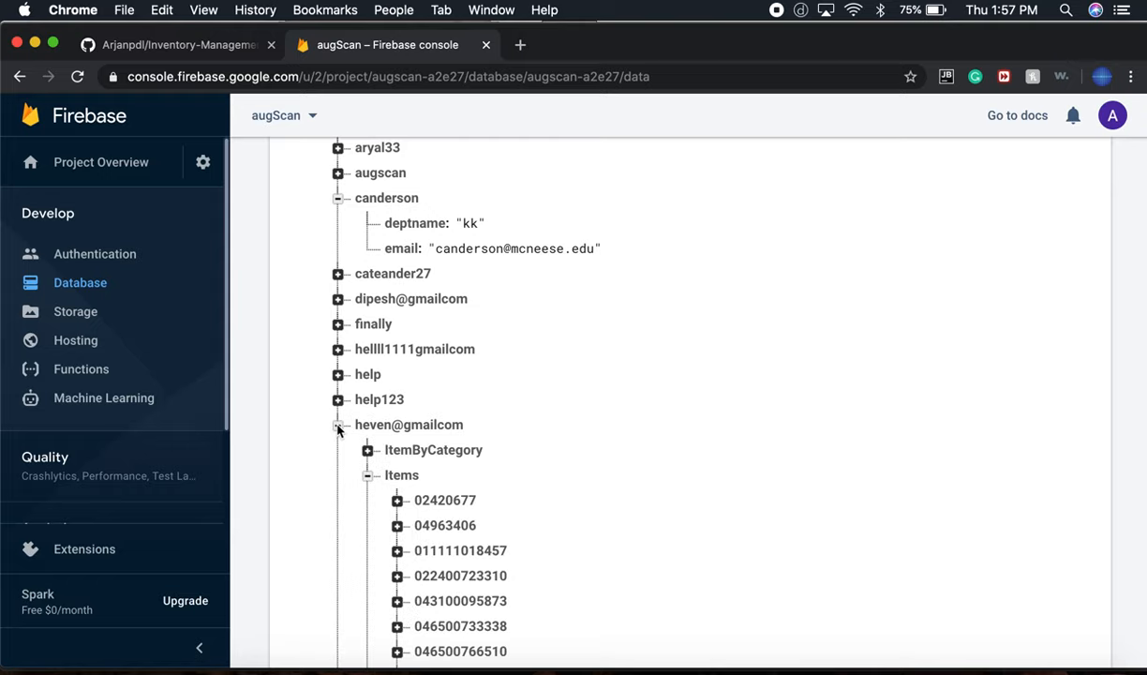
{"action": "scroll", "scroll_direction": "down", "scroll_amount": 3}
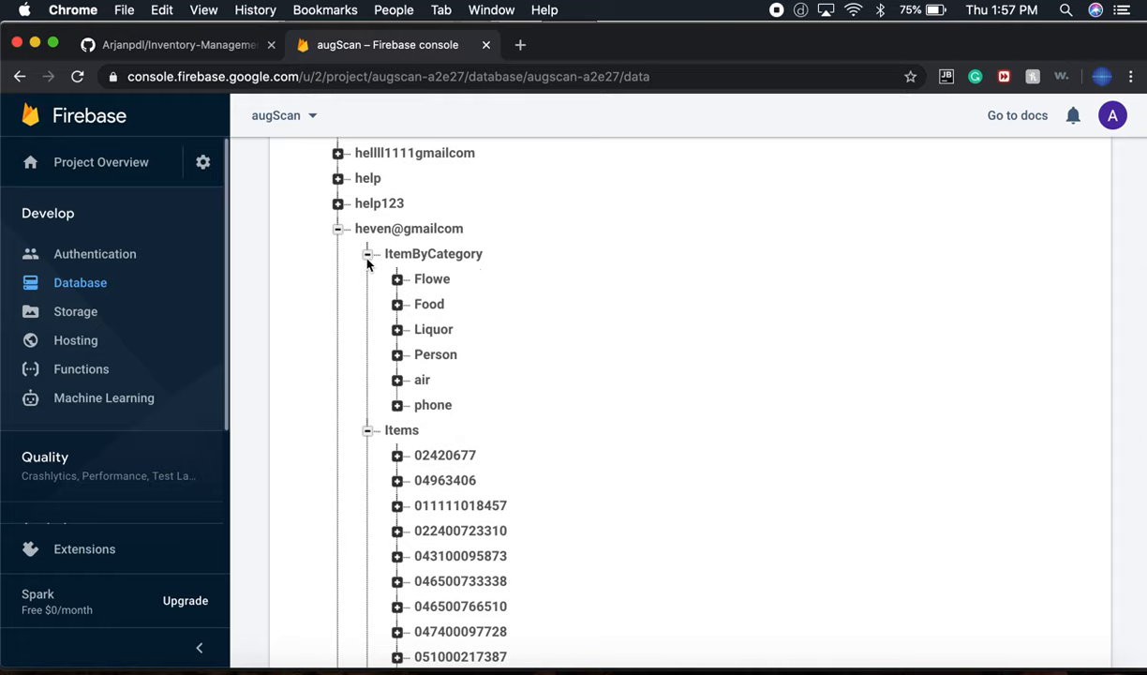
{"action": "left_click", "coordinate": [431, 278]}
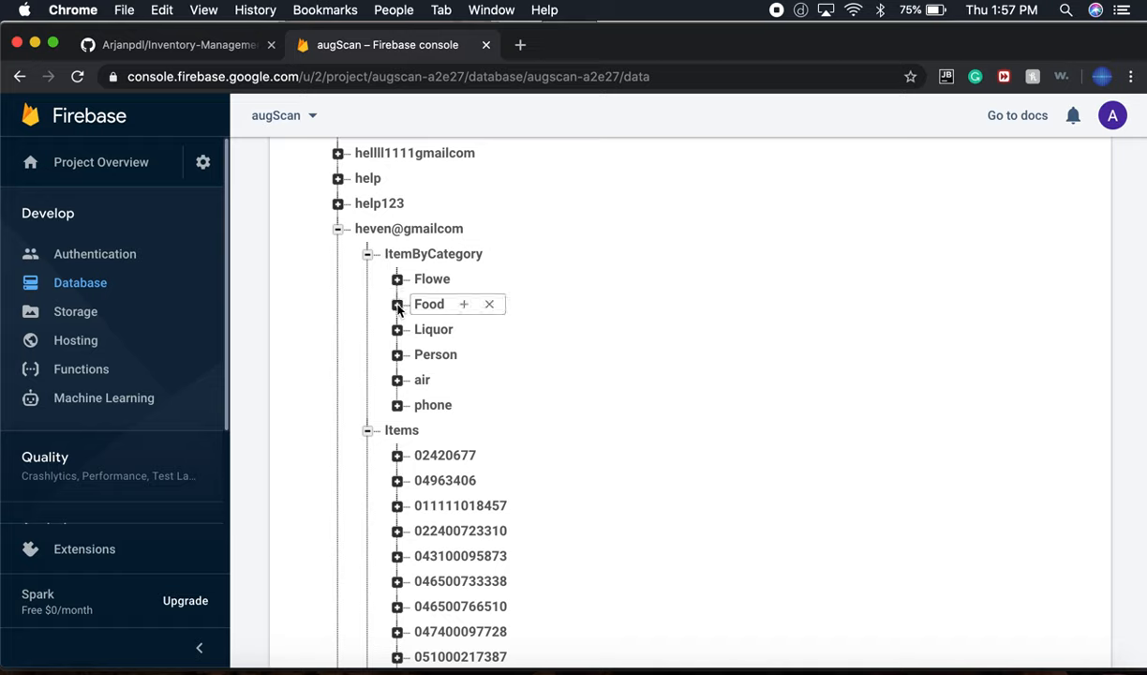
{"action": "left_click", "coordinate": [398, 330]}
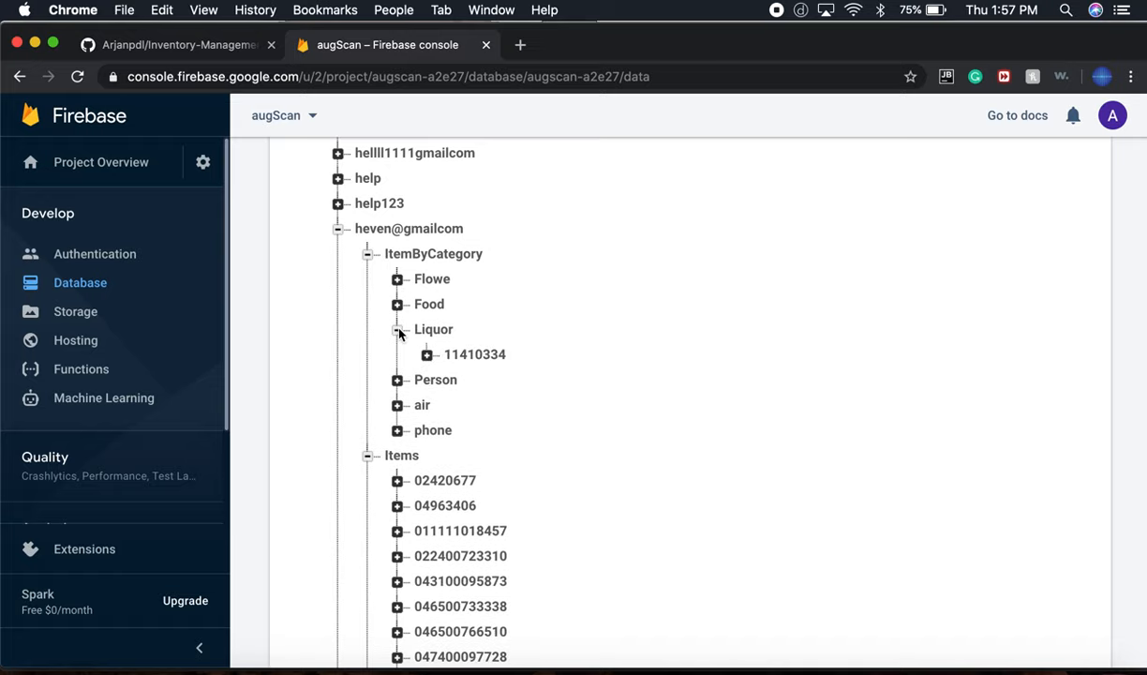
{"action": "left_click", "coordinate": [397, 330]}
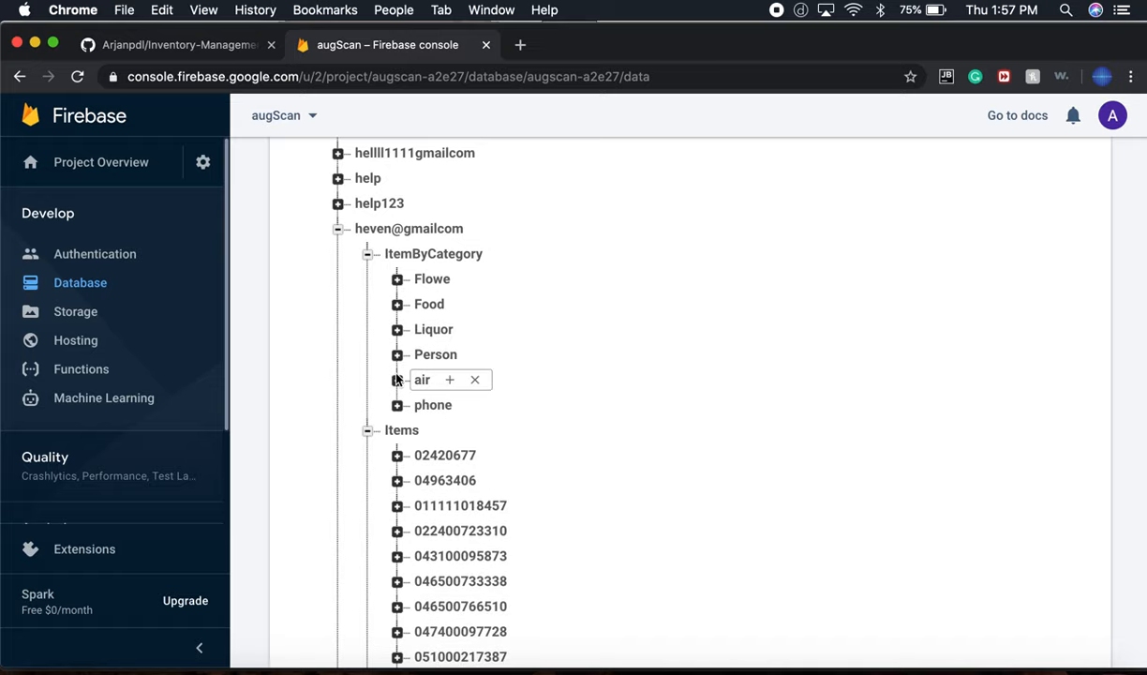
{"action": "left_click", "coordinate": [397, 405]}
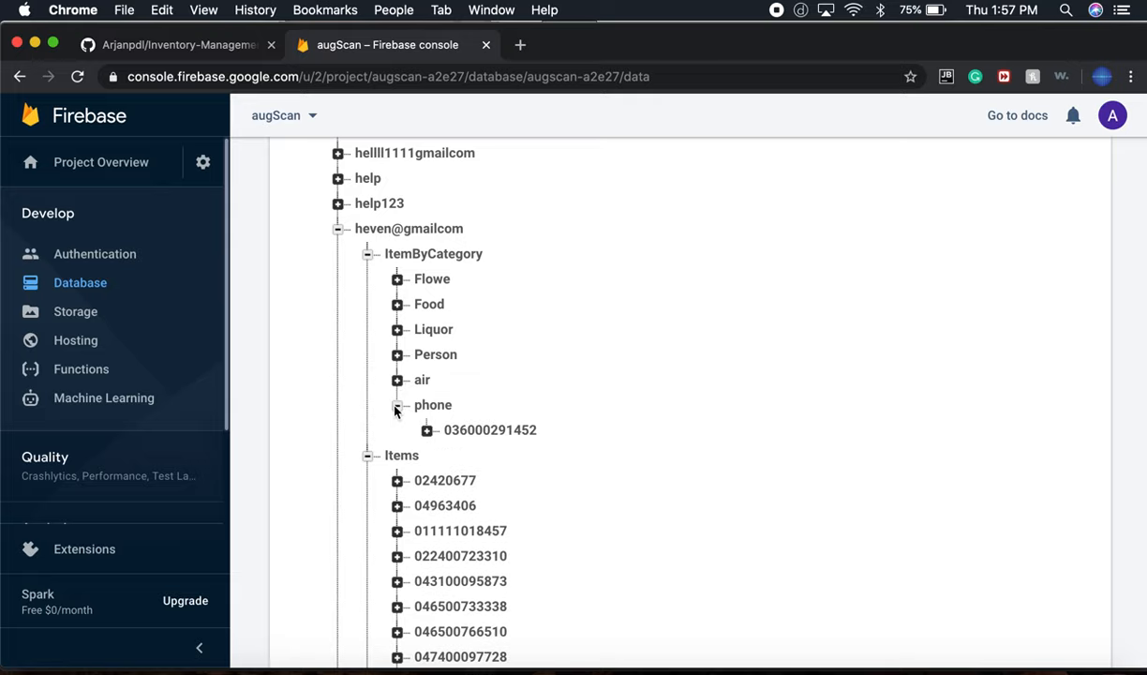
{"action": "scroll", "scroll_direction": "down", "scroll_amount": 3}
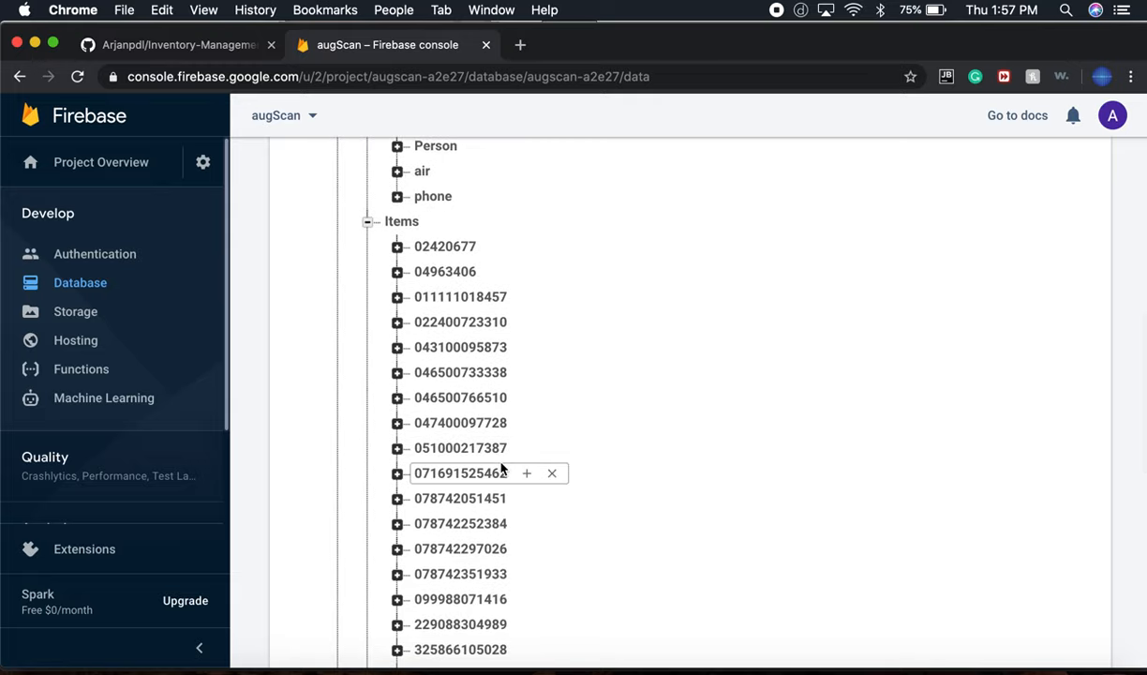
{"action": "scroll", "scroll_direction": "down", "scroll_amount": 3}
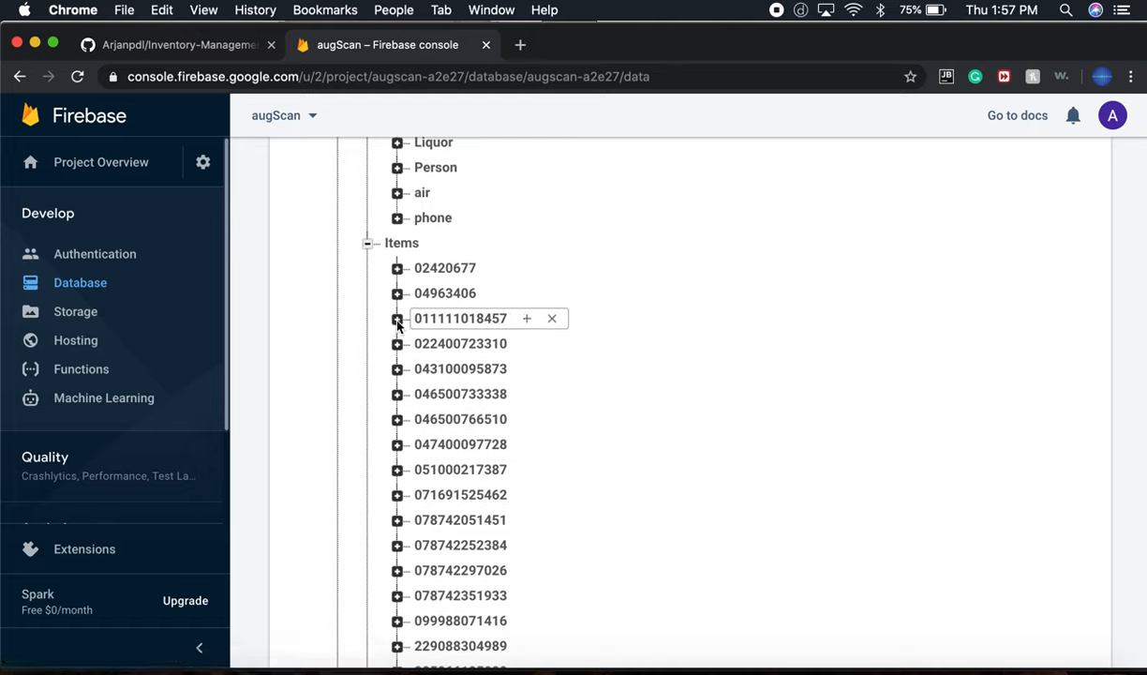
{"action": "left_click", "coordinate": [398, 319]}
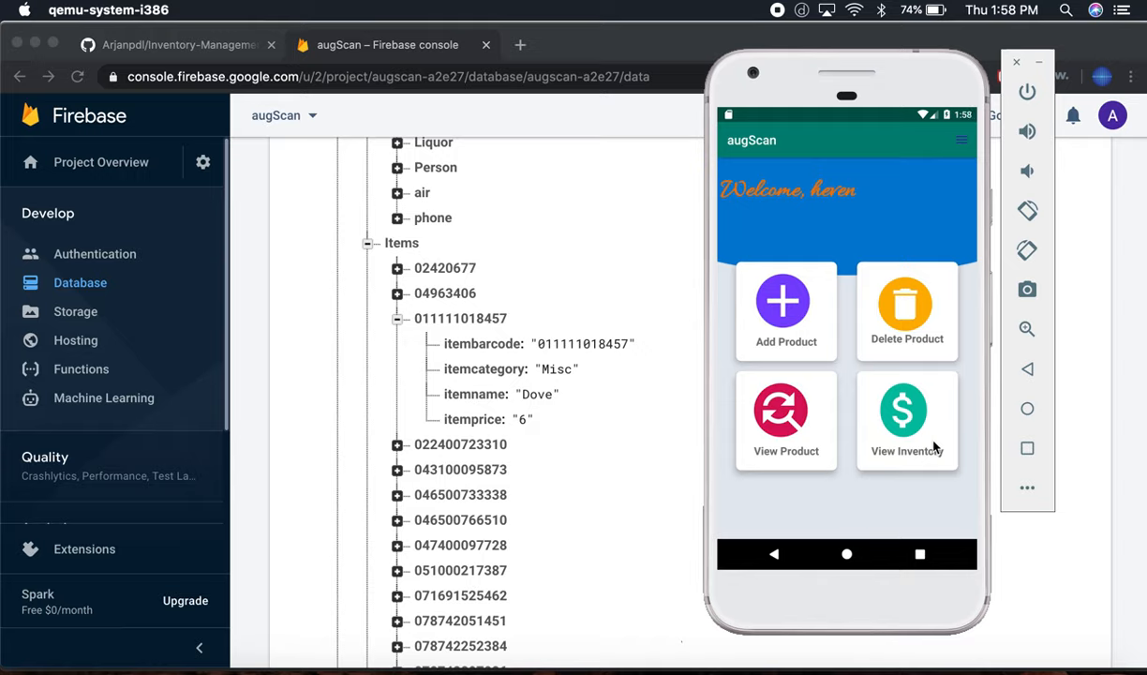
{"action": "mouse_move", "coordinate": [966, 150]}
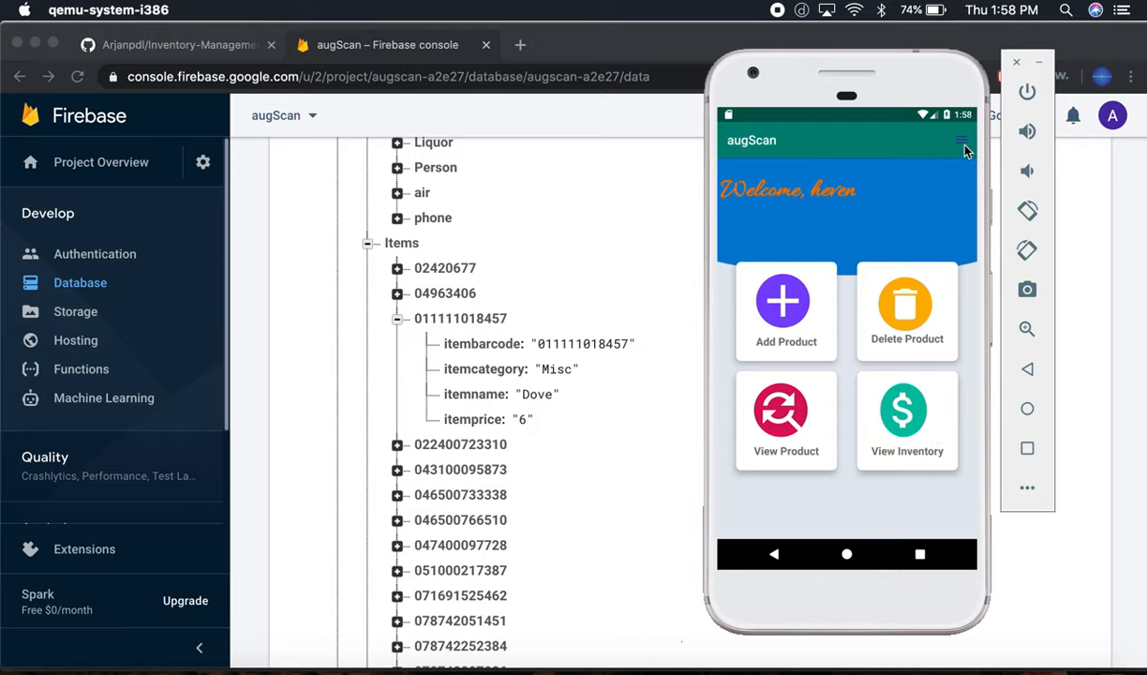
- Show the augScan overflow menu with its Logout option
{"action": "left_click", "coordinate": [963, 150]}
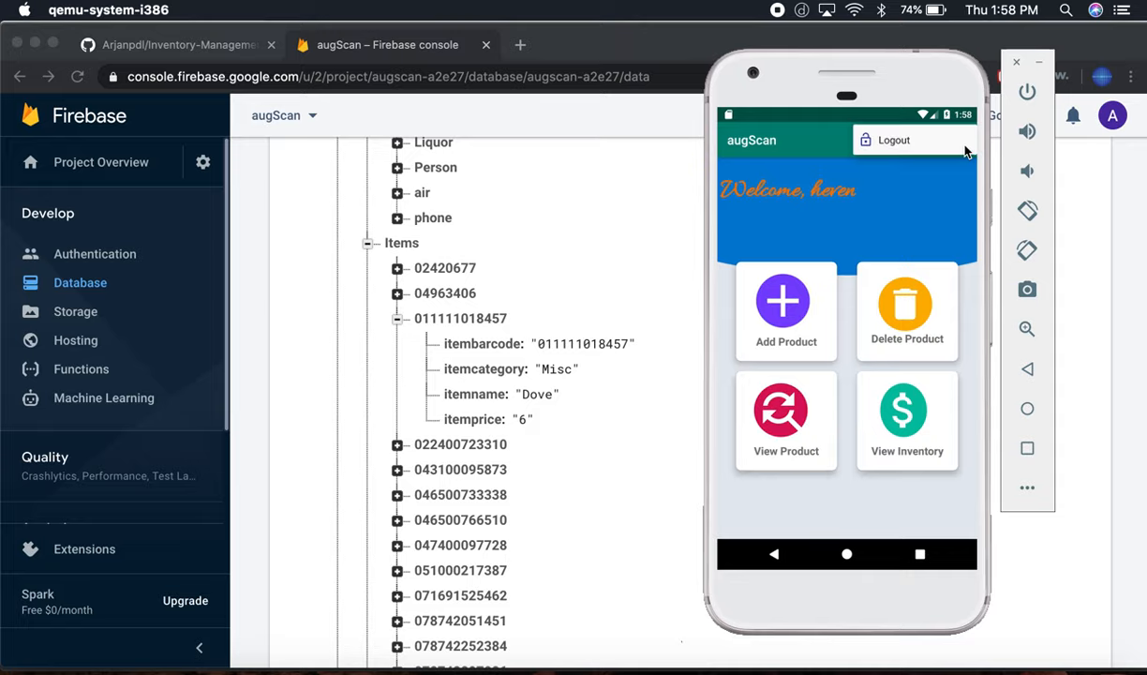
{"action": "mouse_move", "coordinate": [574, 346]}
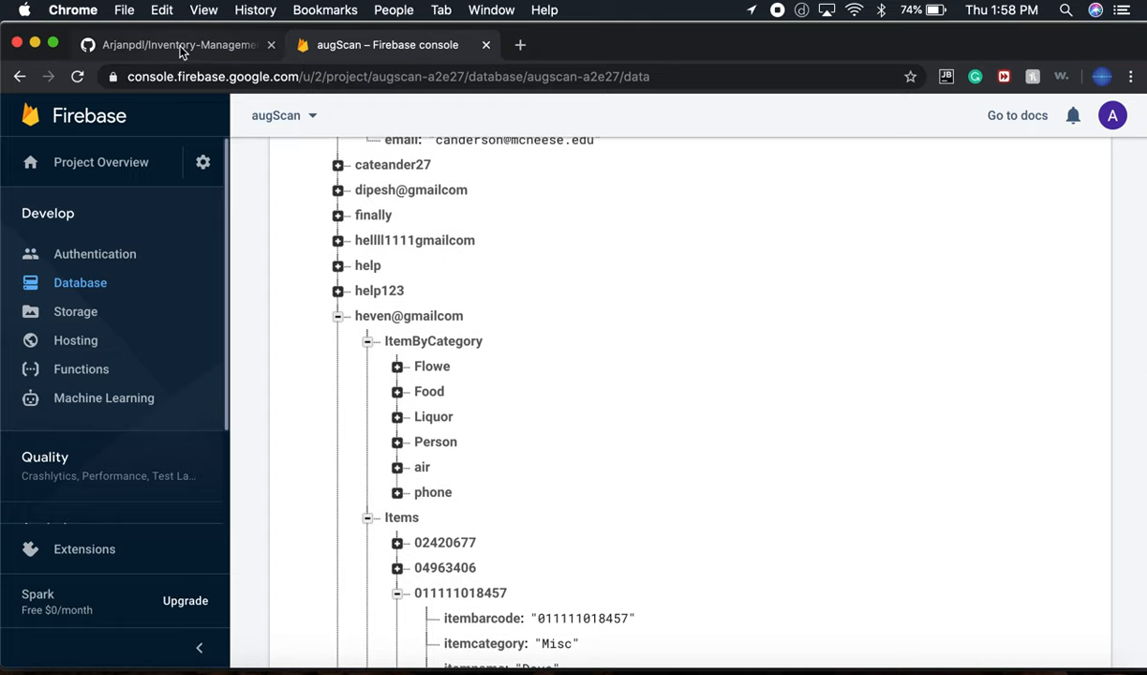
- Review the Inventory-Management-Android-app GitHub repo files and screenshots, then refocus the emulator
{"action": "left_click", "coordinate": [178, 45]}
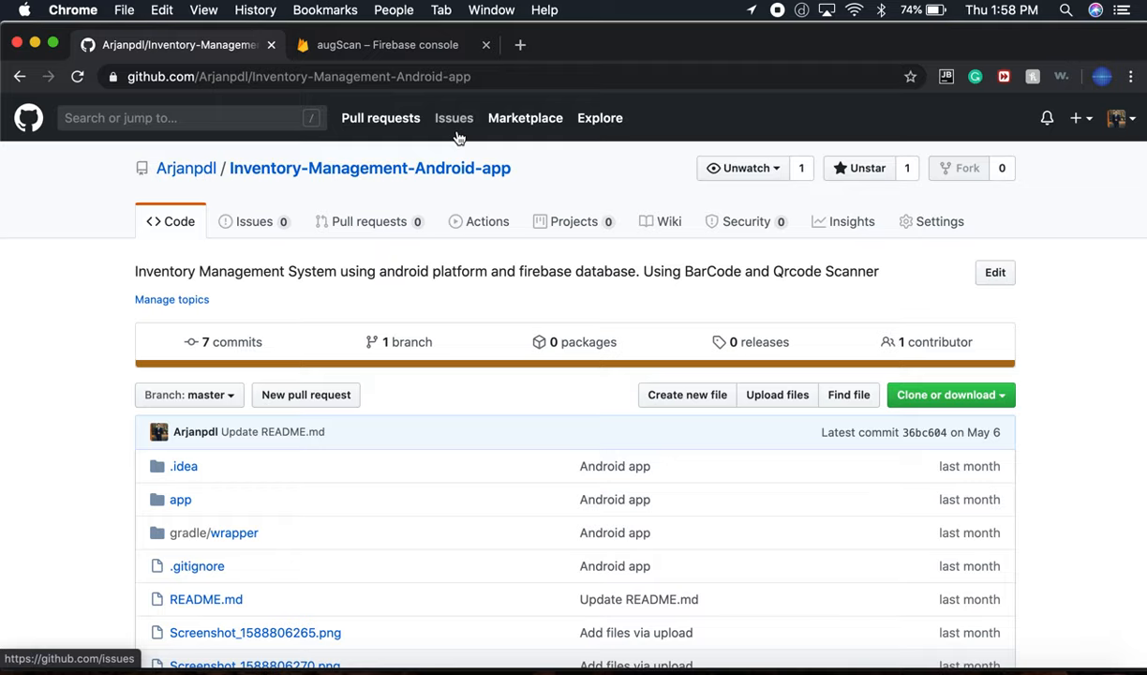
{"action": "mouse_move", "coordinate": [401, 75]}
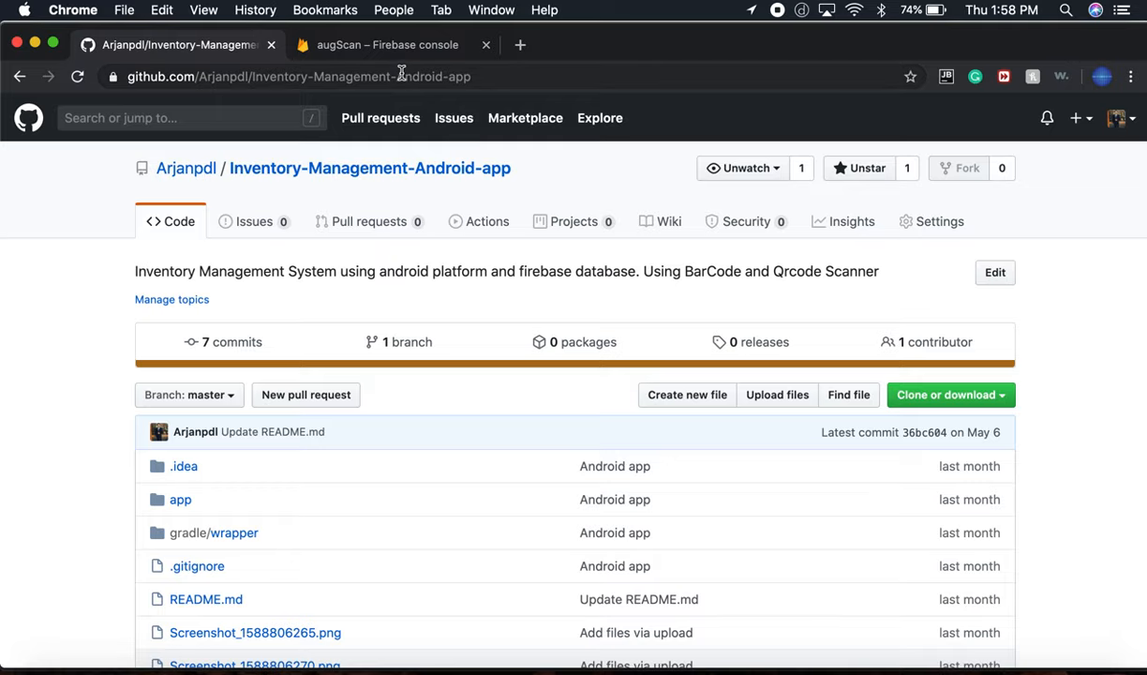
{"action": "scroll", "scroll_direction": "down", "scroll_amount": 3}
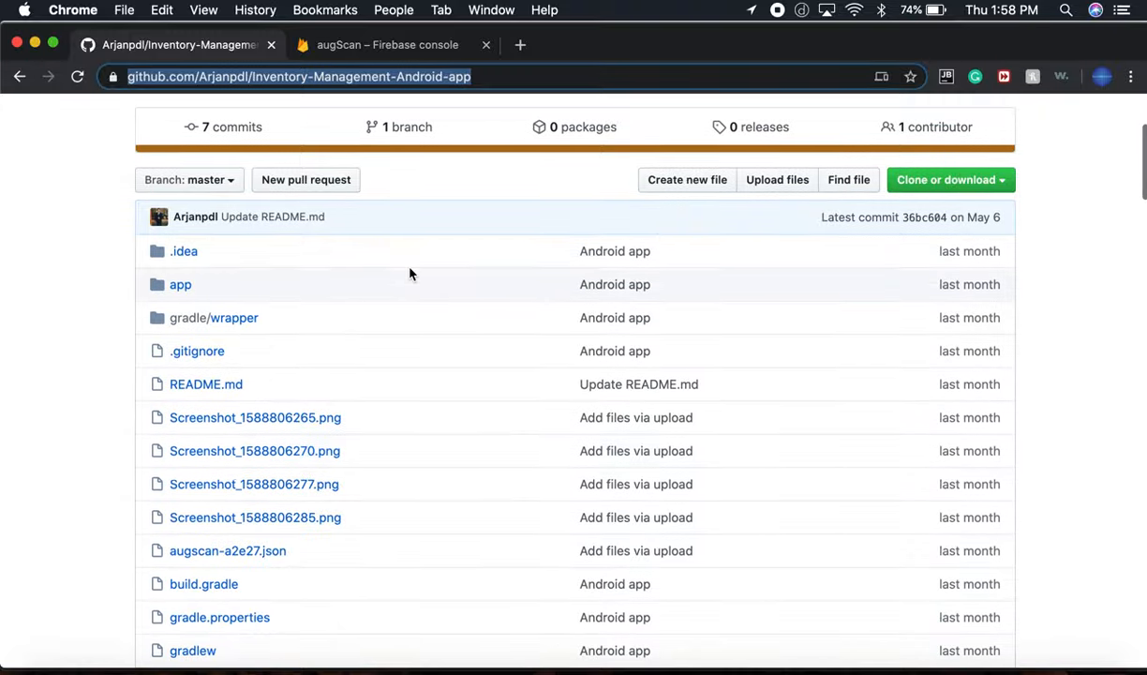
{"action": "scroll", "scroll_direction": "down", "scroll_amount": 3}
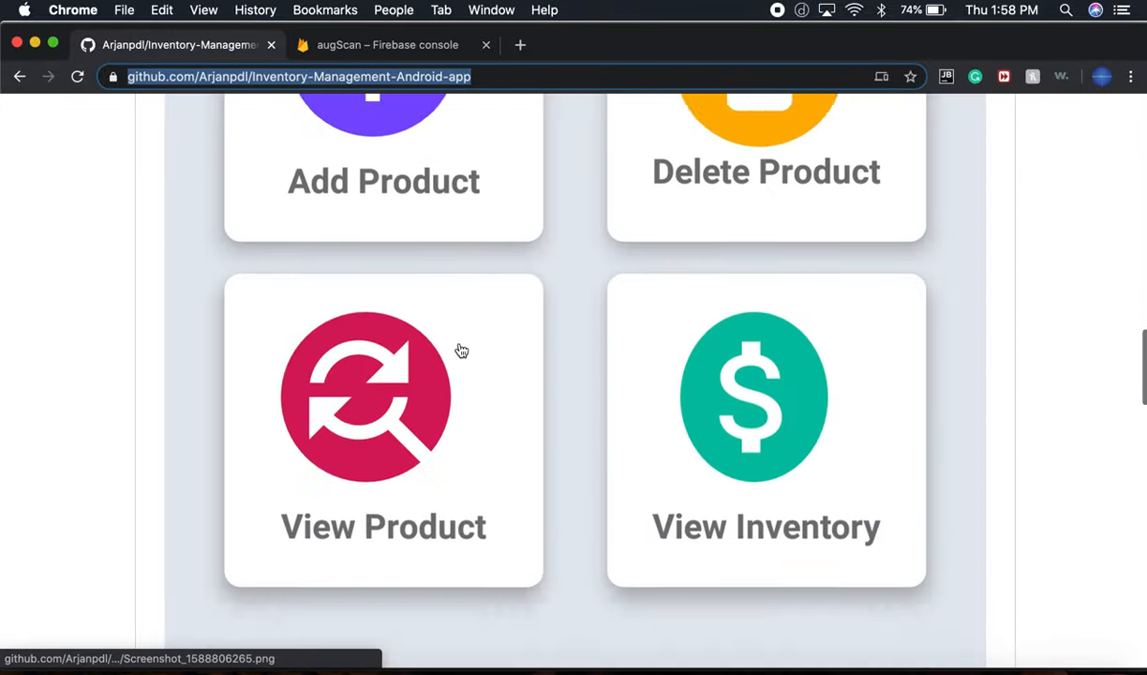
{"action": "scroll", "scroll_direction": "up", "scroll_amount": 3}
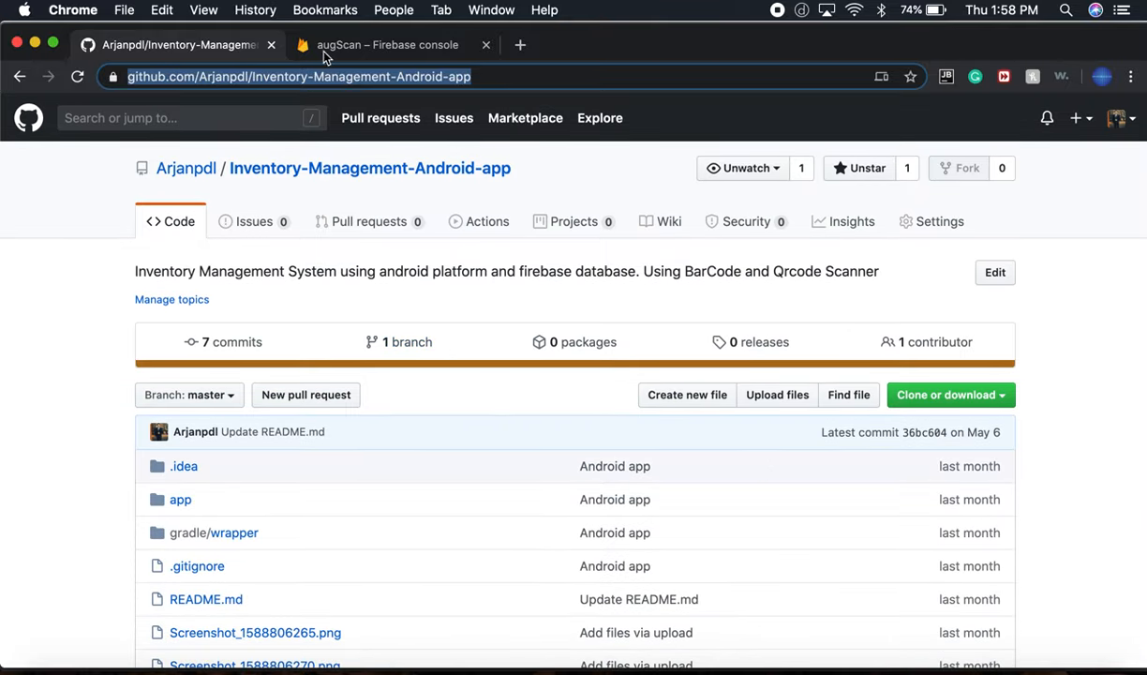
{"action": "left_click", "coordinate": [1005, 649]}
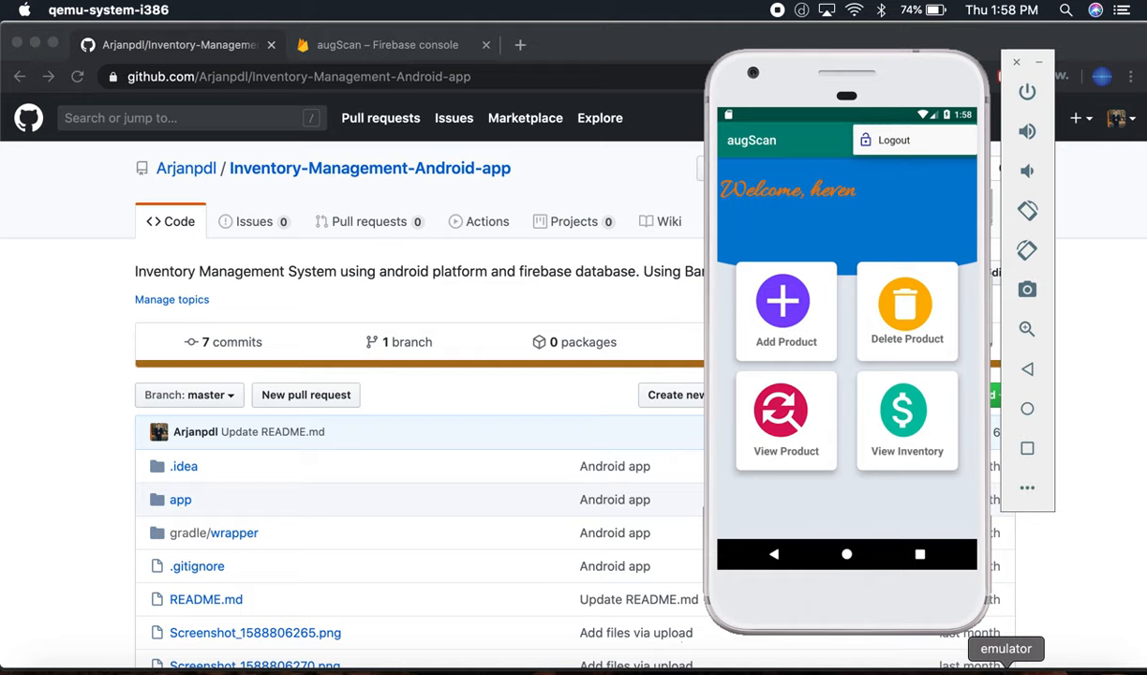
{"action": "mouse_move", "coordinate": [864, 365]}
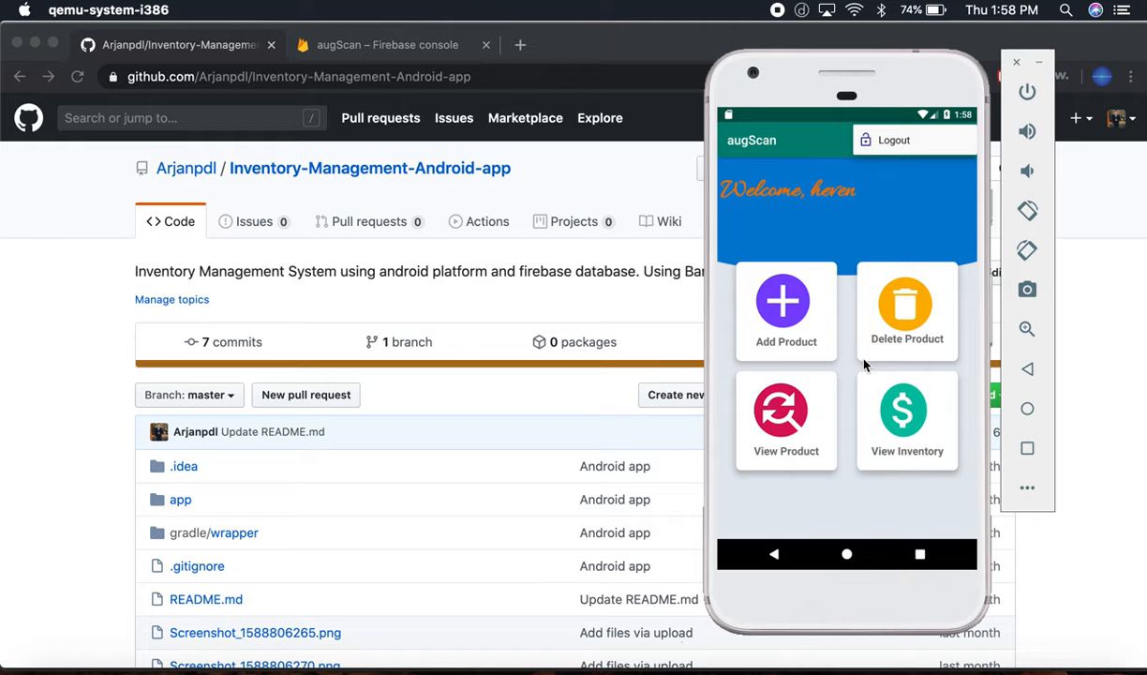
{"action": "mouse_move", "coordinate": [794, 302]}
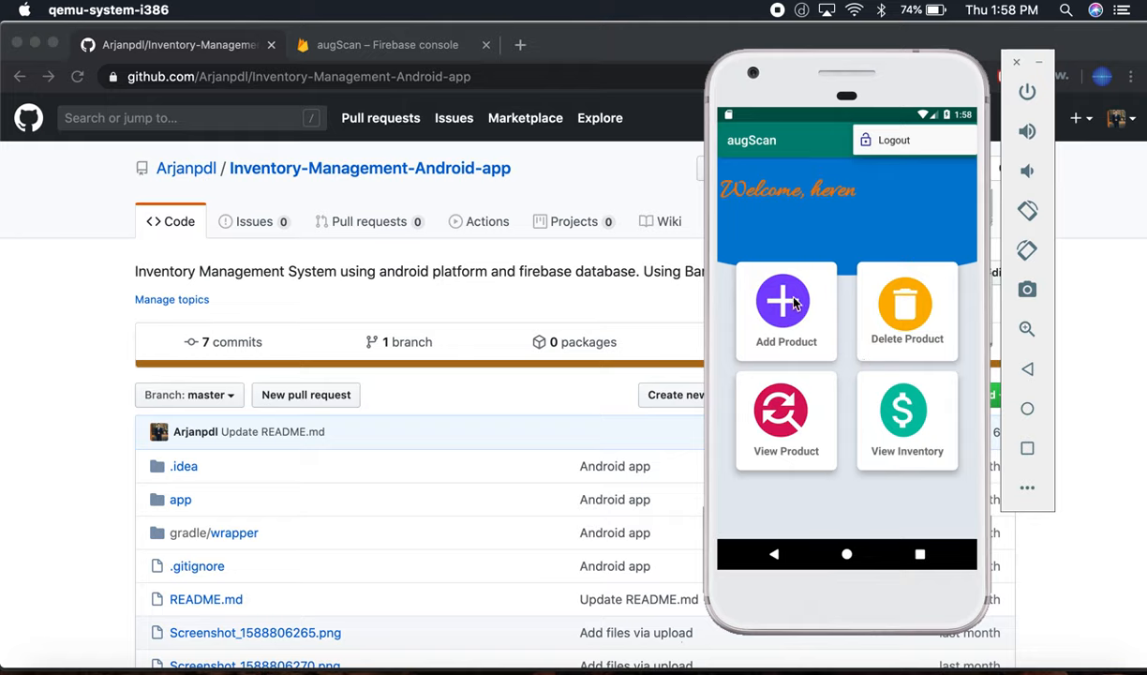
{"action": "mouse_move", "coordinate": [795, 317]}
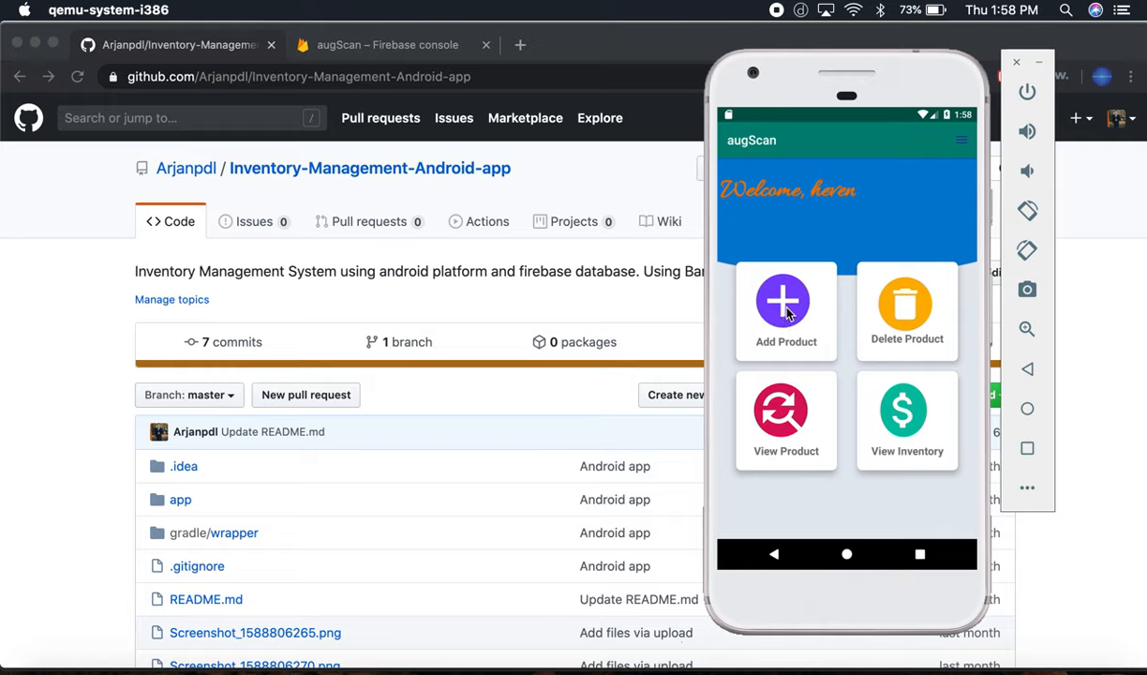
- Start adding a new product from the home screen's Add Product tile
{"action": "left_click", "coordinate": [785, 311]}
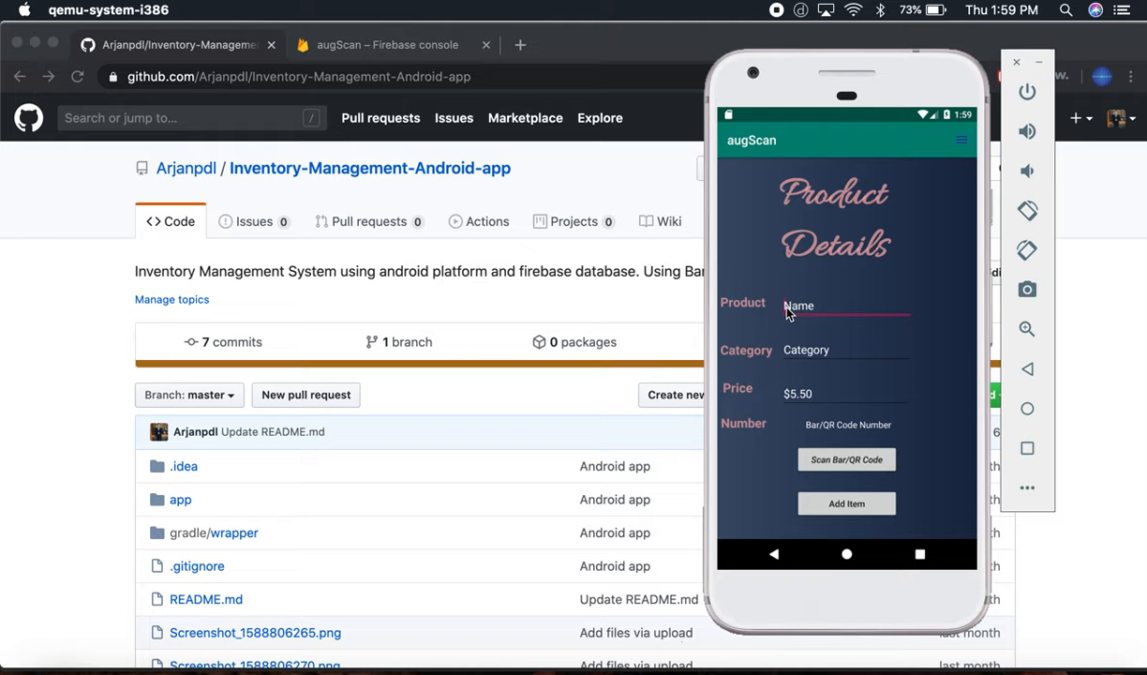
{"action": "mouse_move", "coordinate": [952, 510]}
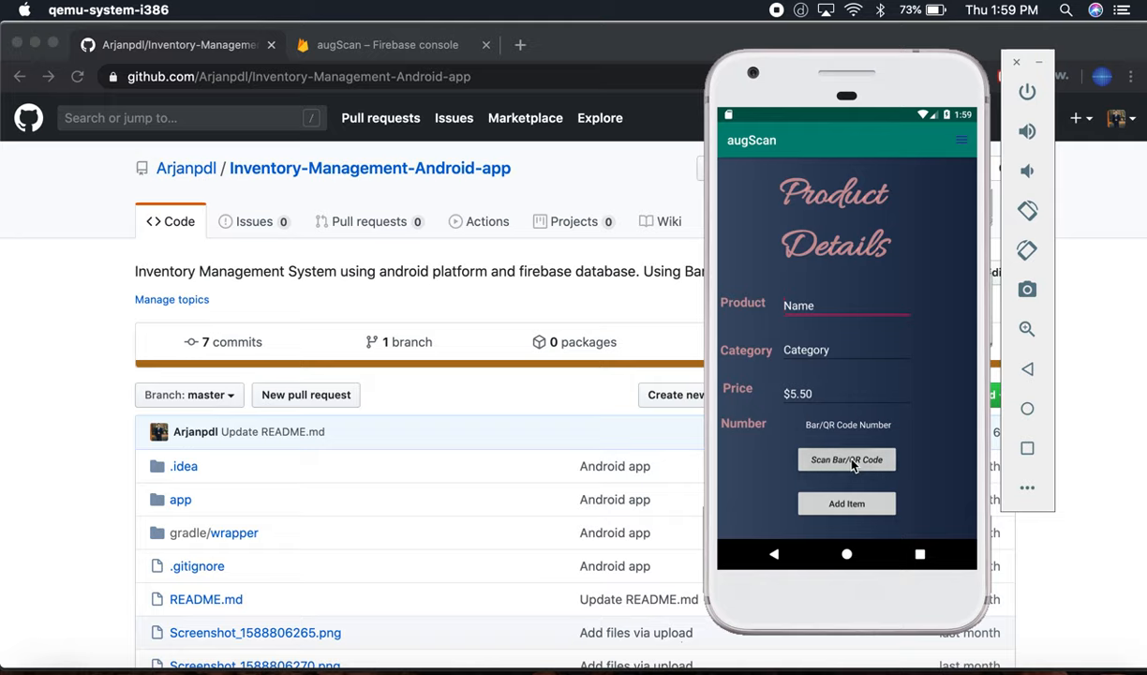
{"action": "left_click", "coordinate": [847, 459]}
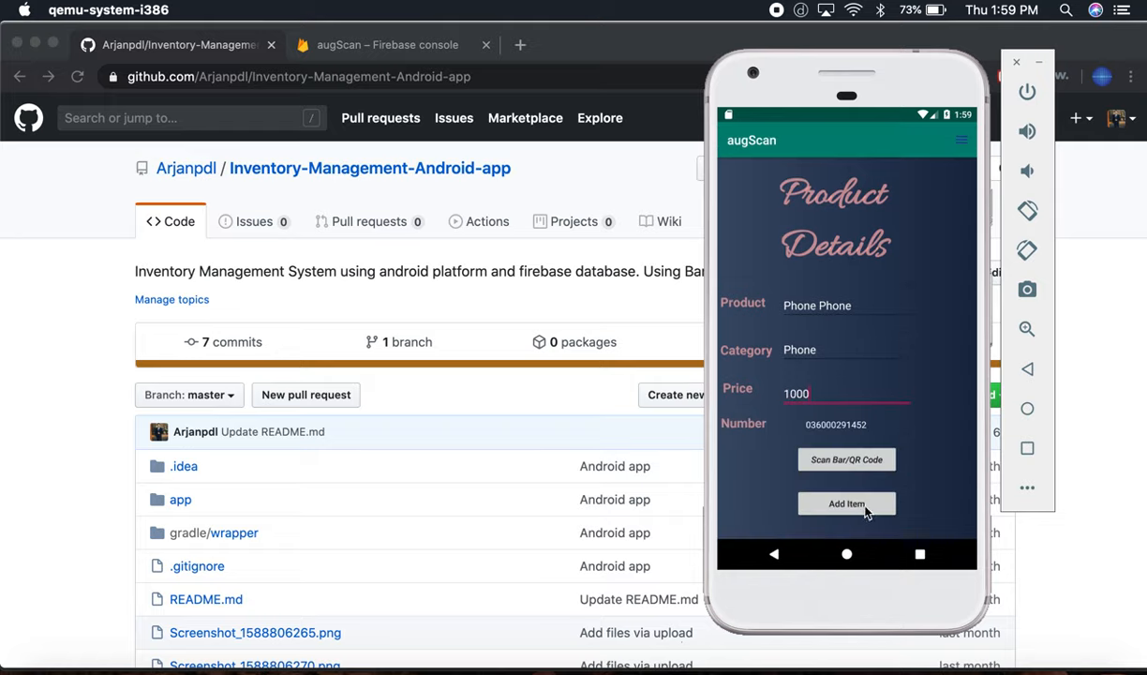
{"action": "left_click", "coordinate": [848, 503]}
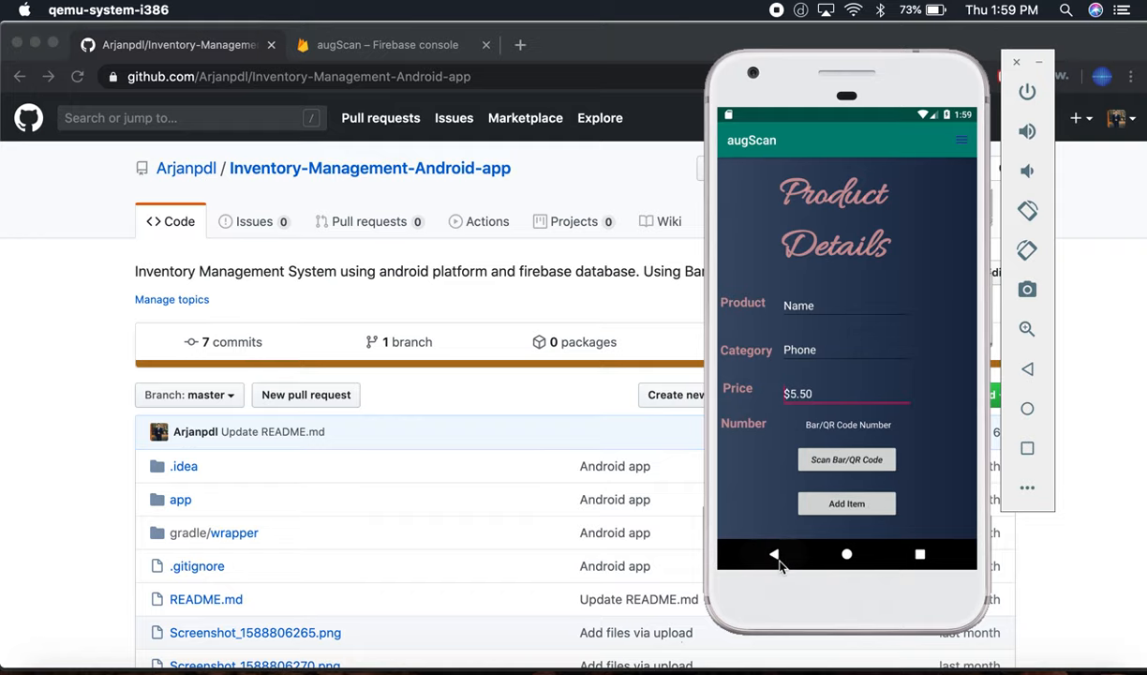
{"action": "left_click", "coordinate": [774, 553]}
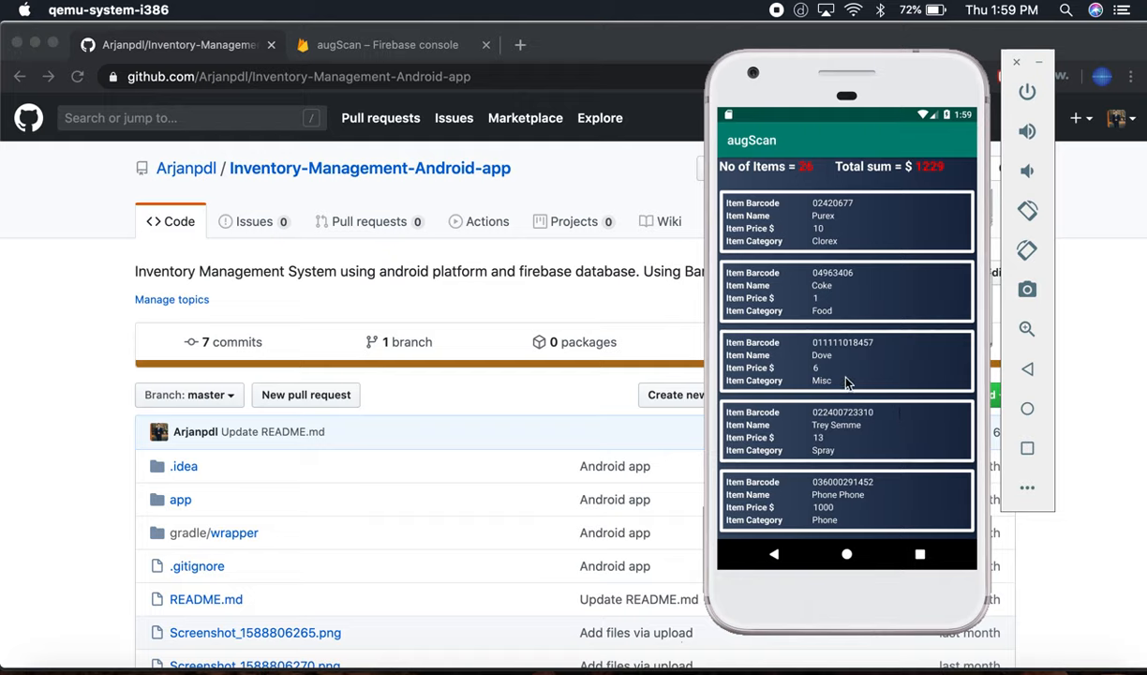
- Scroll the inventory to the new Phone Phone item, then back out toward the search screen
{"action": "scroll", "scroll_direction": "down", "scroll_amount": 3}
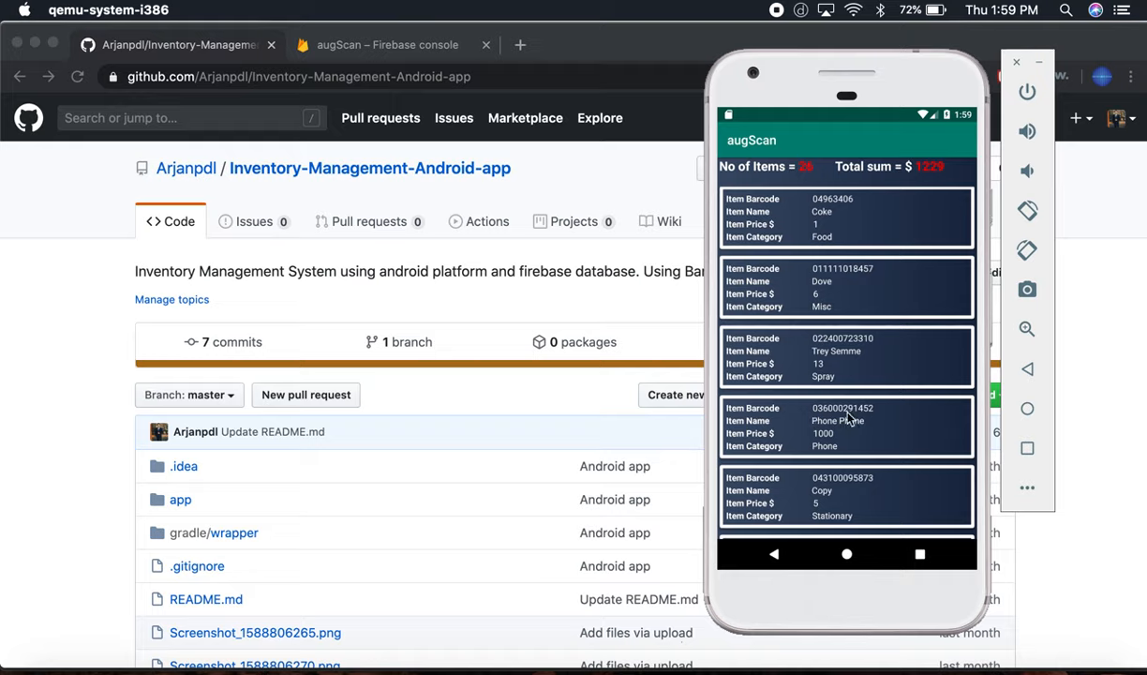
{"action": "left_click", "coordinate": [774, 553]}
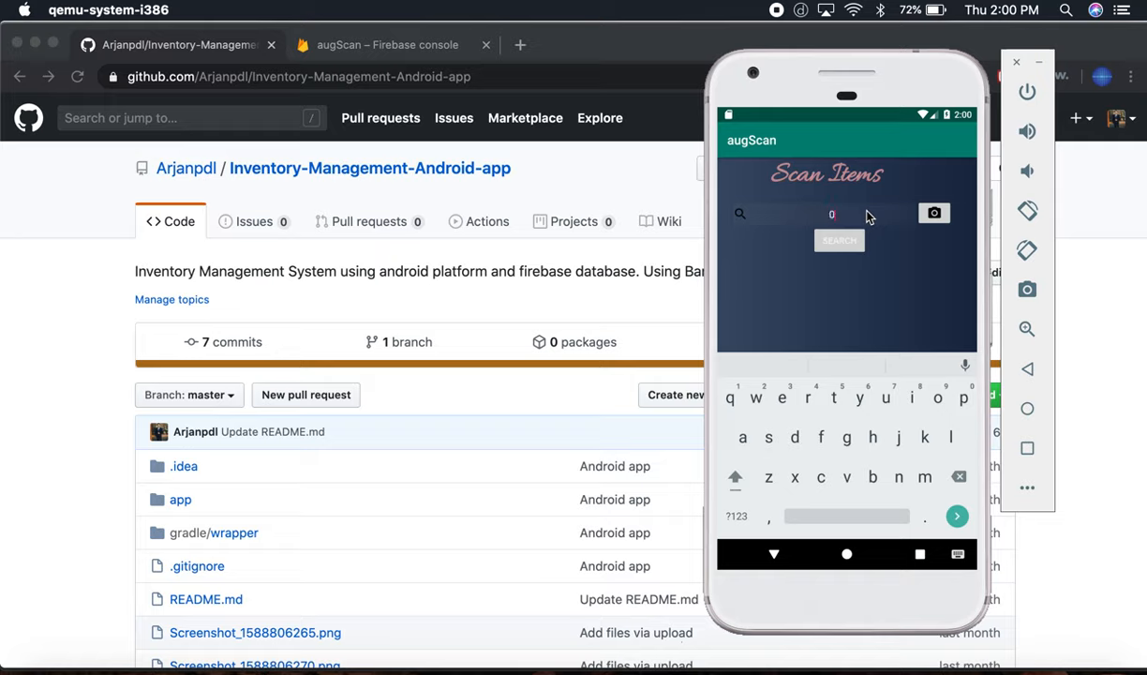
{"action": "left_click", "coordinate": [840, 240]}
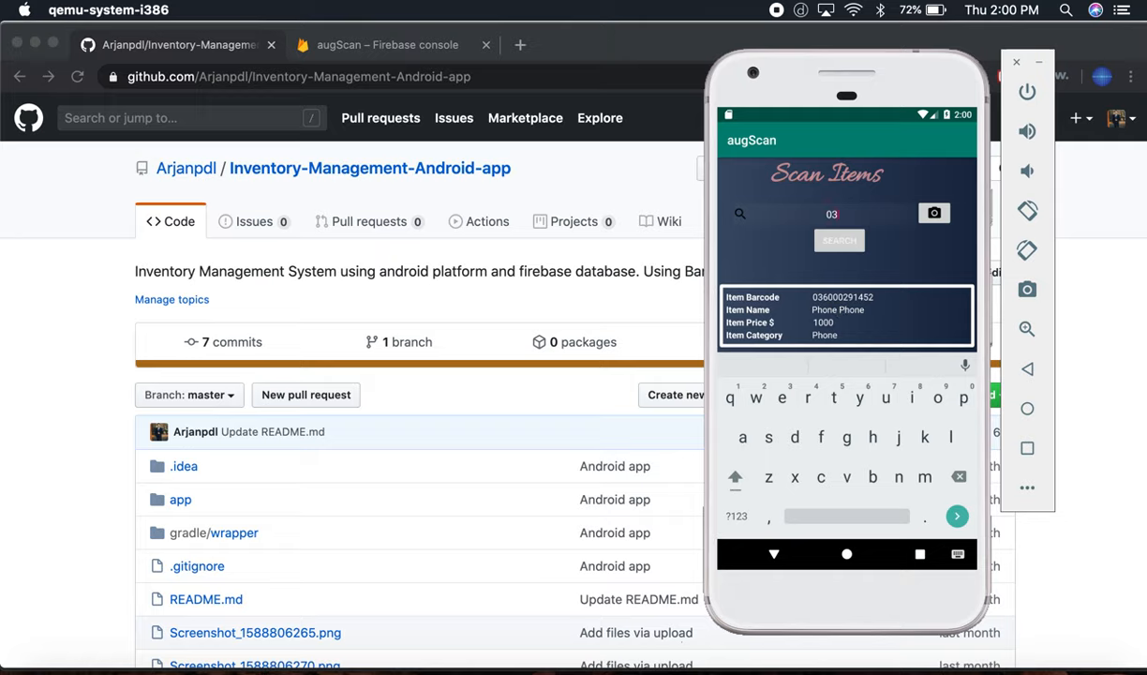
{"action": "left_click", "coordinate": [774, 555]}
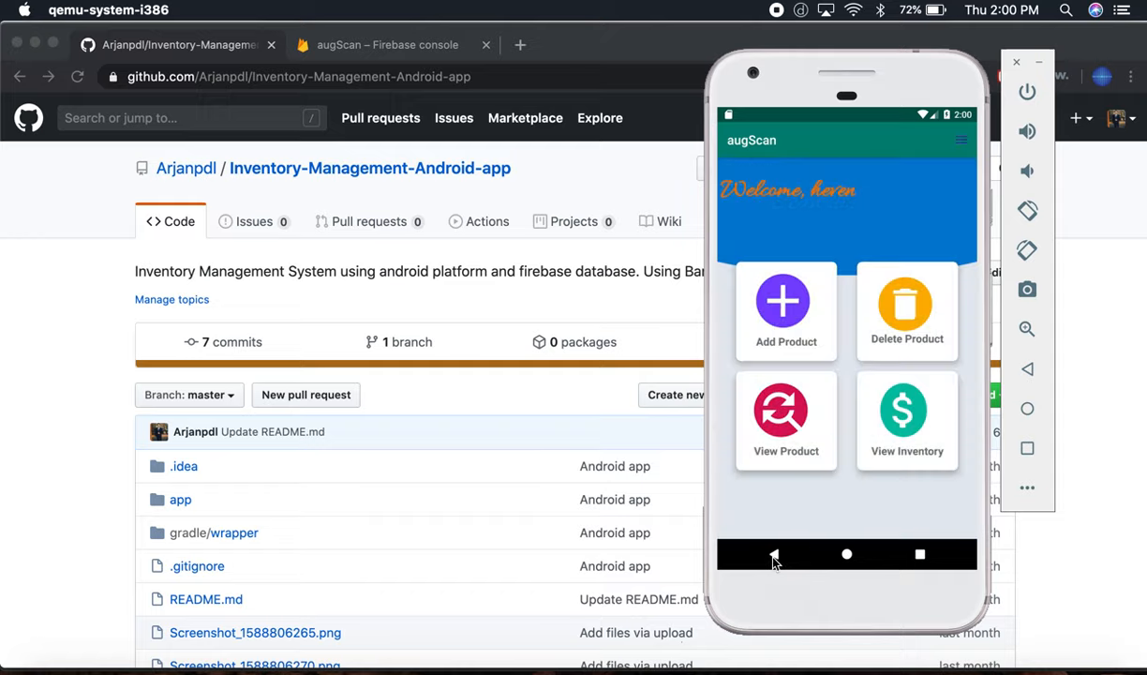
{"action": "mouse_move", "coordinate": [898, 431]}
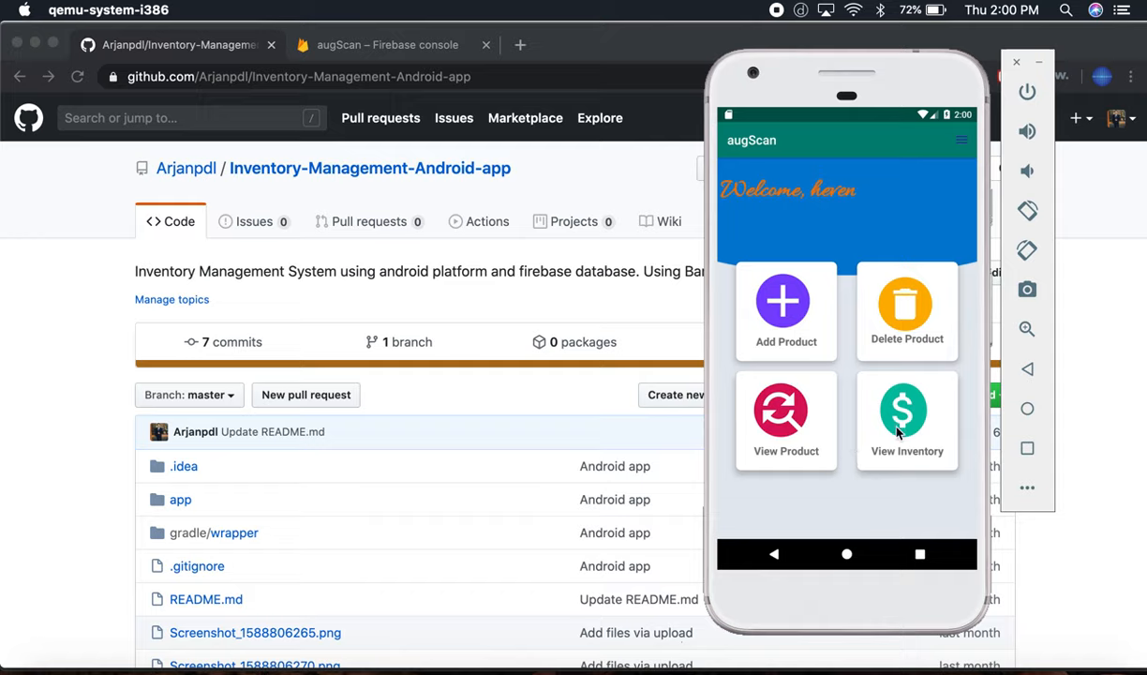
{"action": "mouse_move", "coordinate": [797, 203]}
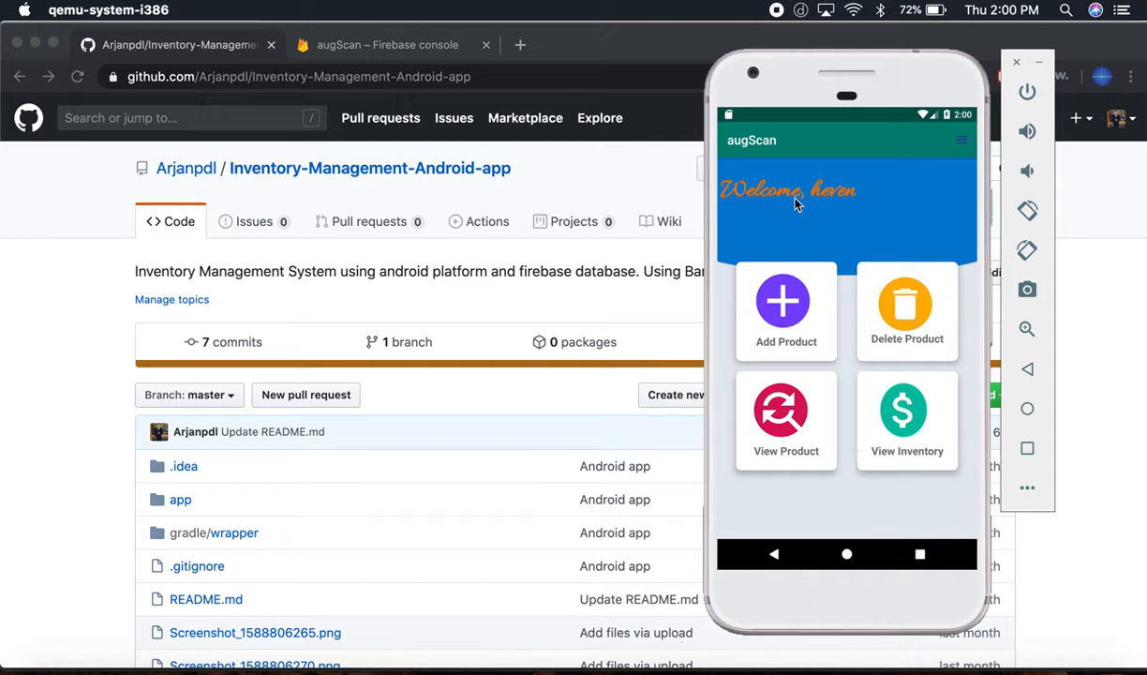
- Show the full inventory list with totals, including Phone Phone
{"action": "left_click", "coordinate": [907, 419]}
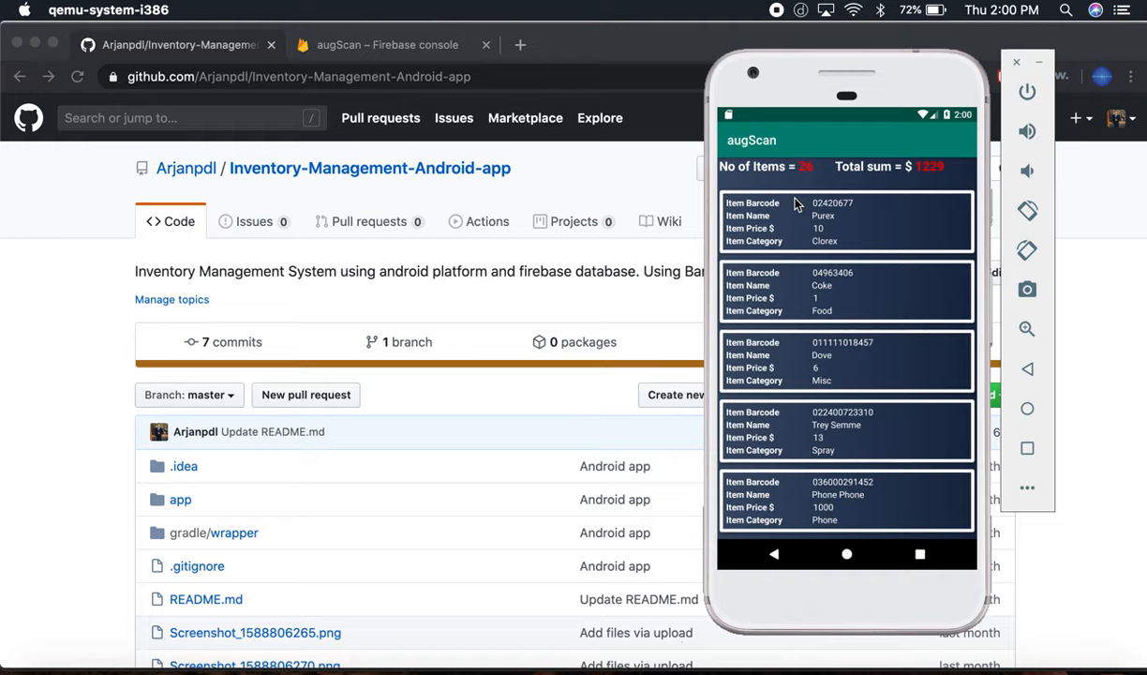